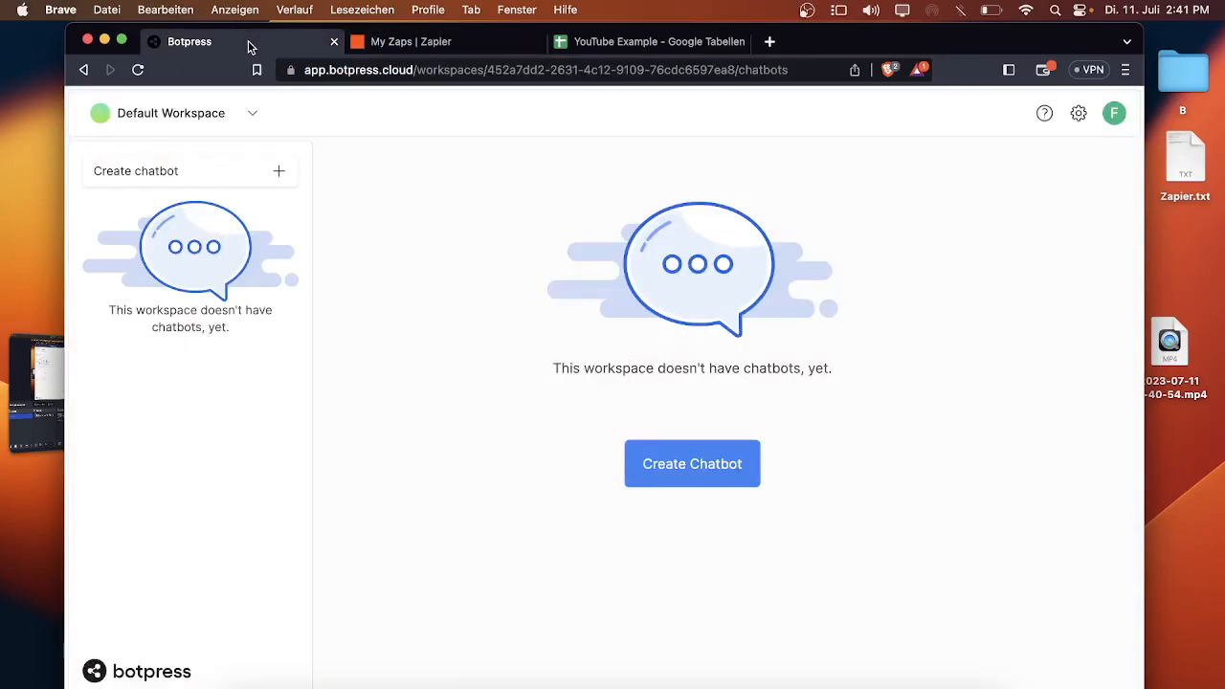
pyautogui.moveTo(505, 149)
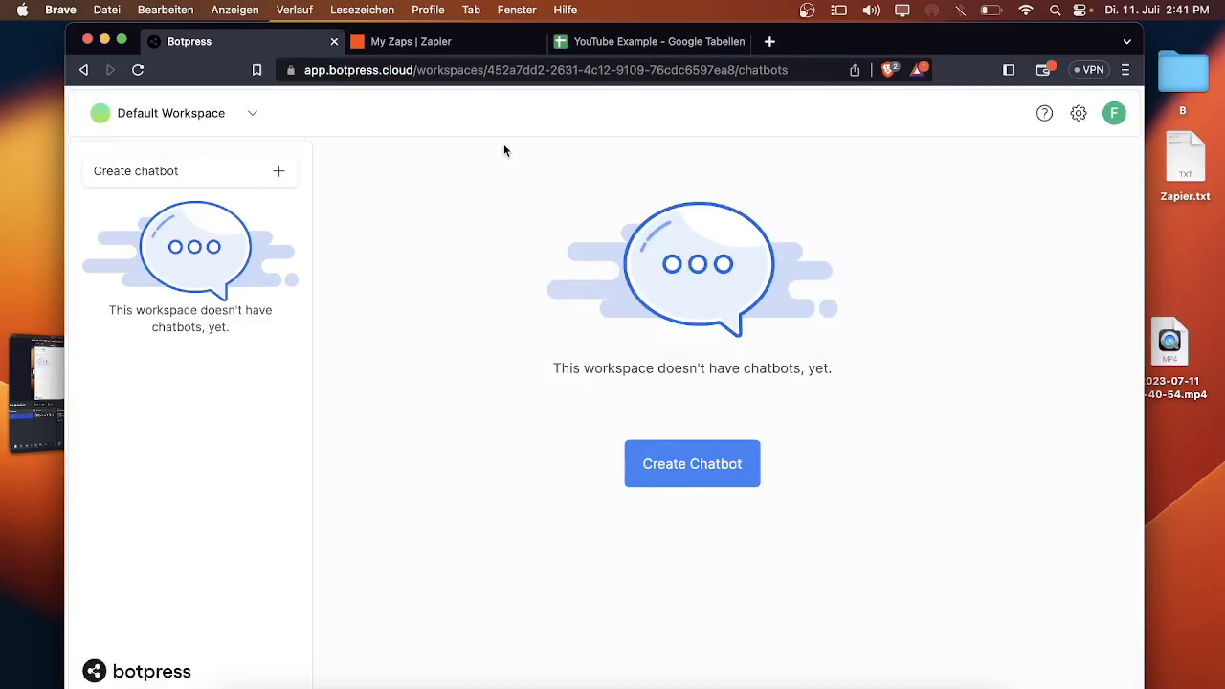
pyautogui.moveTo(575, 144)
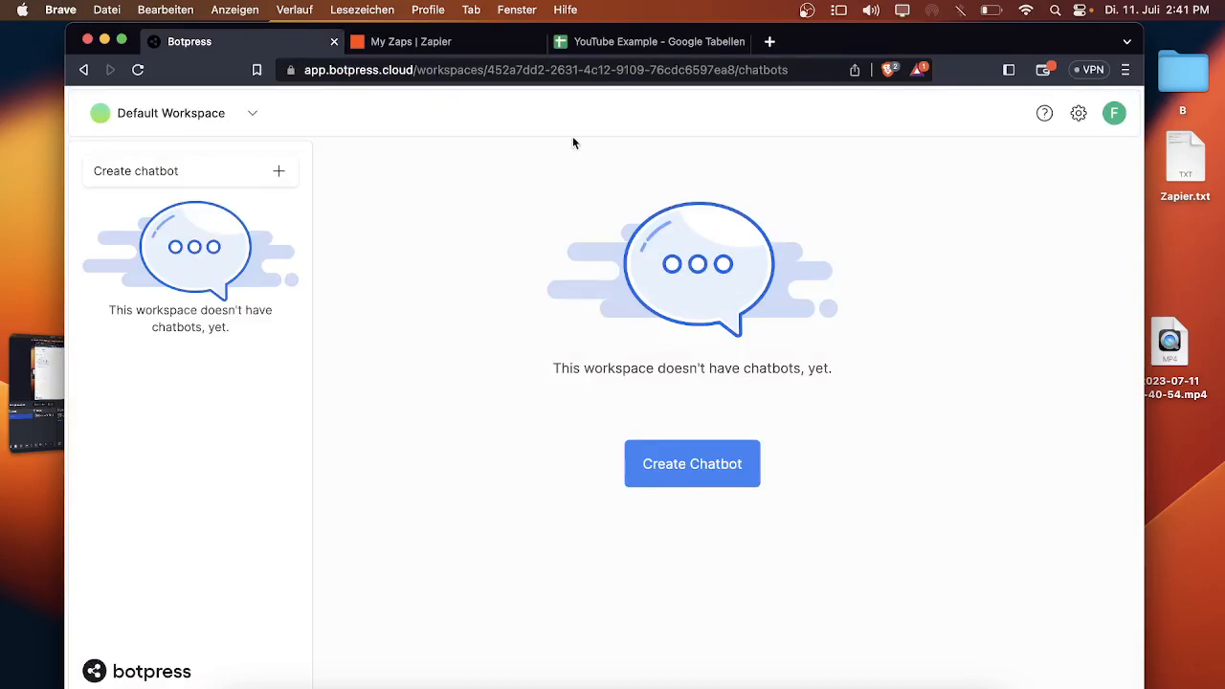
pyautogui.moveTo(567, 197)
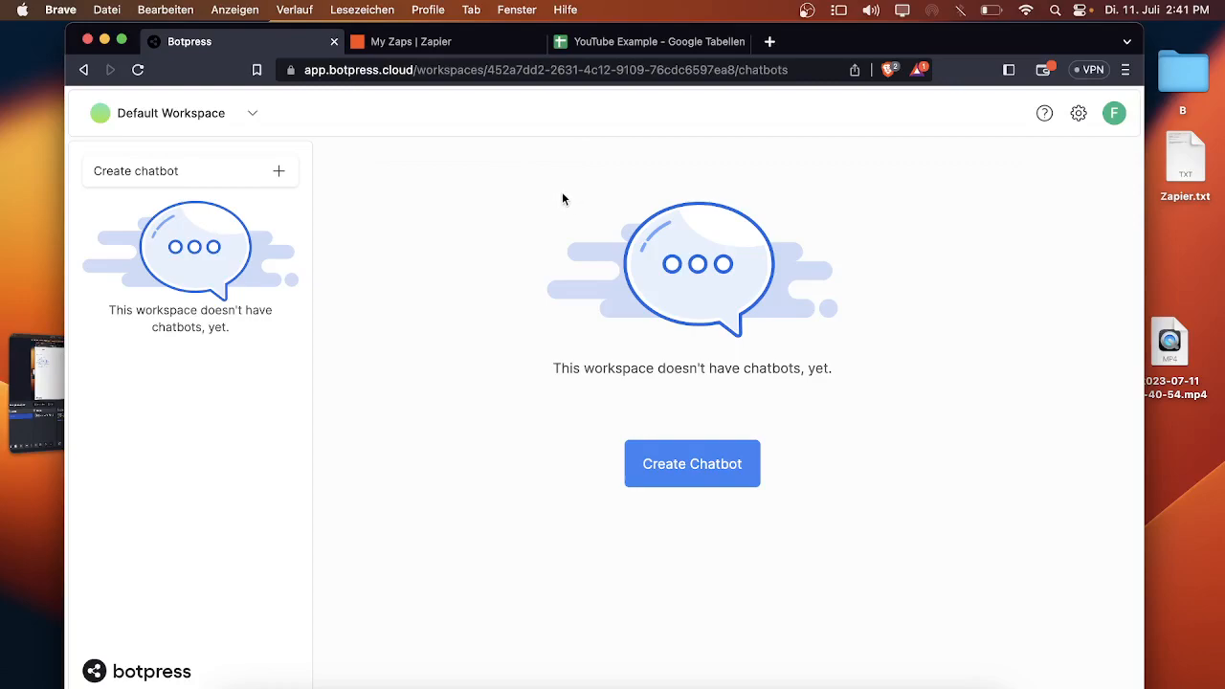
pyautogui.moveTo(559, 199)
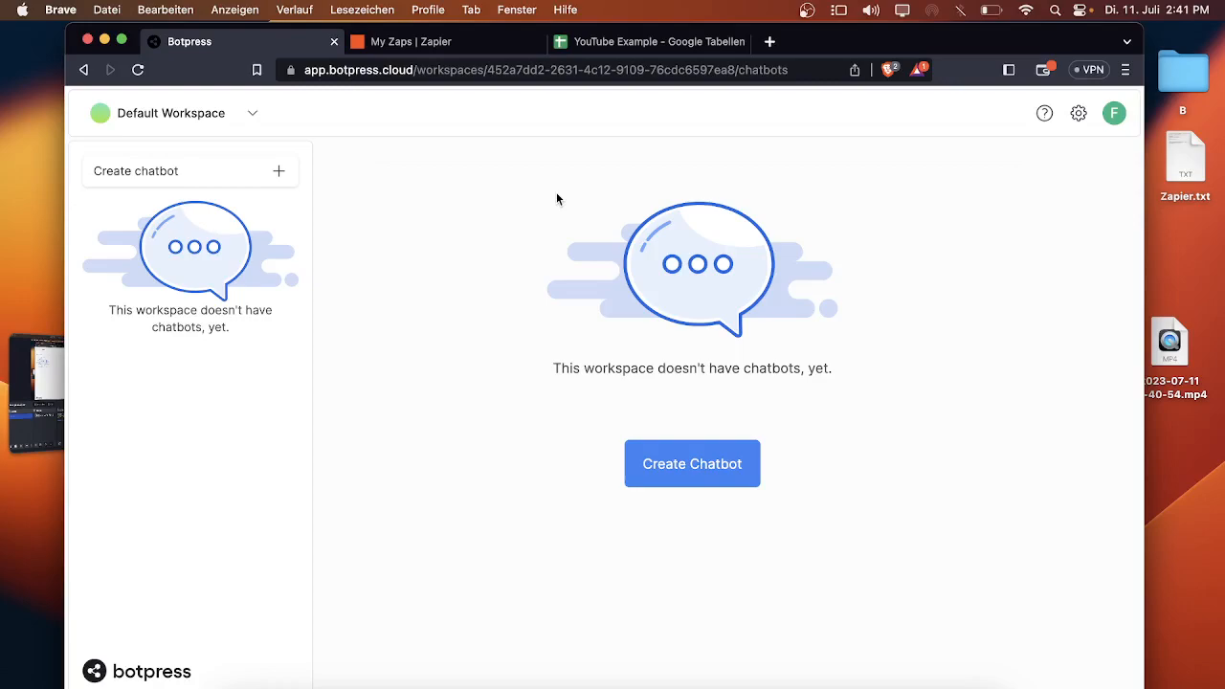
pyautogui.moveTo(613, 27)
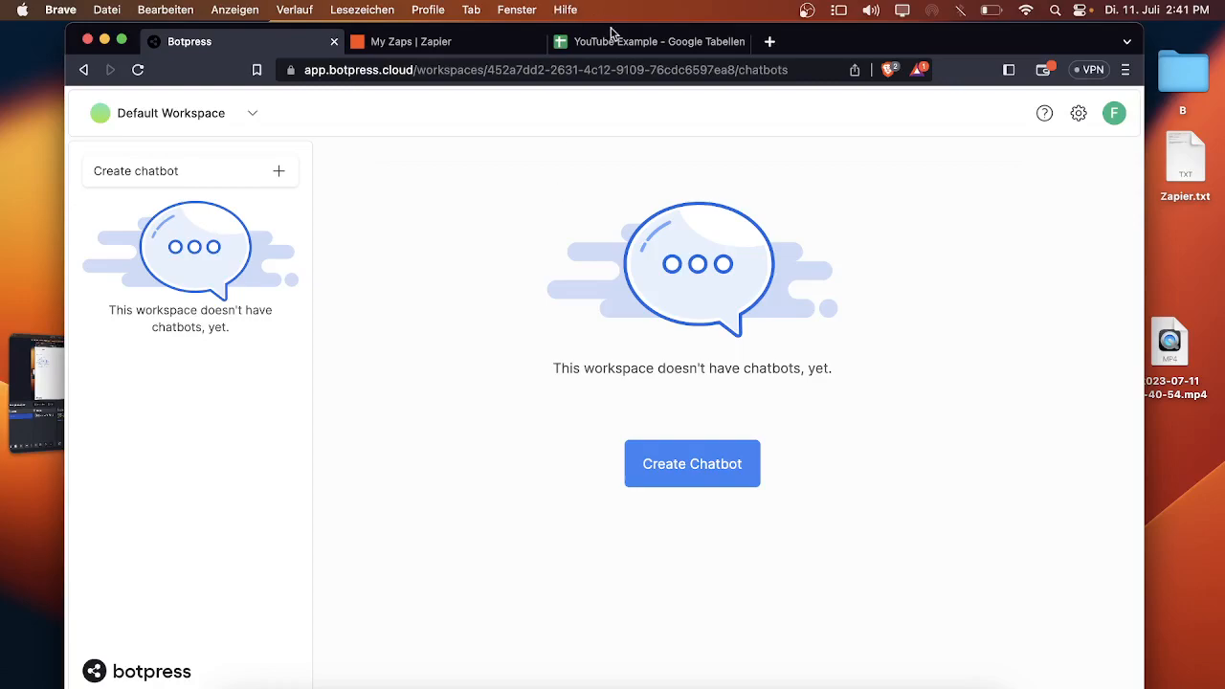
# Check the empty YouTube Example sheet and the Zaps home, then return to the Botpress workspace
pyautogui.click(651, 42)
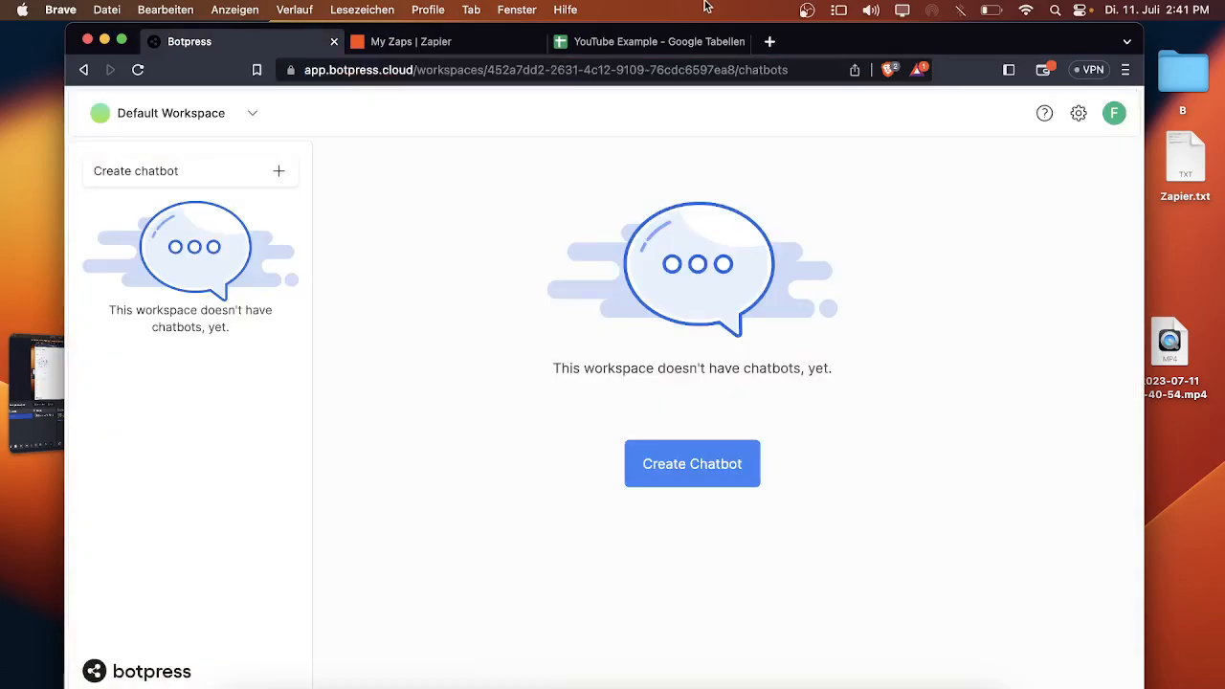
pyautogui.click(658, 42)
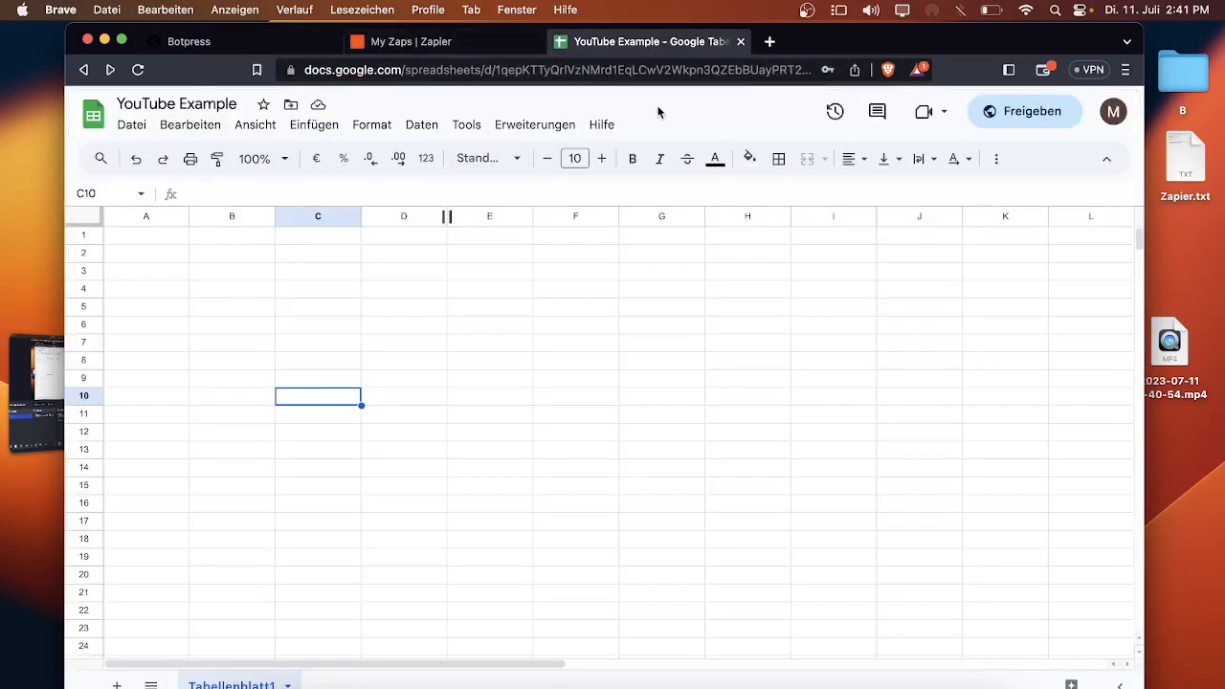
pyautogui.moveTo(509, 99)
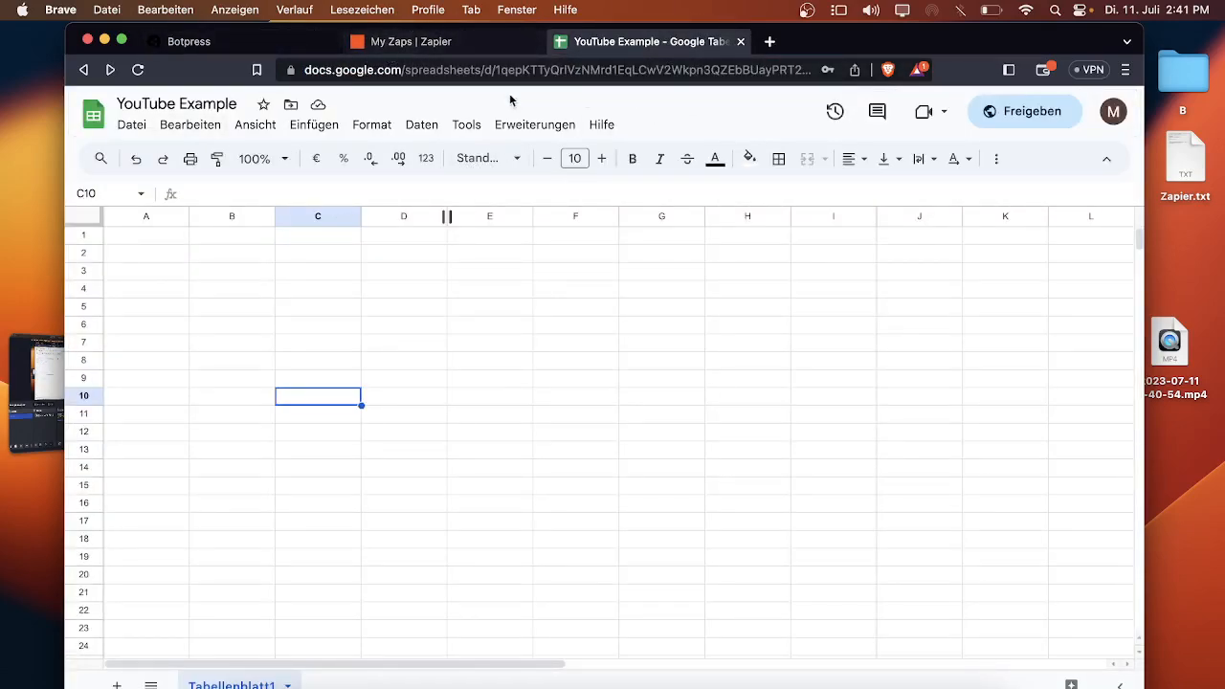
pyautogui.moveTo(418, 42)
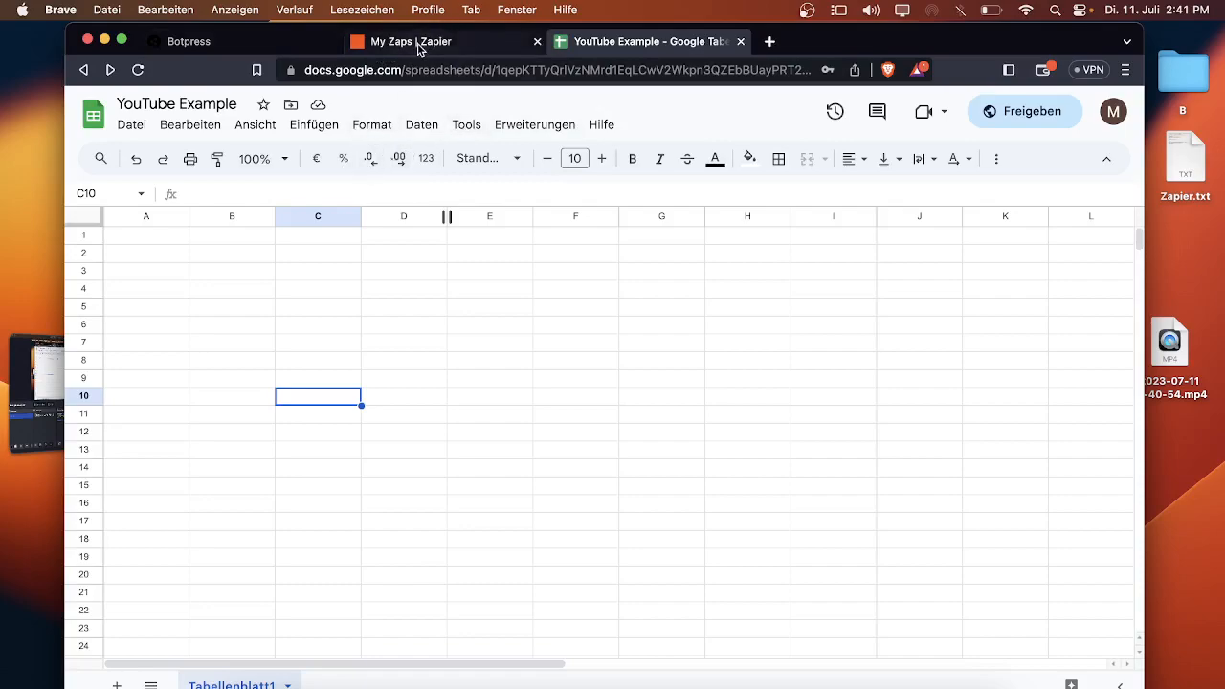
pyautogui.click(411, 42)
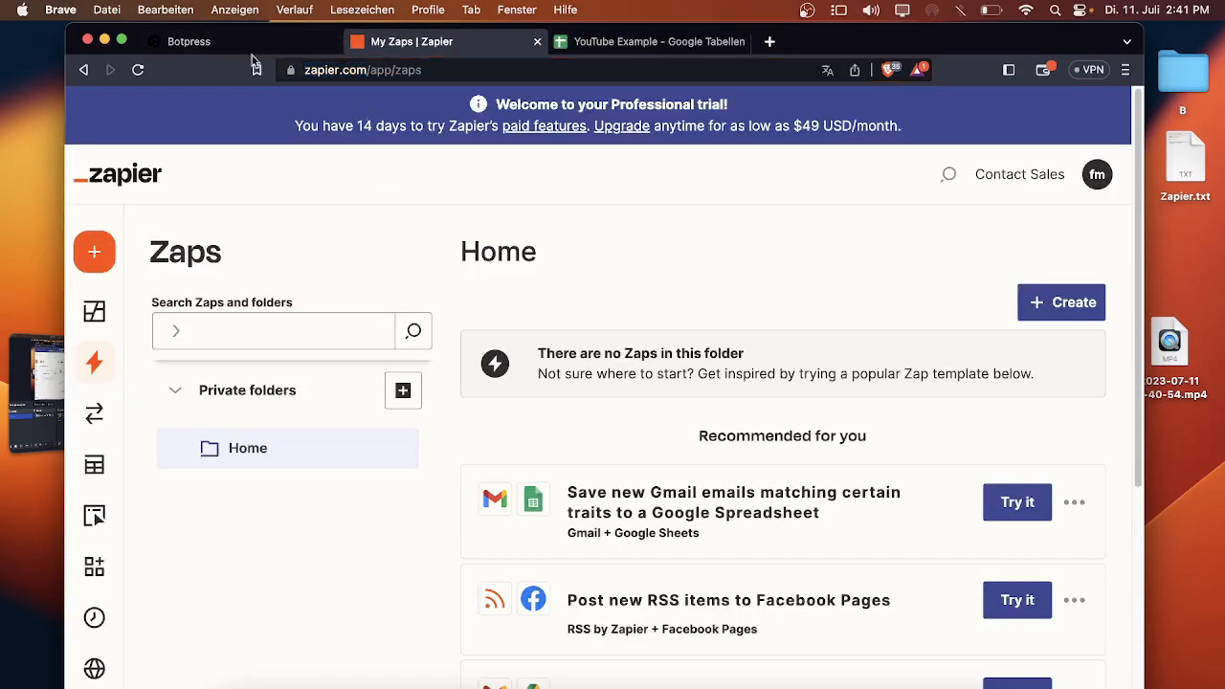
pyautogui.click(187, 42)
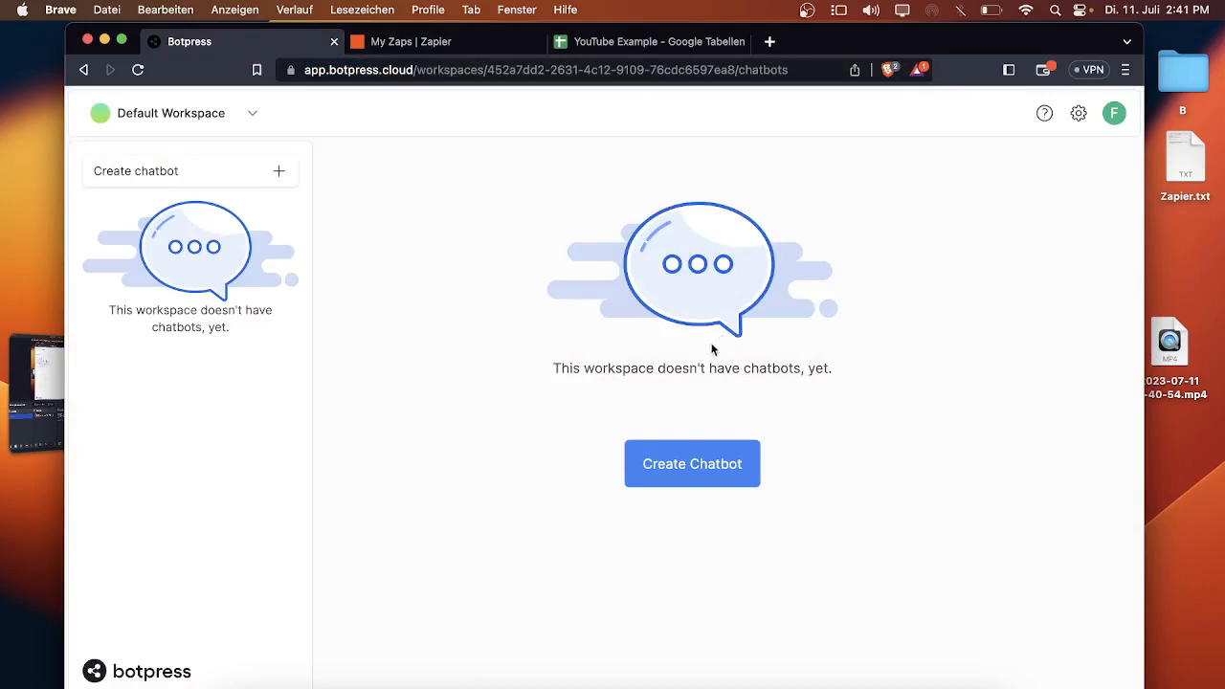
pyautogui.moveTo(617, 383)
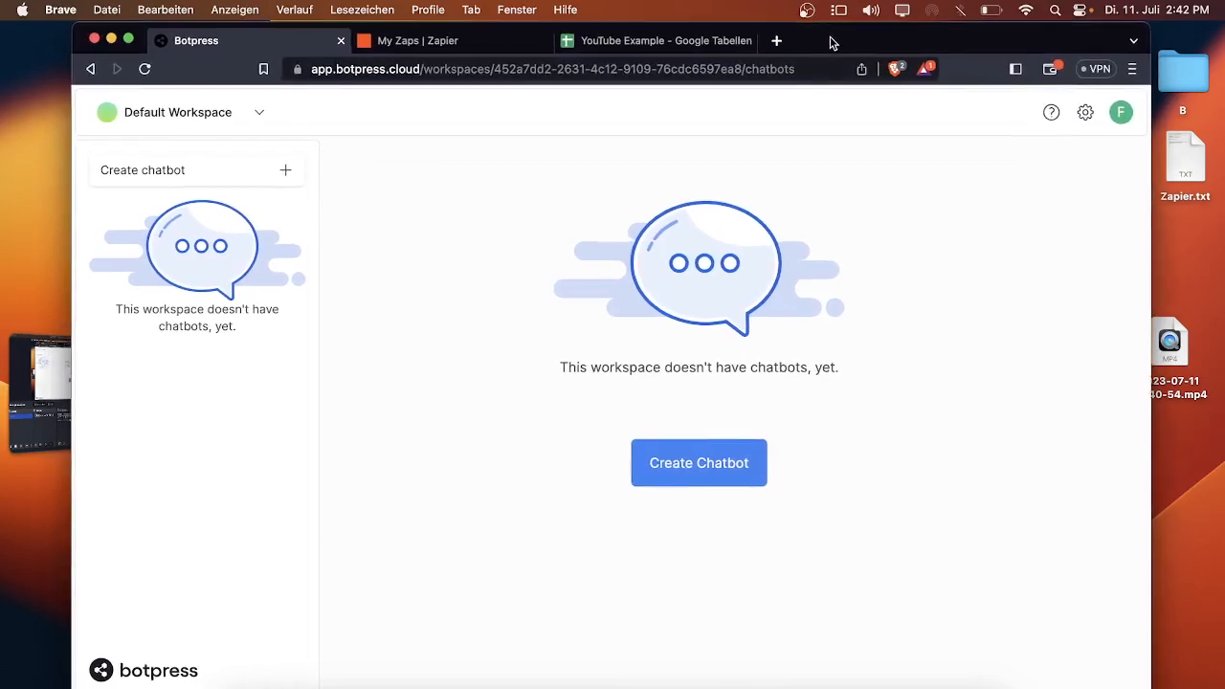
pyautogui.moveTo(381, 124)
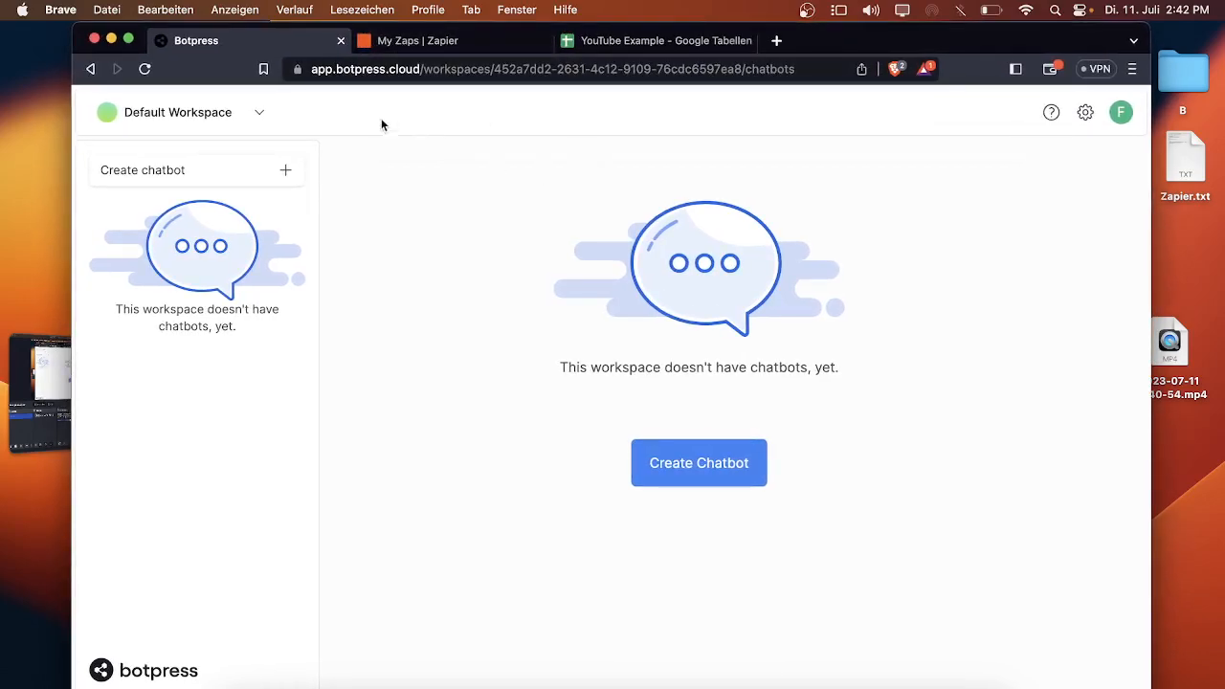
pyautogui.moveTo(698, 461)
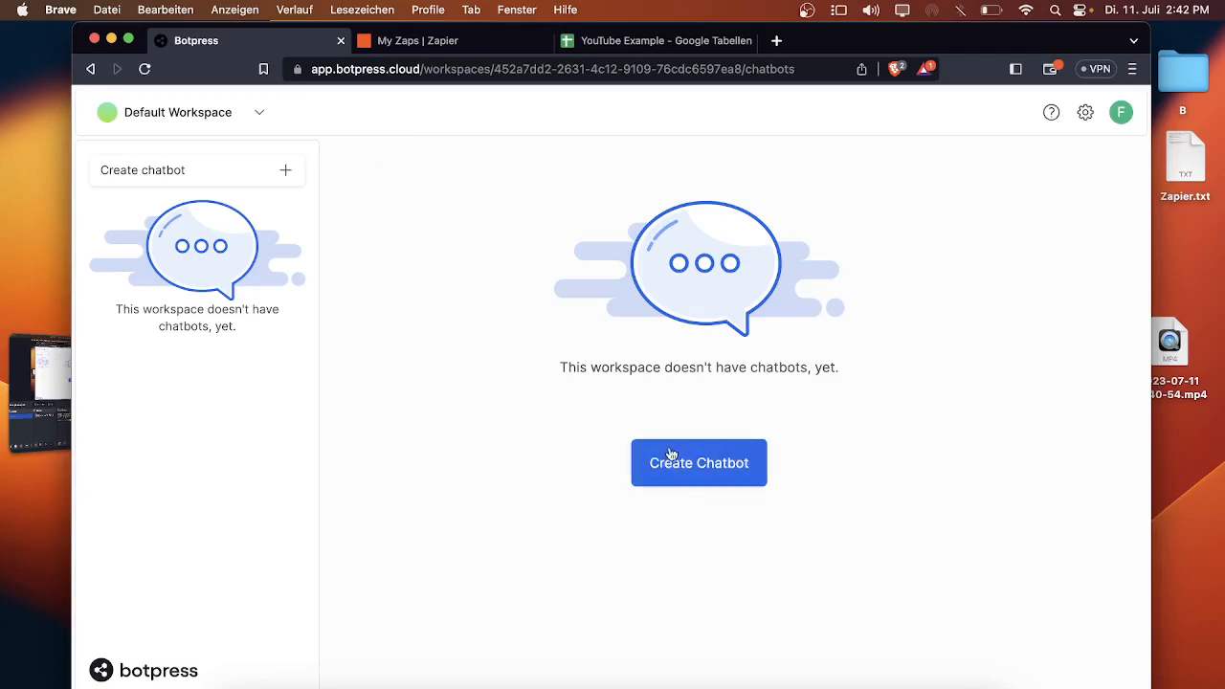
# Create a new chatbot searching amazon.co and open it via Say Hello to your chatbot
pyautogui.click(698, 461)
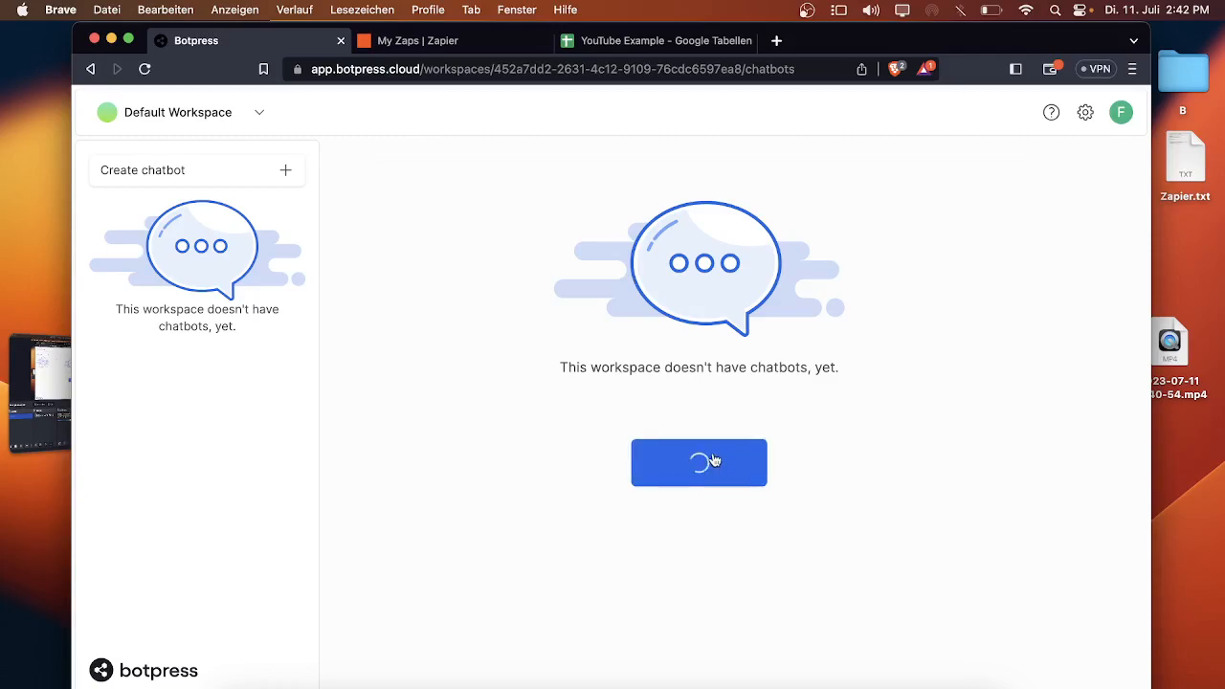
pyautogui.click(699, 462)
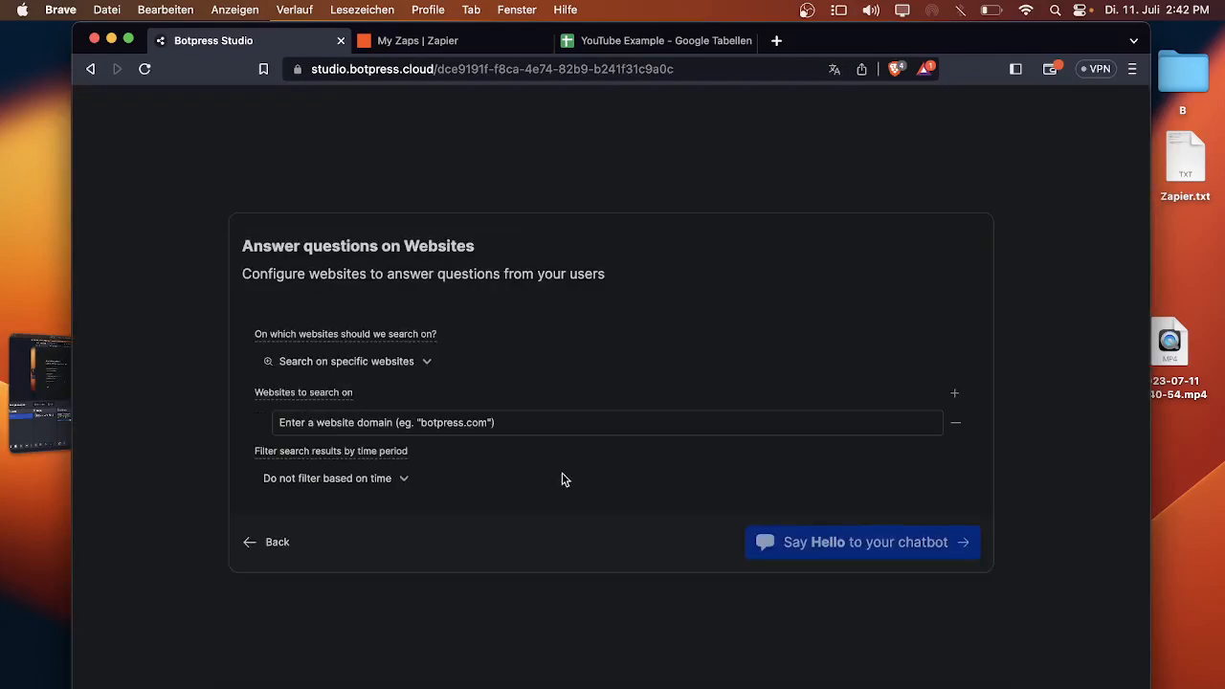
pyautogui.moveTo(509, 421)
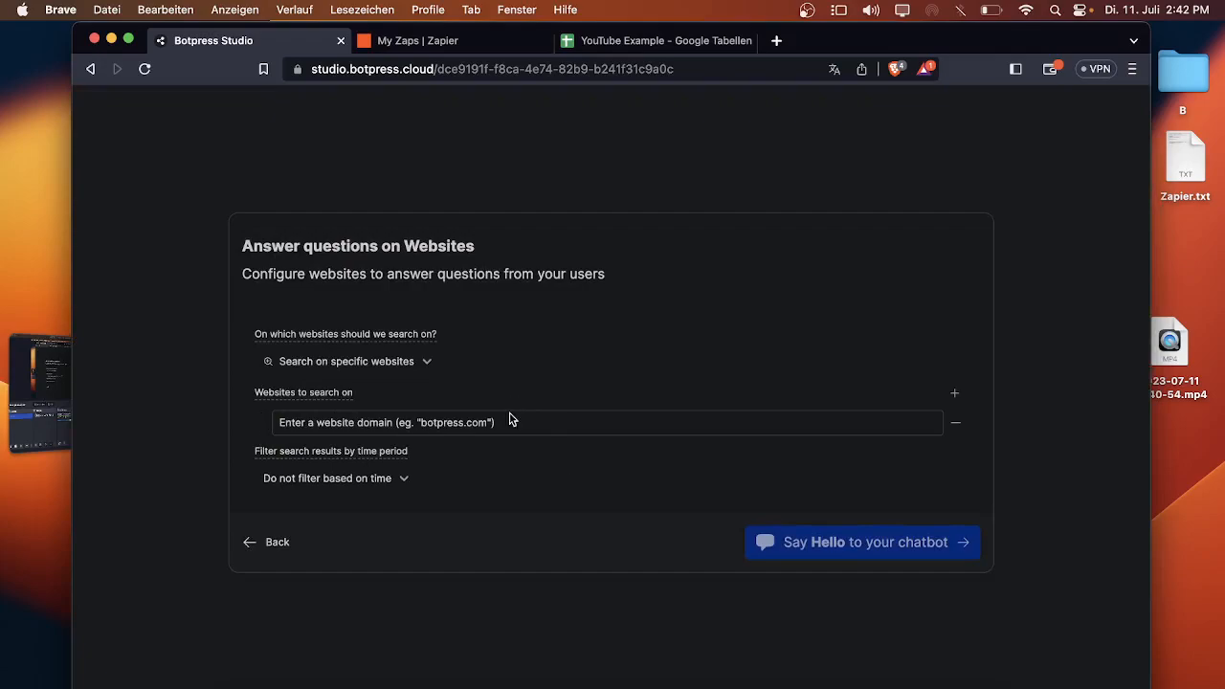
pyautogui.write('amazon.co')
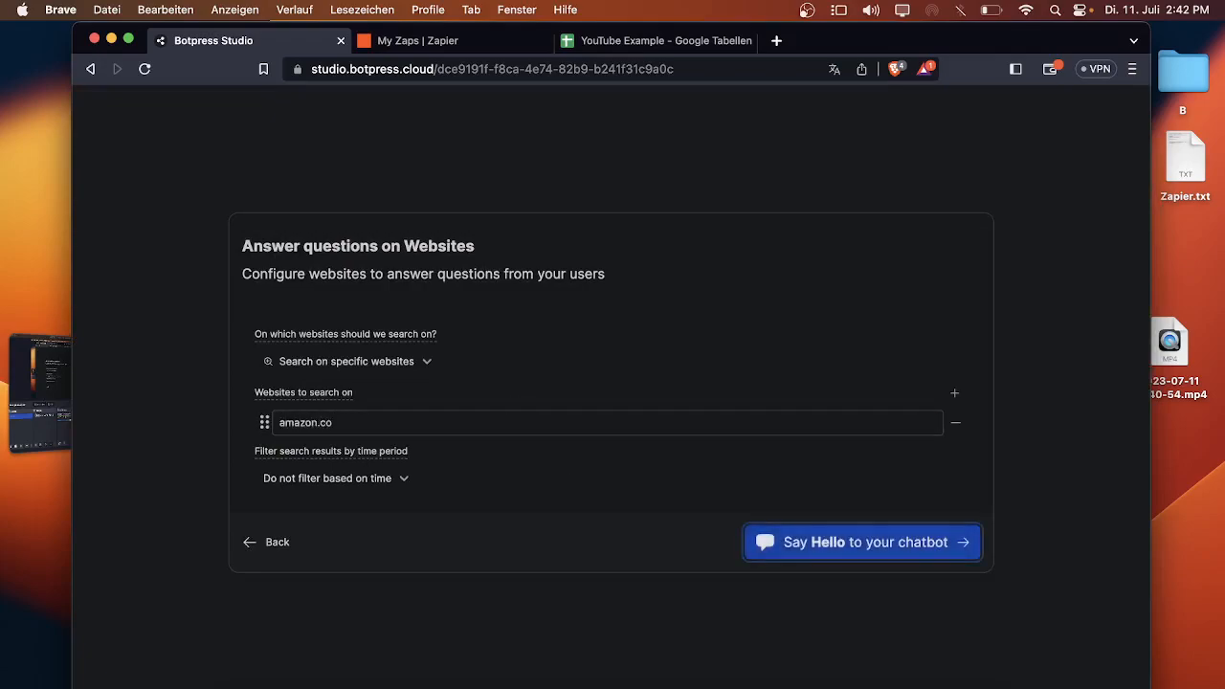
pyautogui.click(861, 542)
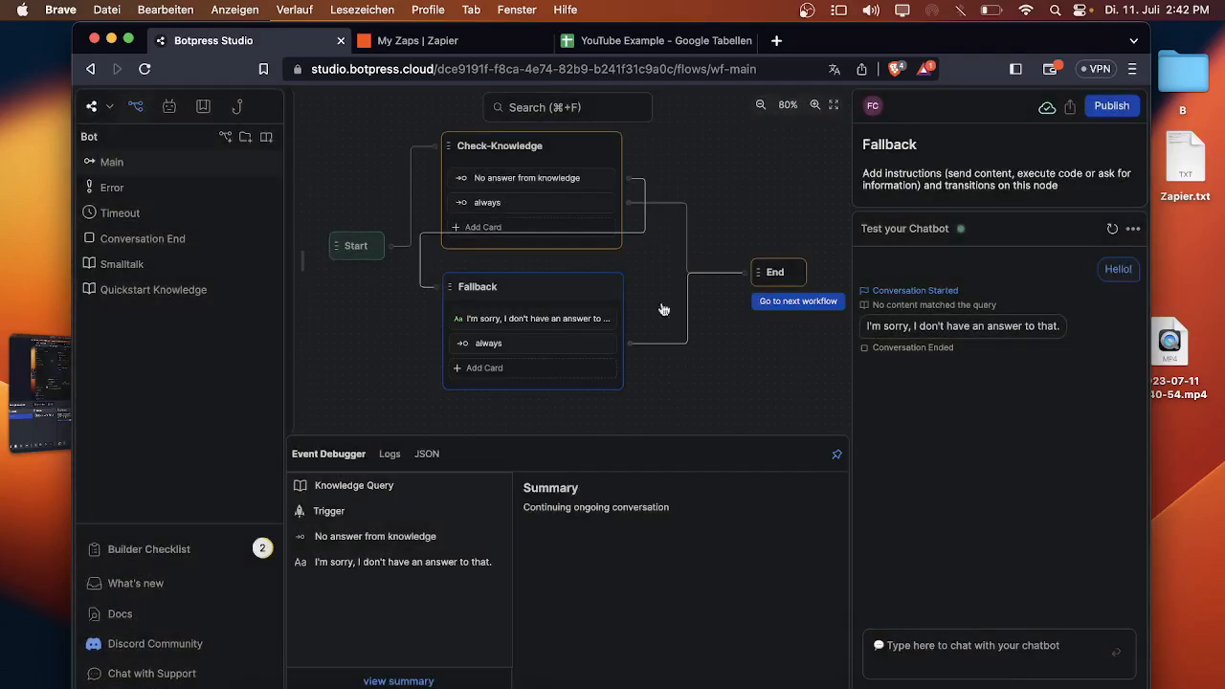
# Confirm deleting the Fallback and Check-Knowledge nodes, leaving Start, Standard1 and End
pyautogui.click(663, 306)
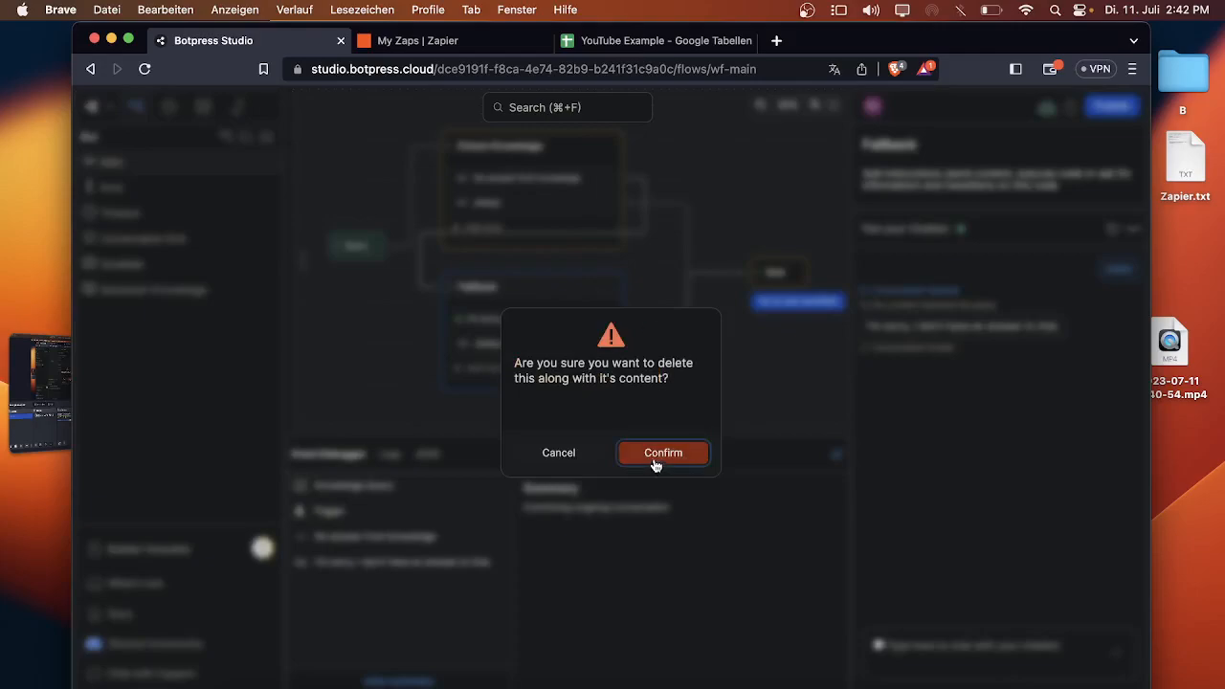
pyautogui.moveTo(731, 345)
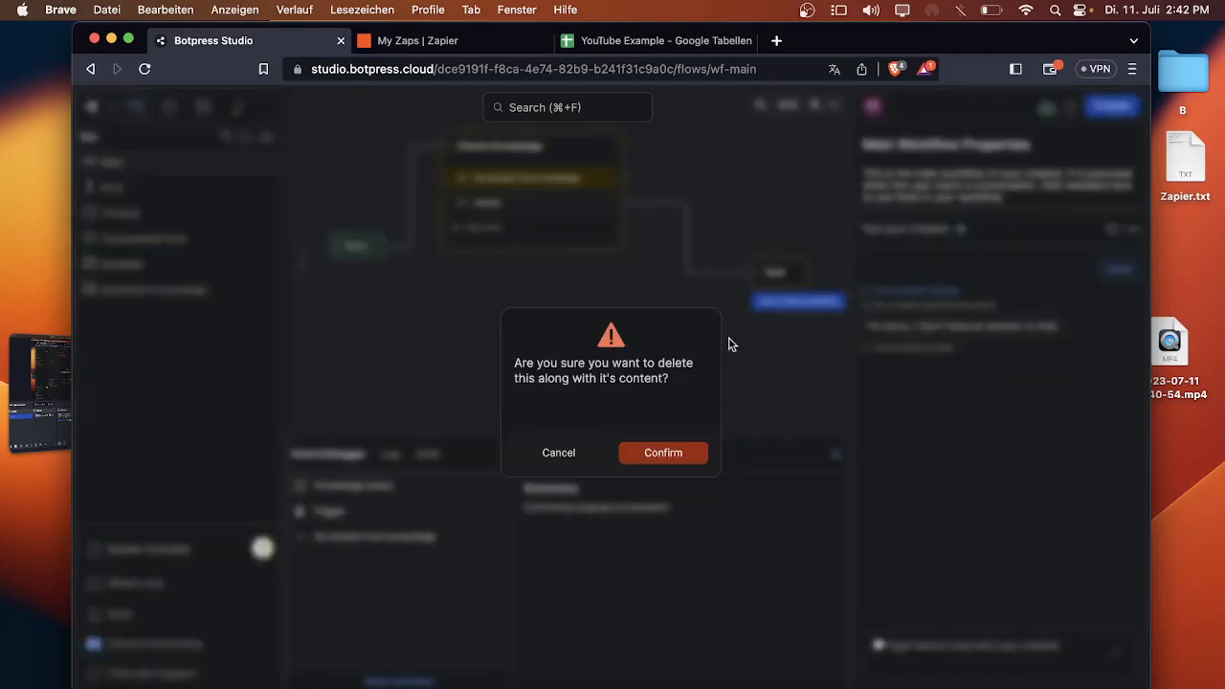
pyautogui.click(663, 452)
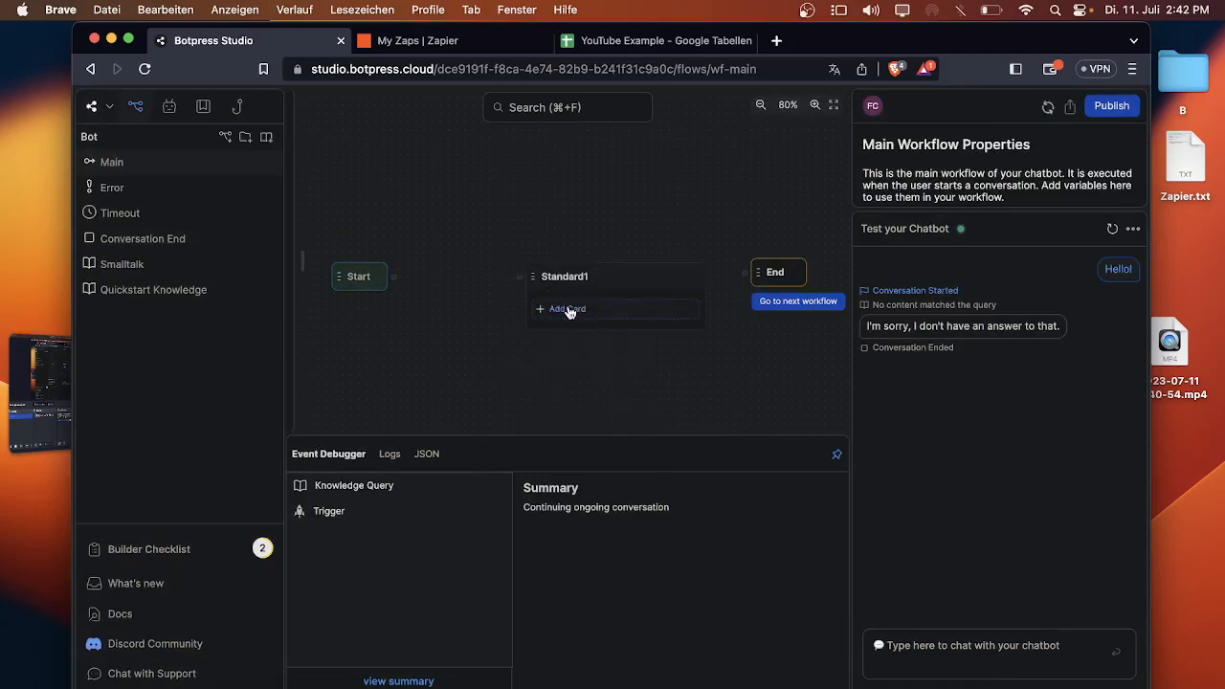
# Add a Text card to Standard1 saying 'Hello, please fill out your information, so we can get in touch with you!'
pyautogui.click(566, 308)
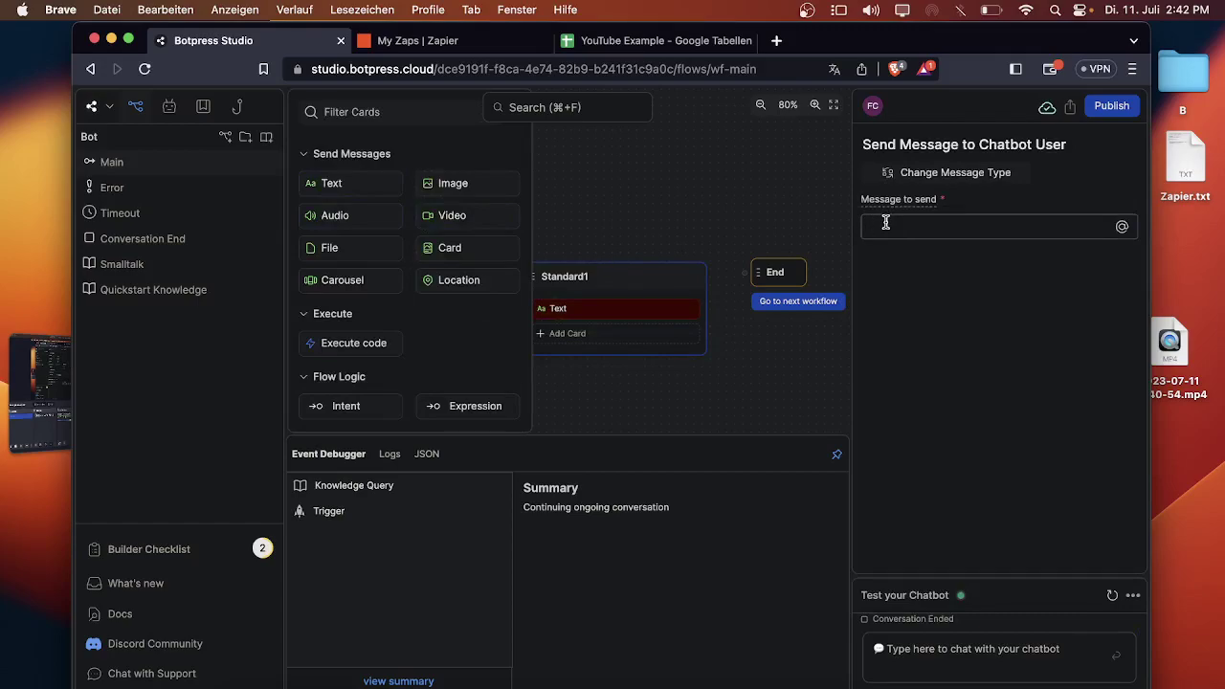
pyautogui.write('Wel')
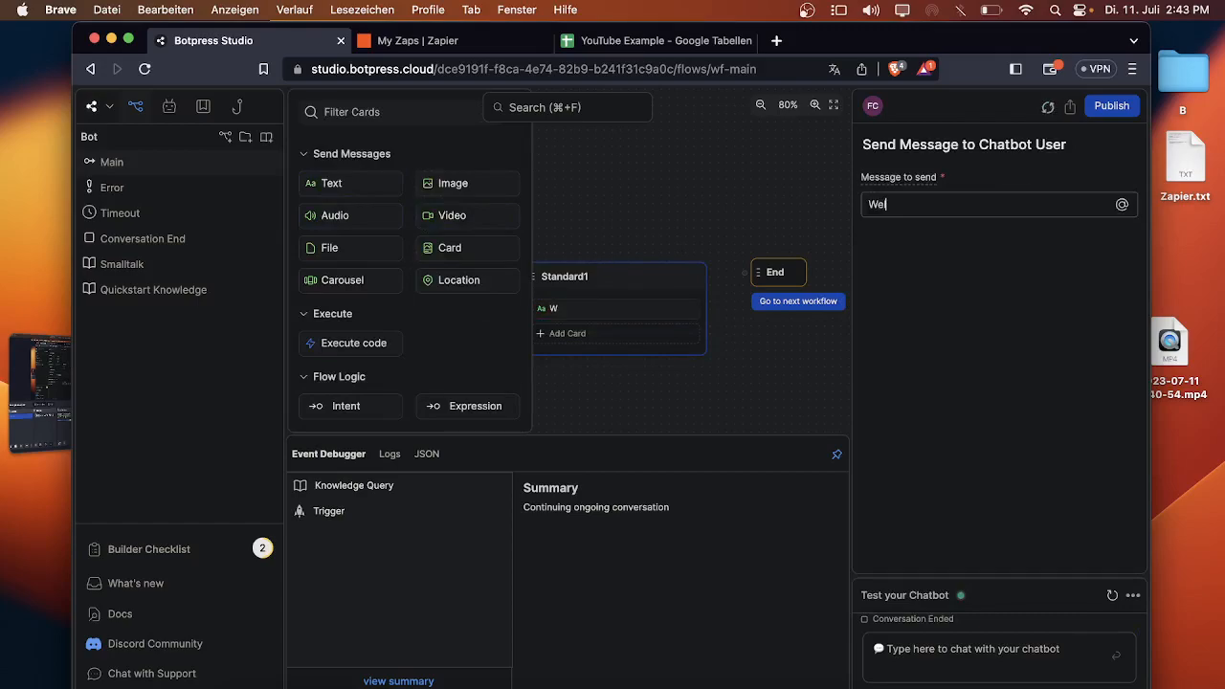
pyautogui.write('Hello, please fill out your')
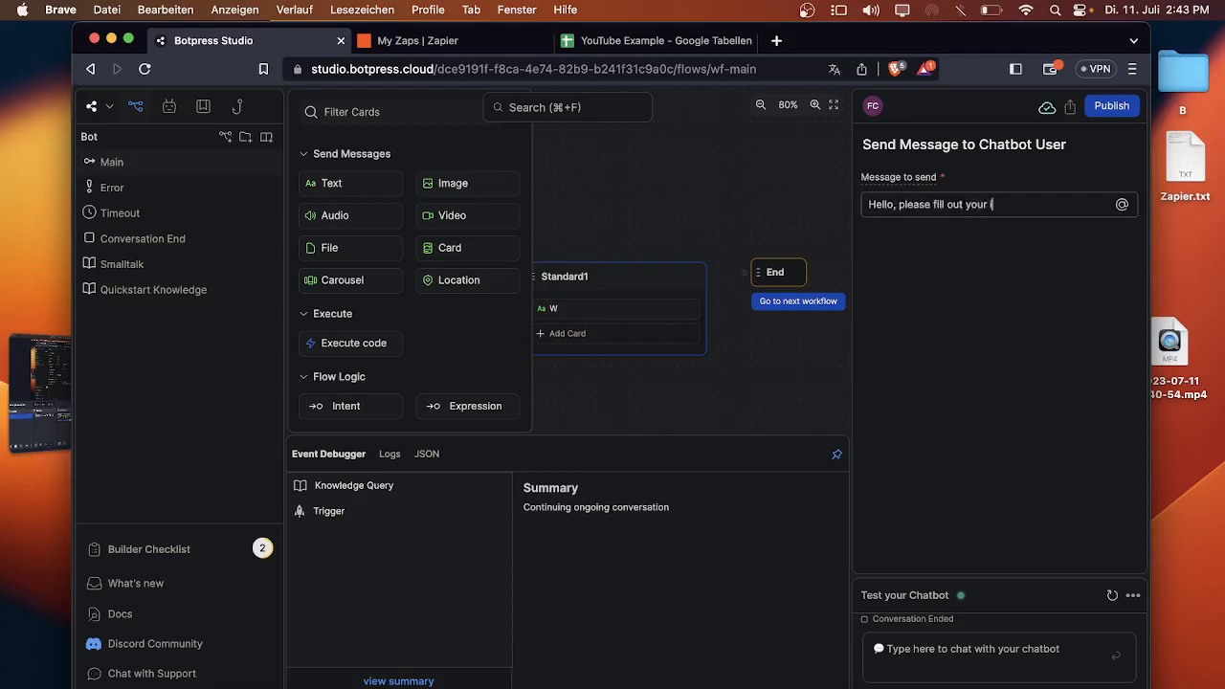
pyautogui.write('information')
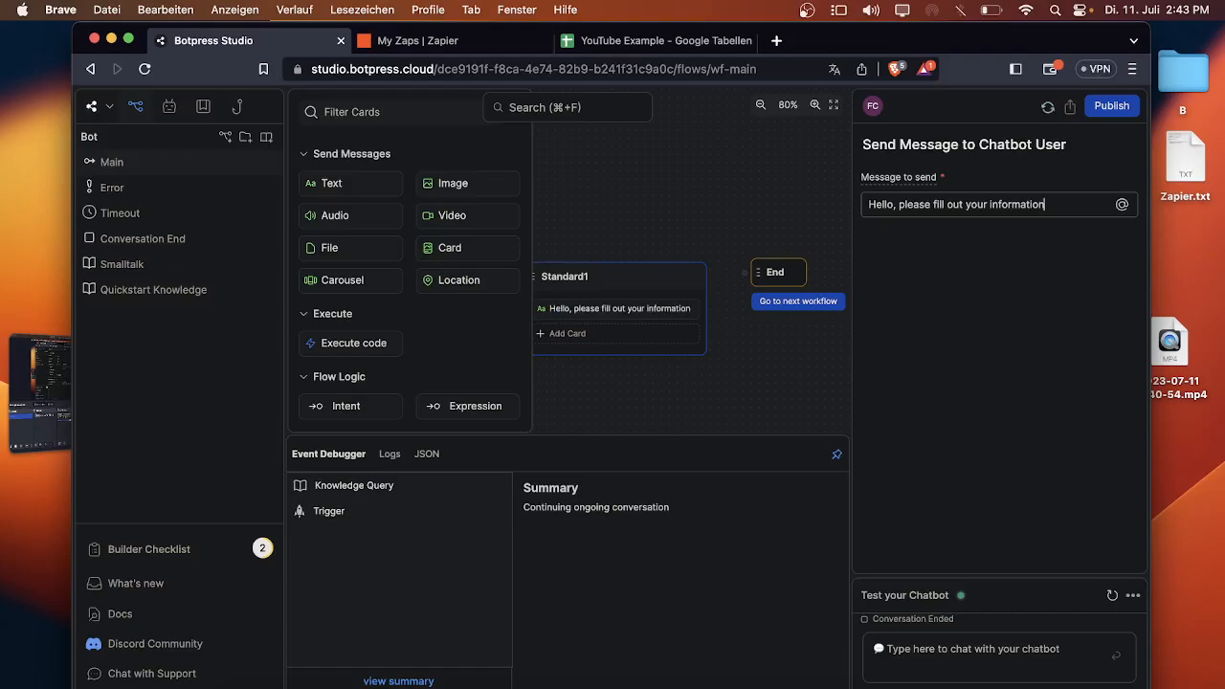
pyautogui.write(', so we')
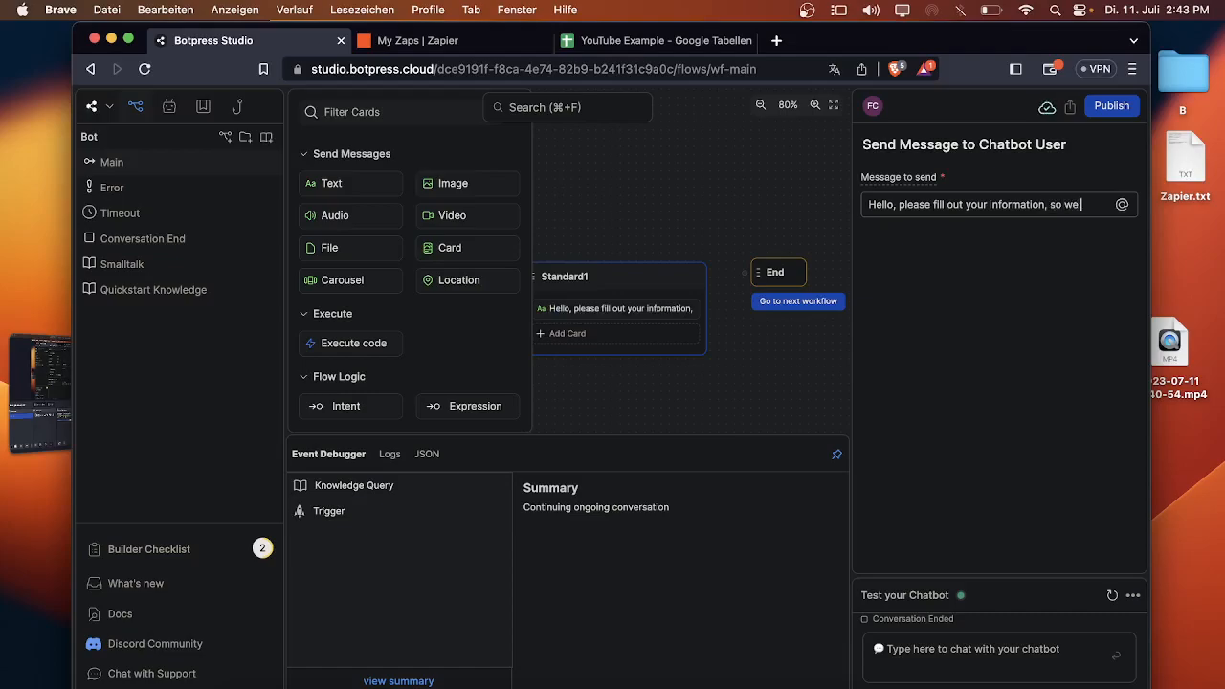
pyautogui.write('can get in to')
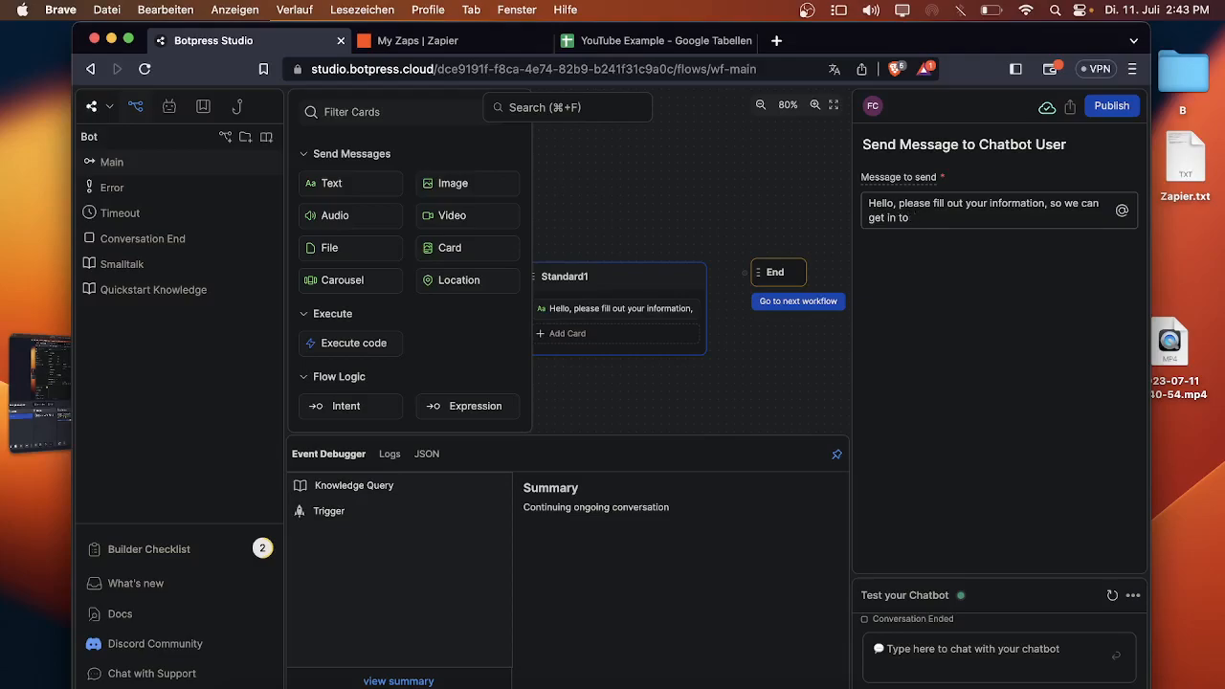
pyautogui.write('touch with you')
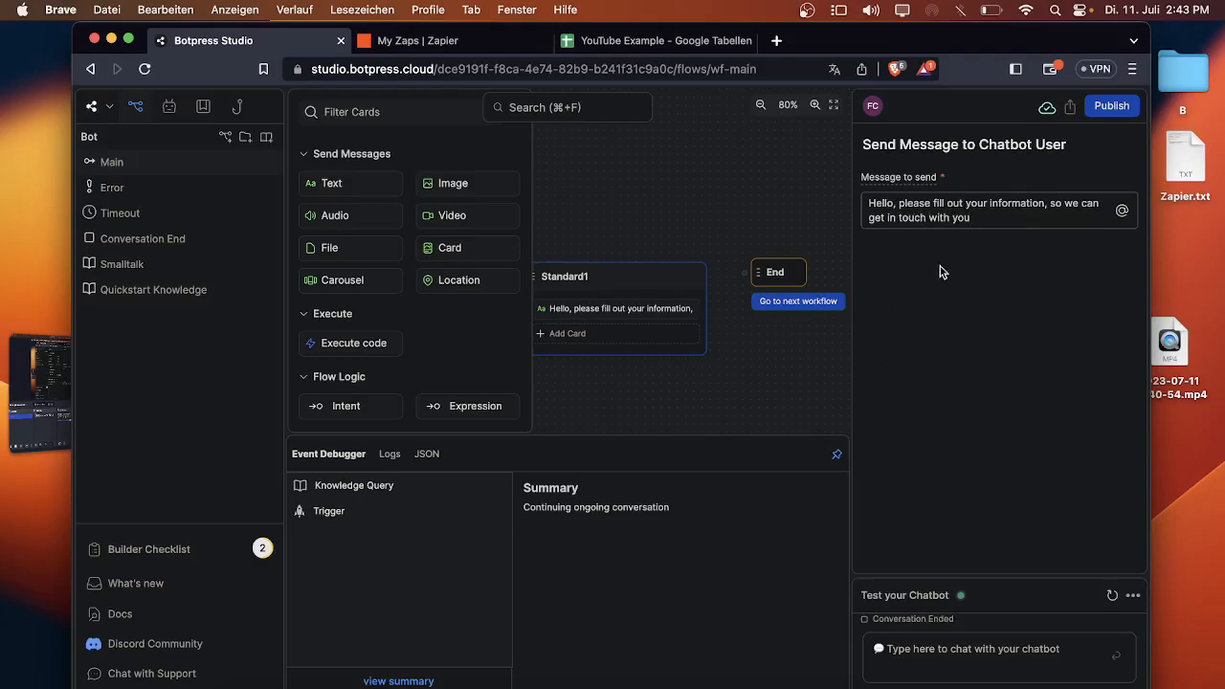
pyautogui.write('!')
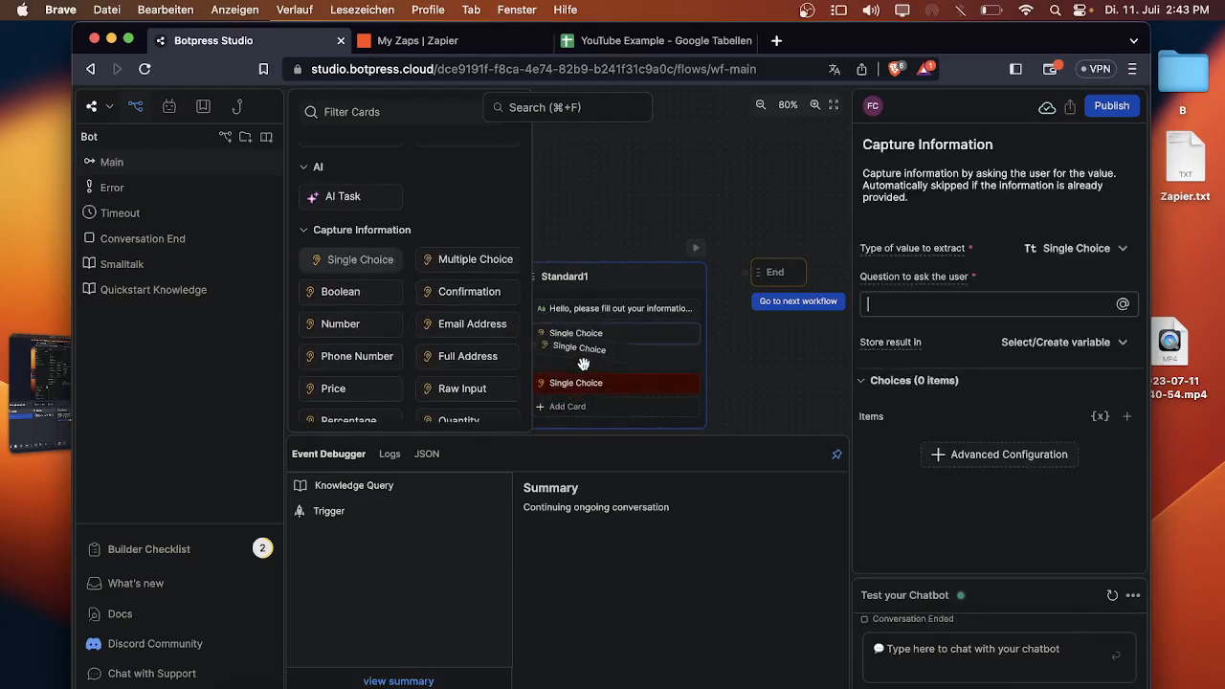
# Review the three single-choice capture cards and execute-code card, then select the first capture card
pyautogui.scroll(-3)
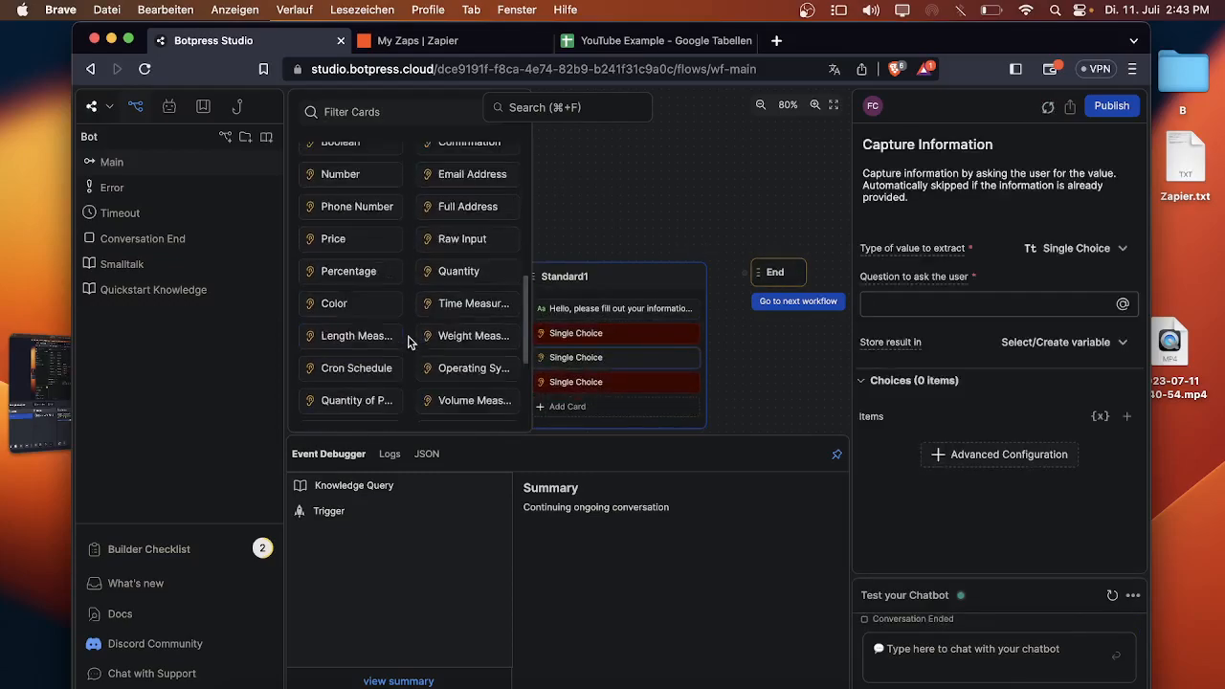
pyautogui.scroll(3)
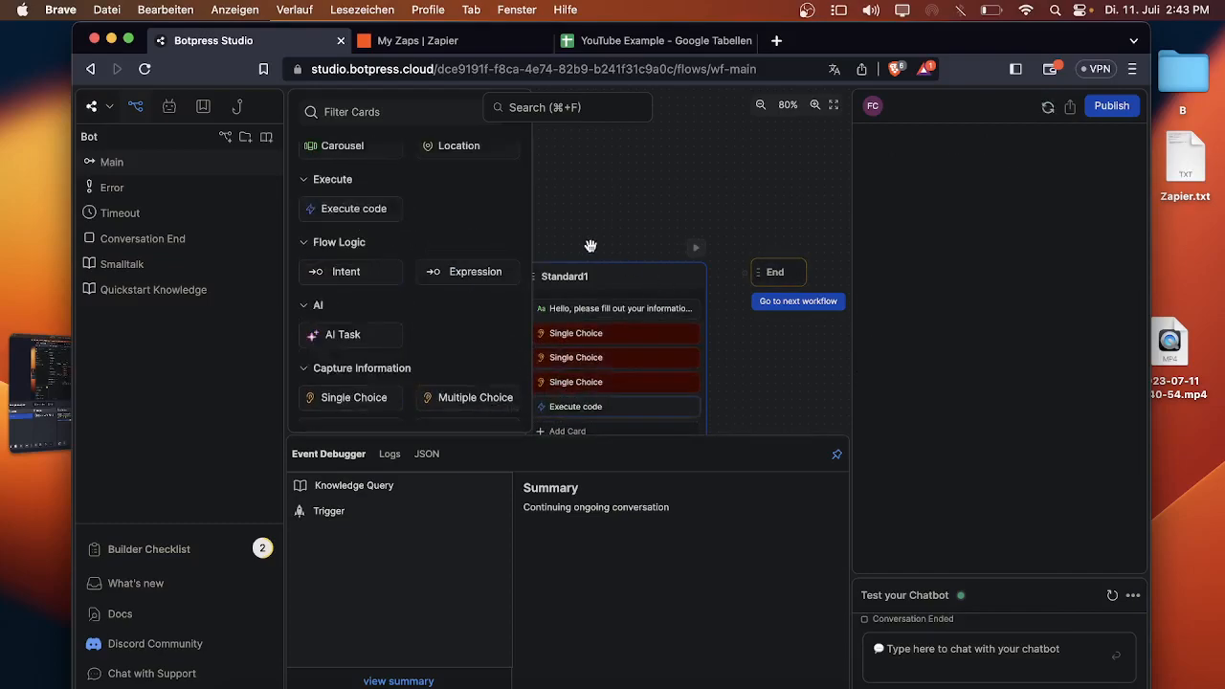
pyautogui.click(576, 333)
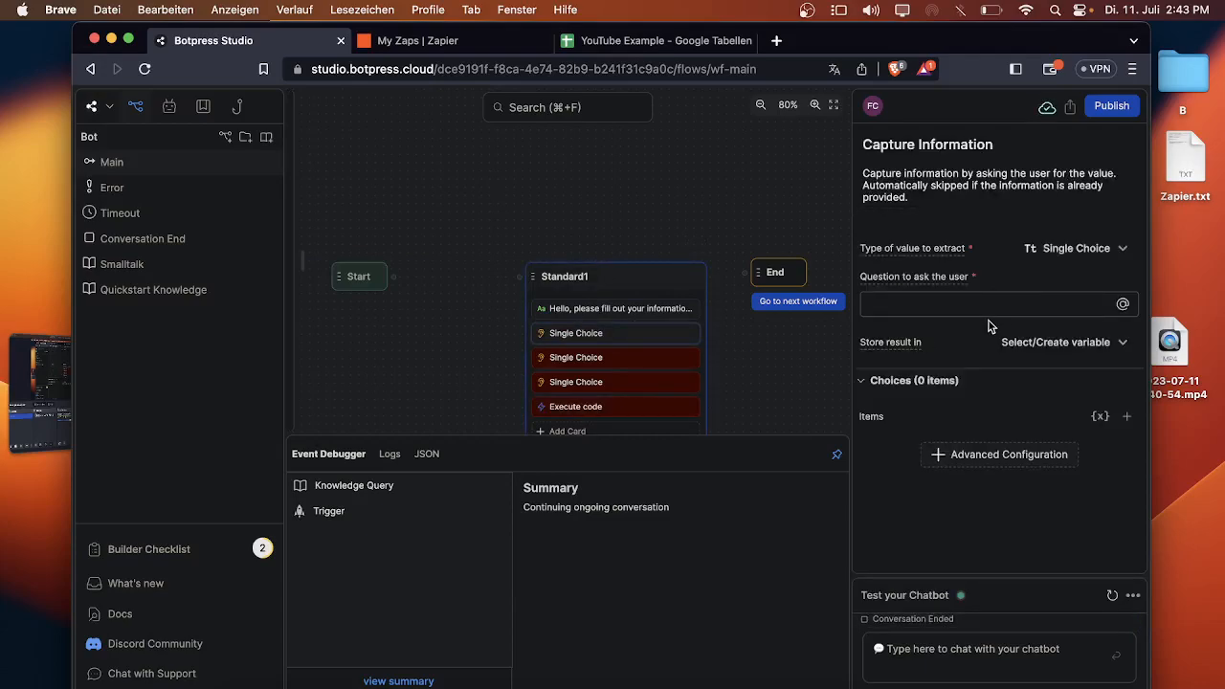
# Make the first card ask for the user's name and extract a Person Name
pyautogui.write("What's yo")
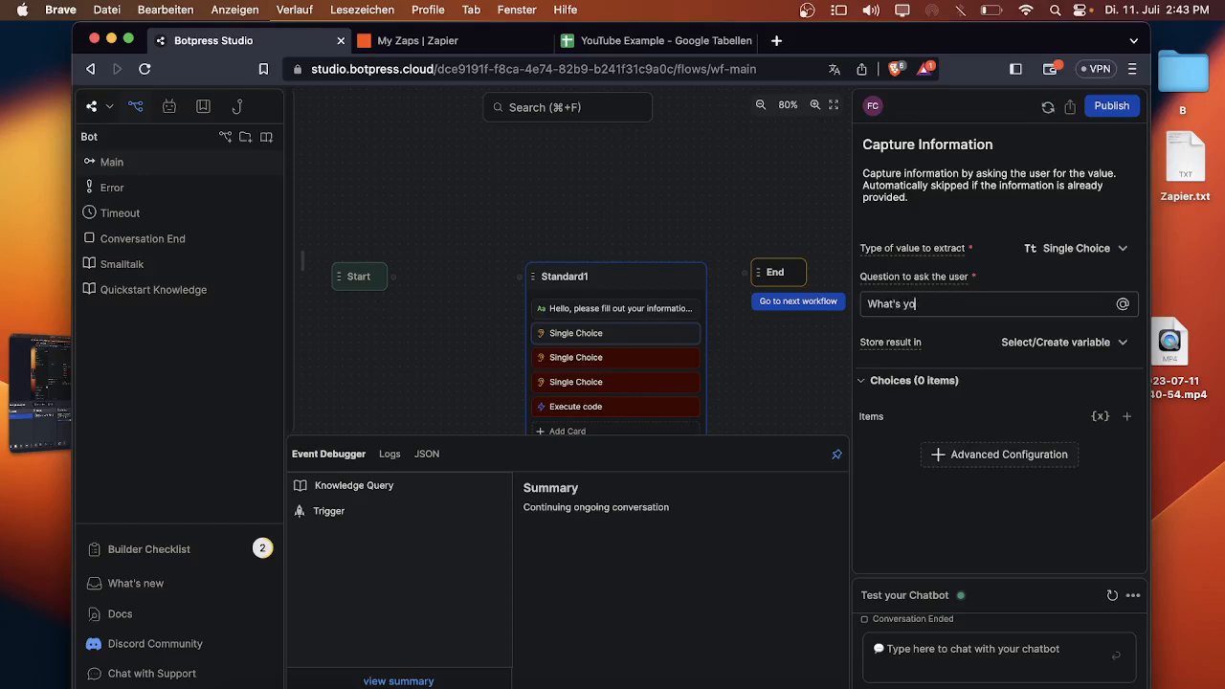
pyautogui.write('ur Name')
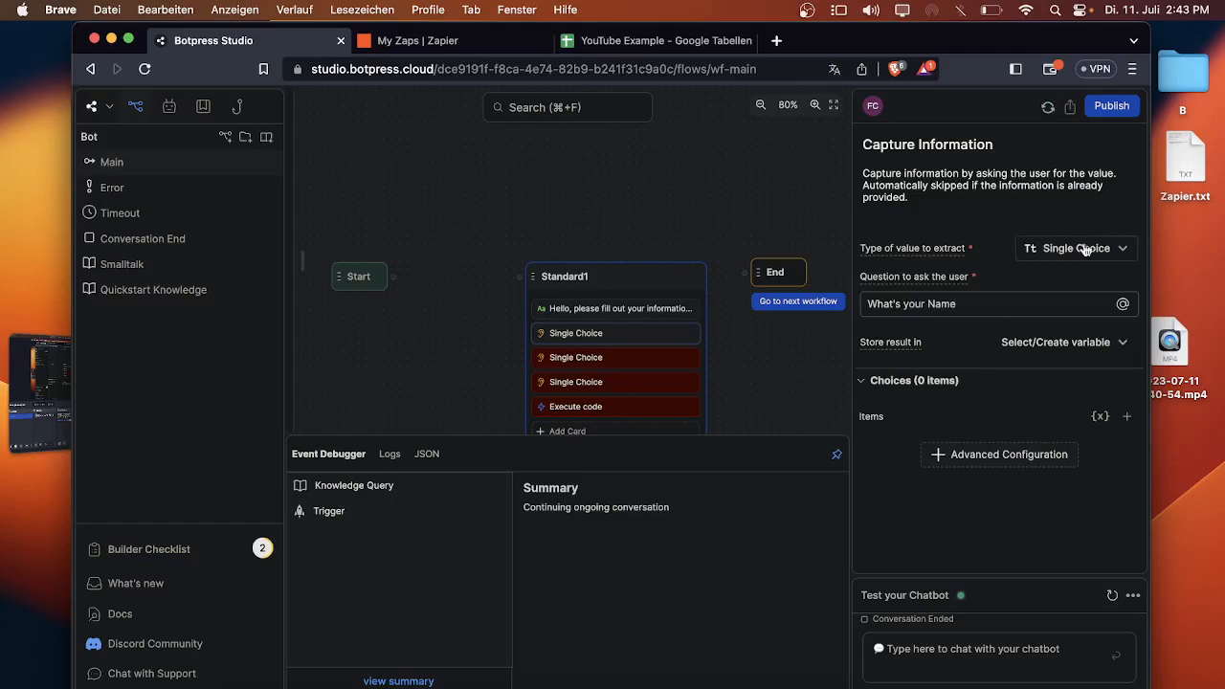
pyautogui.click(1076, 249)
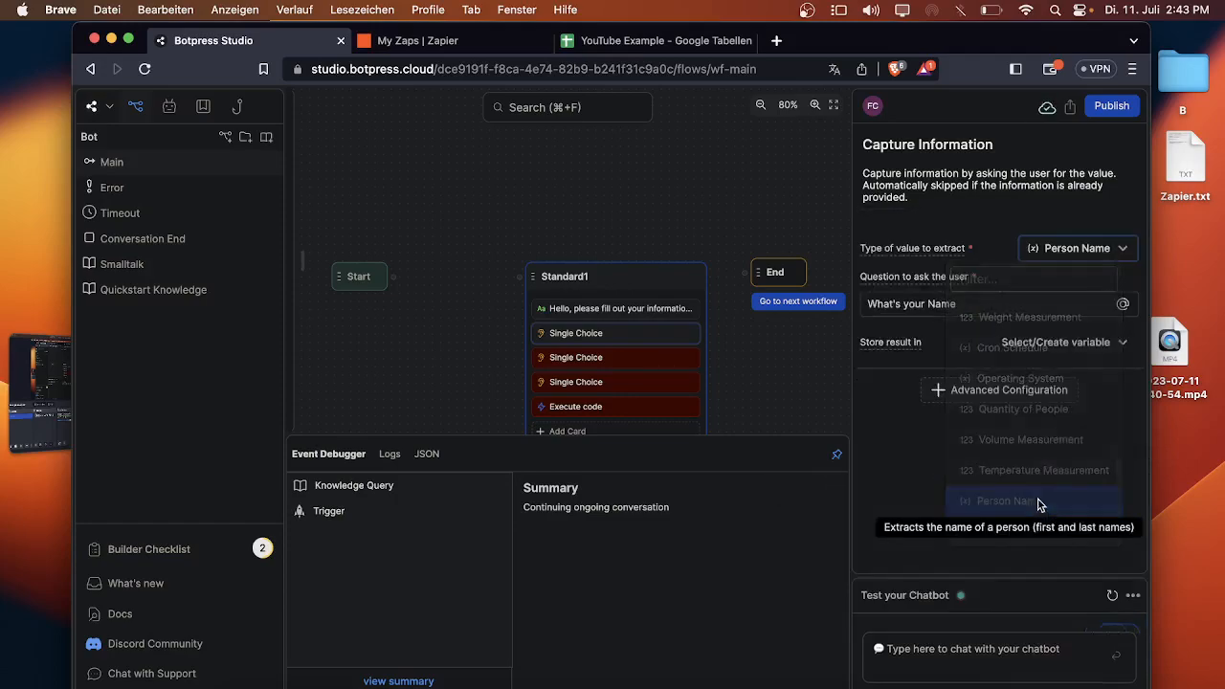
pyautogui.click(1005, 502)
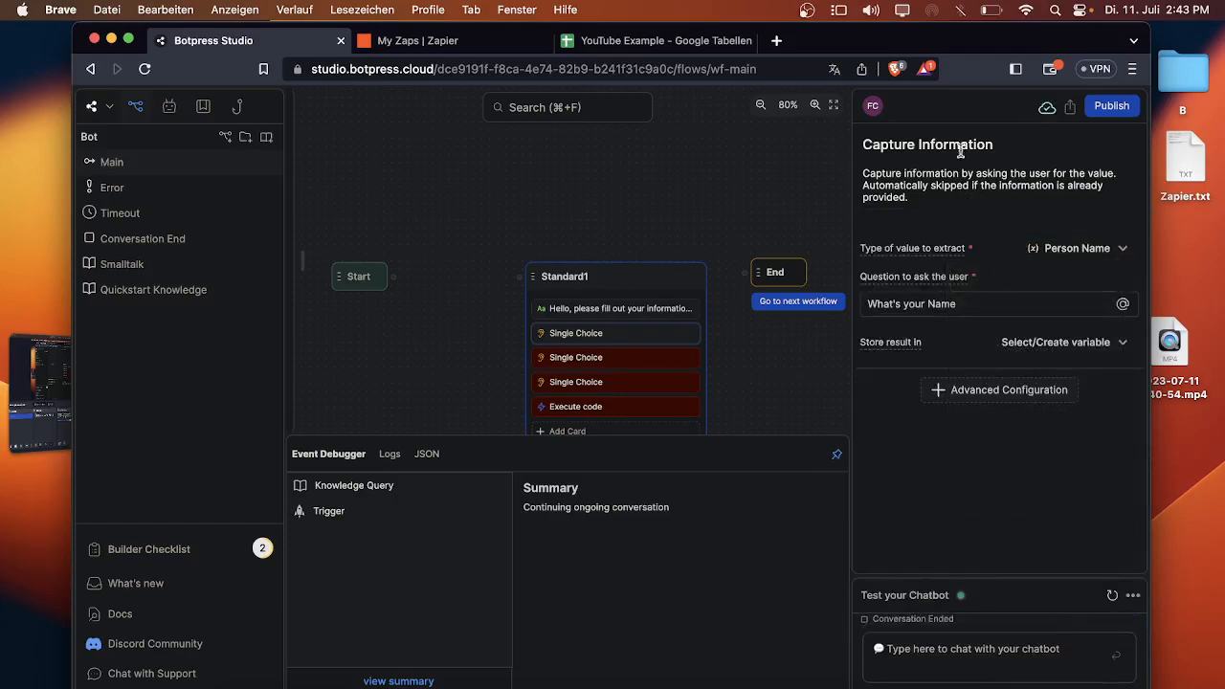
pyautogui.moveTo(1012, 249)
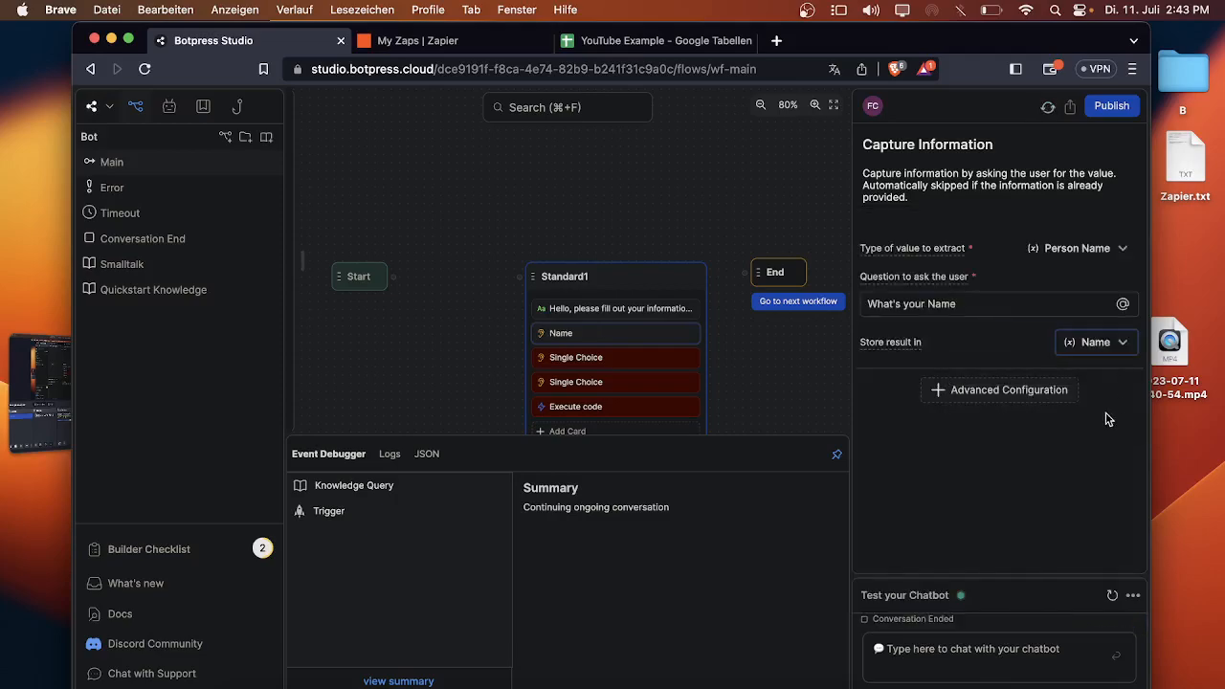
pyautogui.moveTo(585, 360)
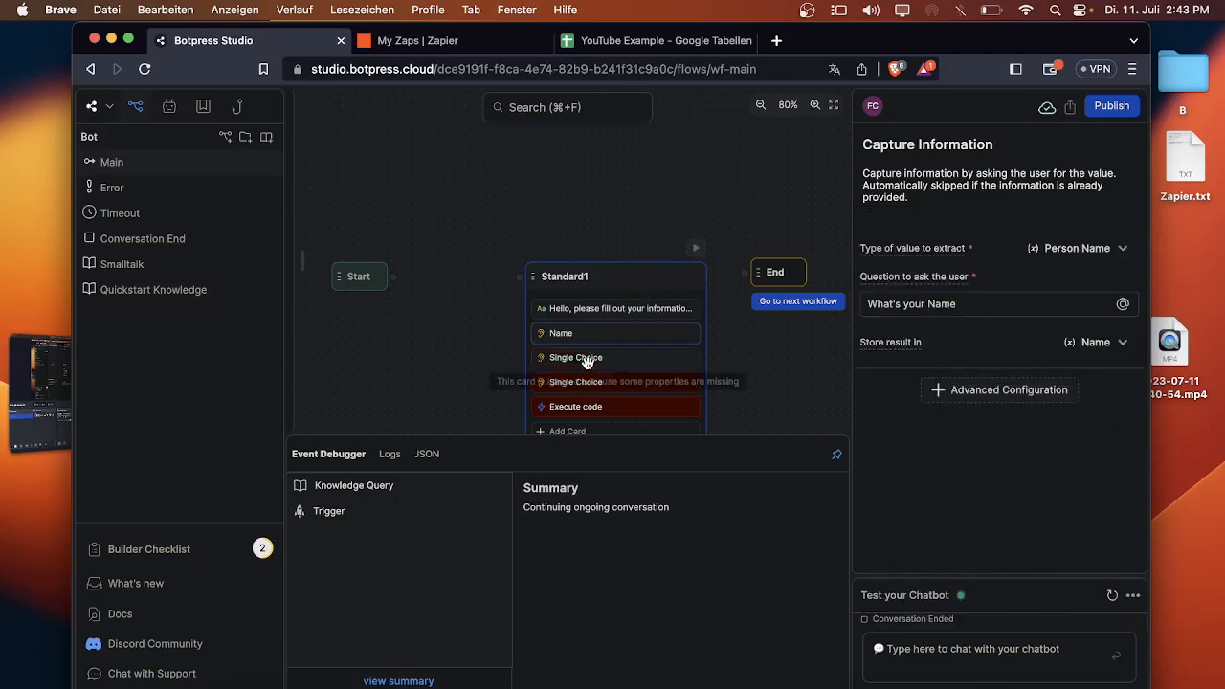
# Set the second card to extract an Email Address into a new Email variable
pyautogui.click(576, 358)
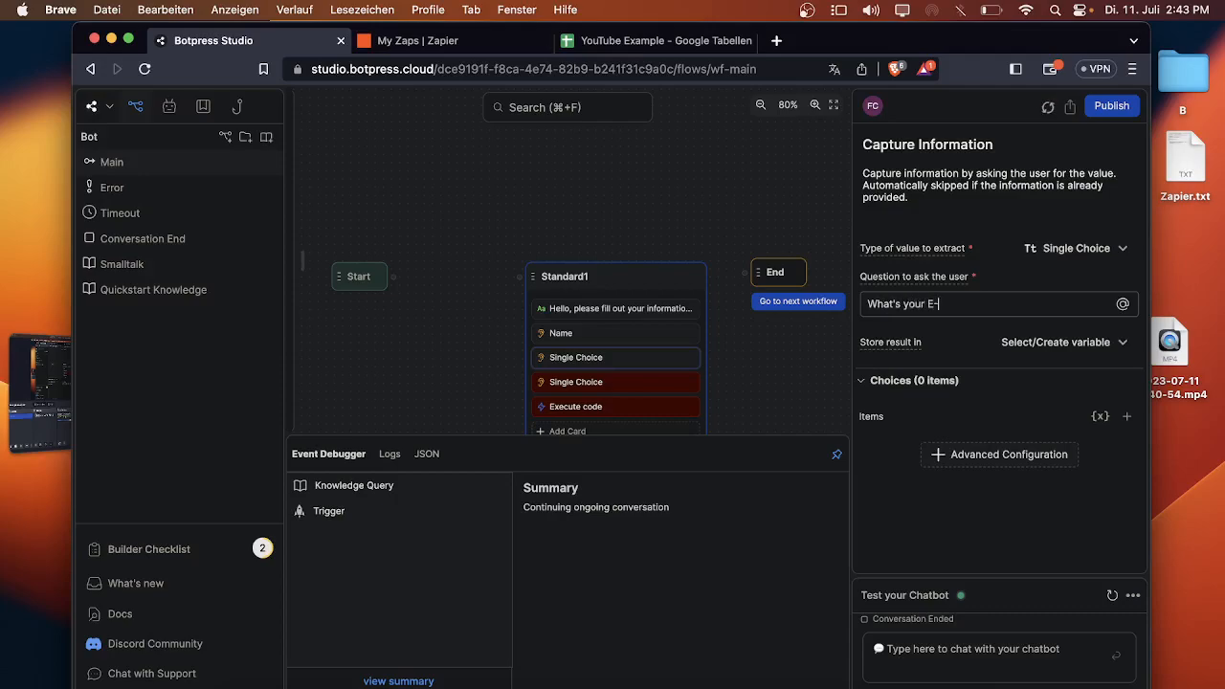
pyautogui.click(1076, 248)
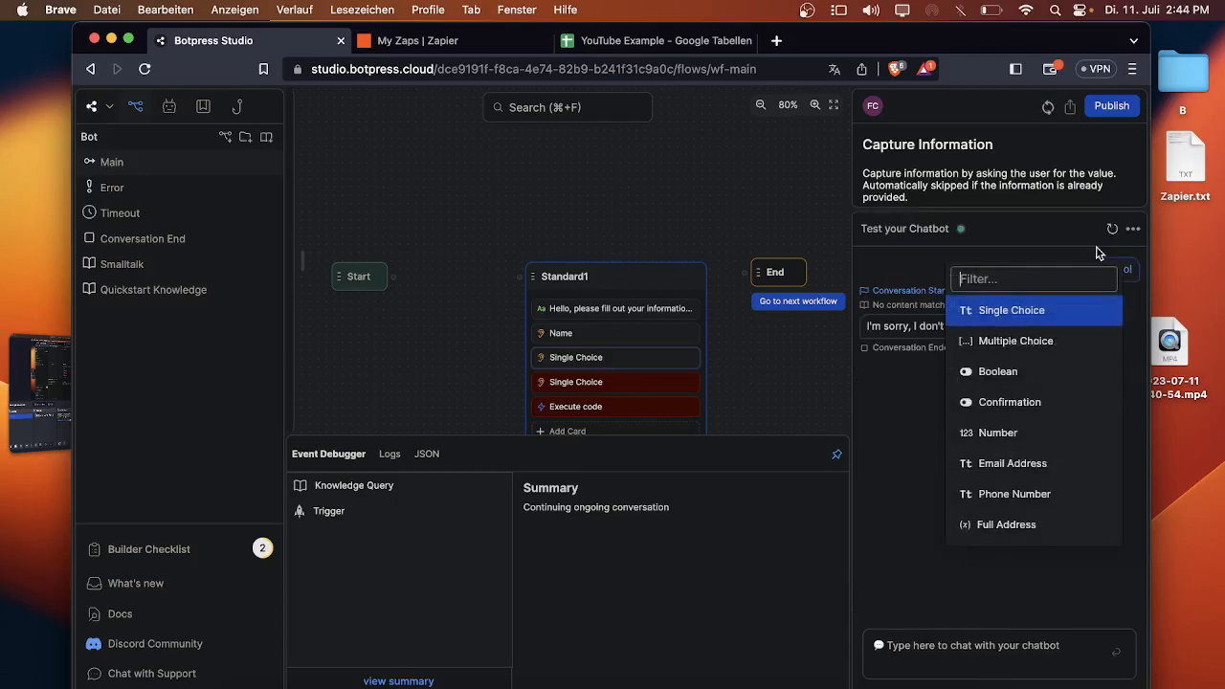
pyautogui.moveTo(1033, 463)
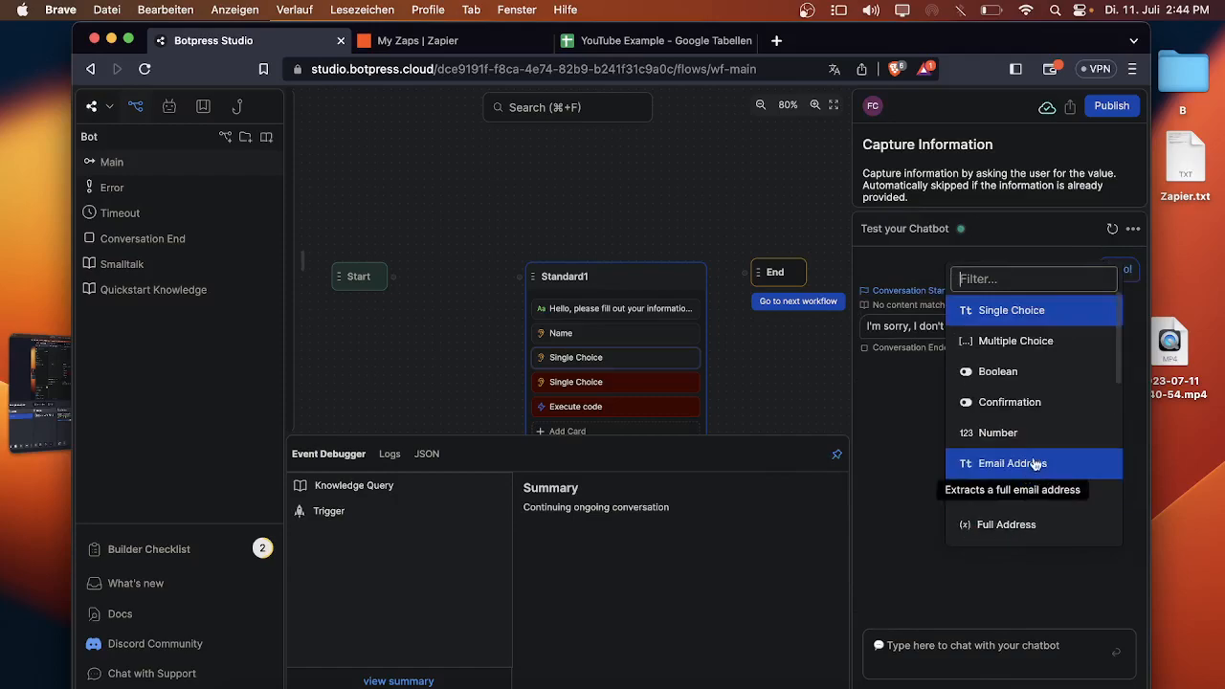
pyautogui.click(1013, 463)
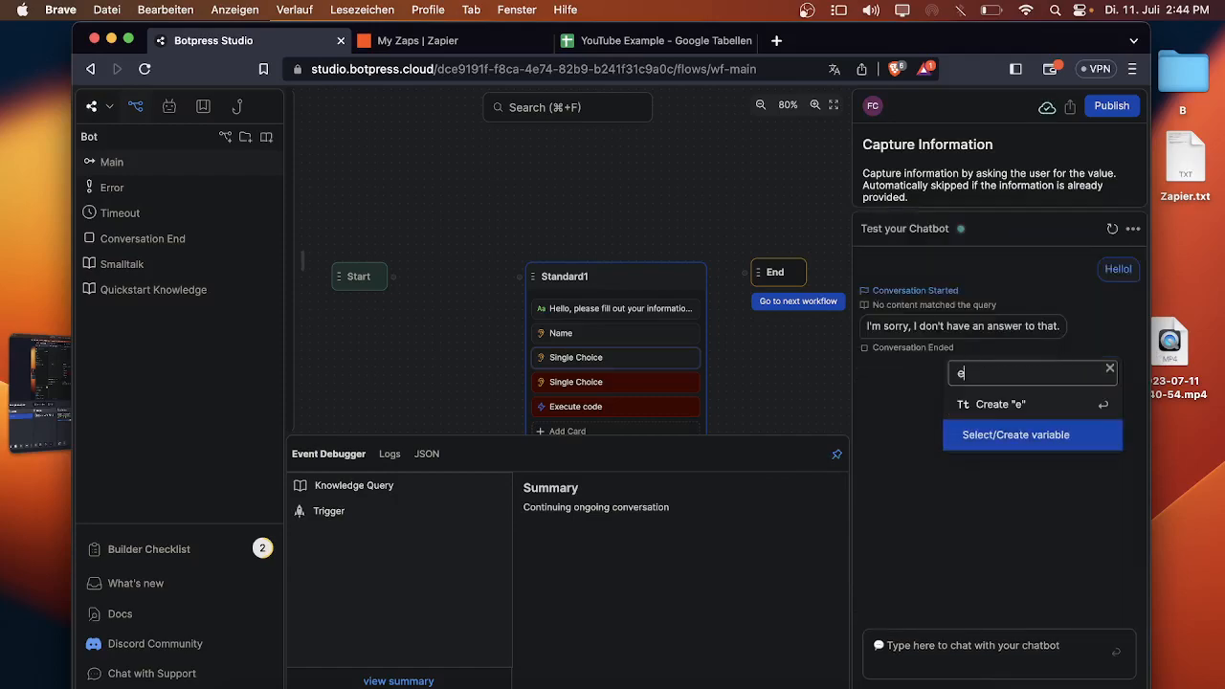
pyautogui.write('Email')
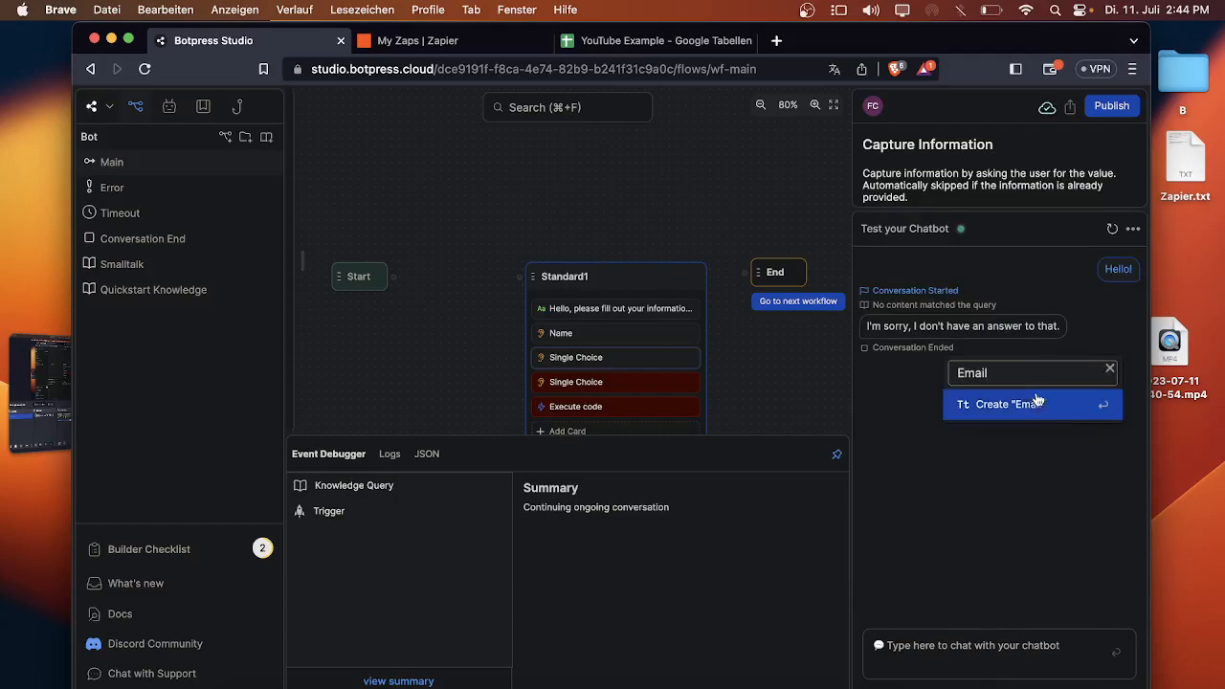
pyautogui.click(1031, 402)
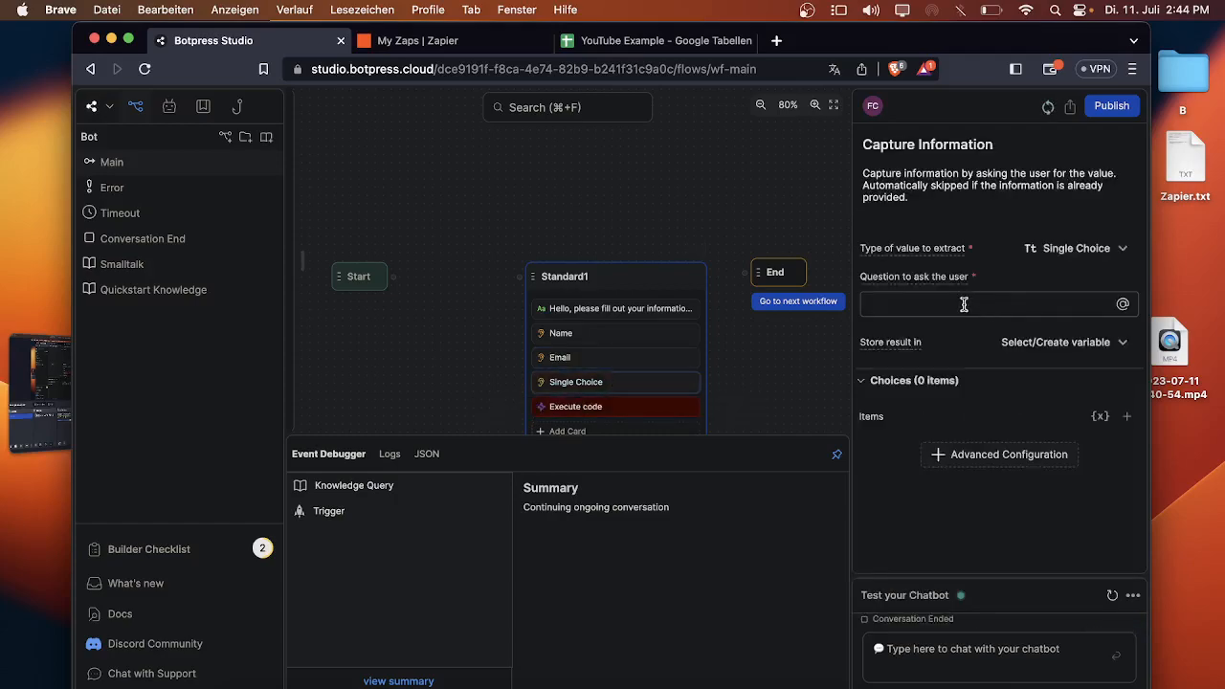
# Make the third card ask for the phone number, extracting a Number into a new Number variable
pyautogui.write('Phon')
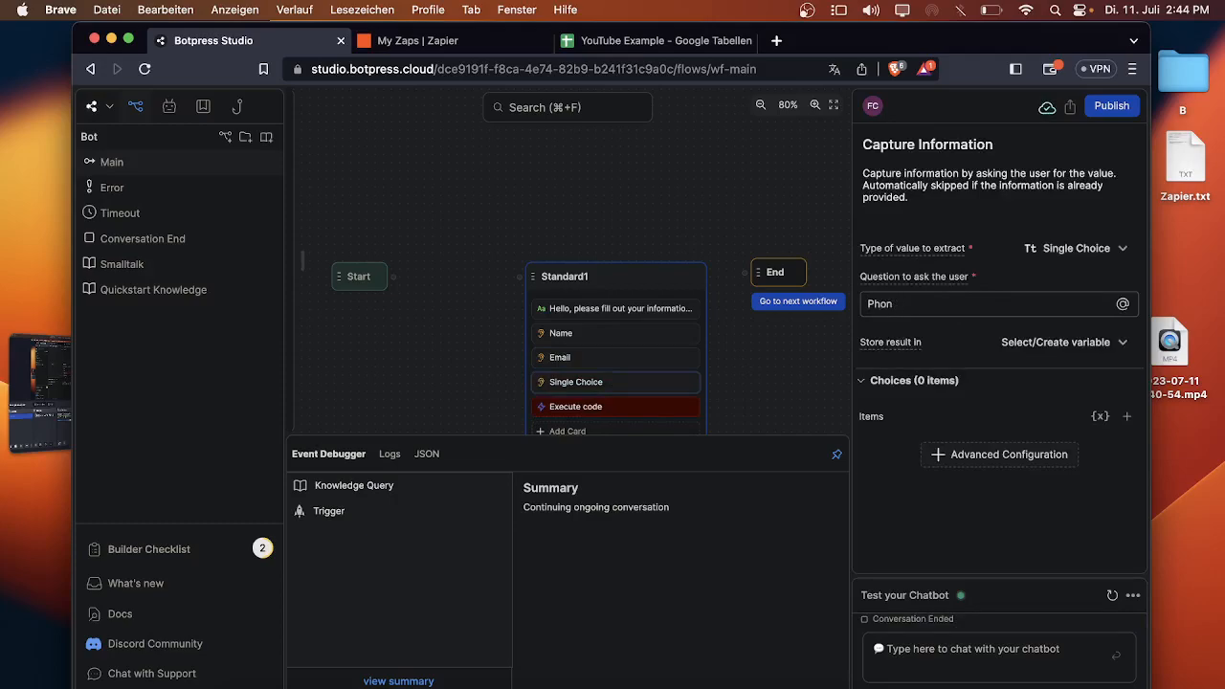
pyautogui.write("What's your")
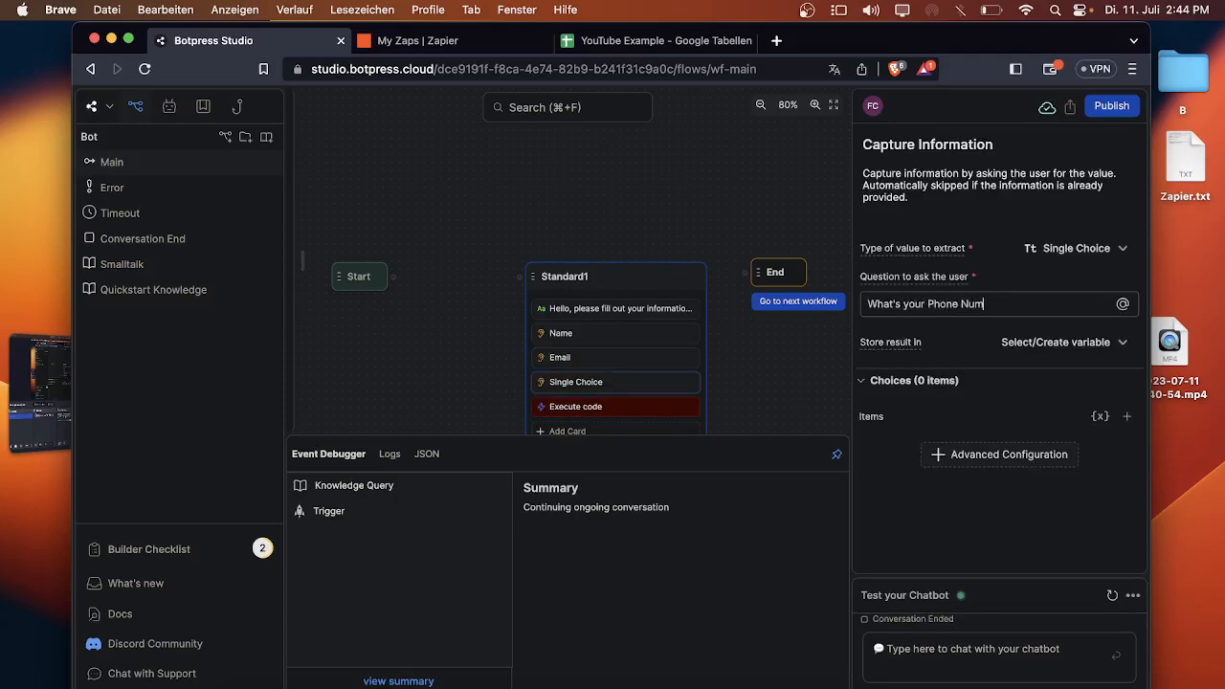
pyautogui.write('ber')
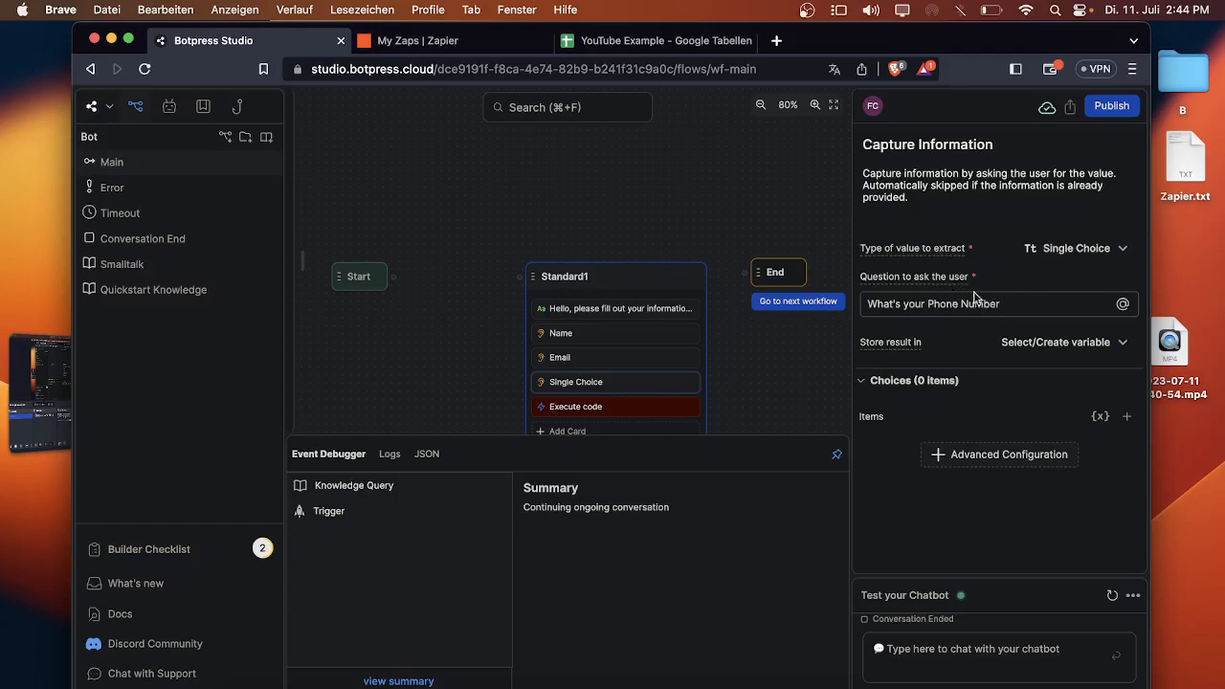
pyautogui.moveTo(1049, 260)
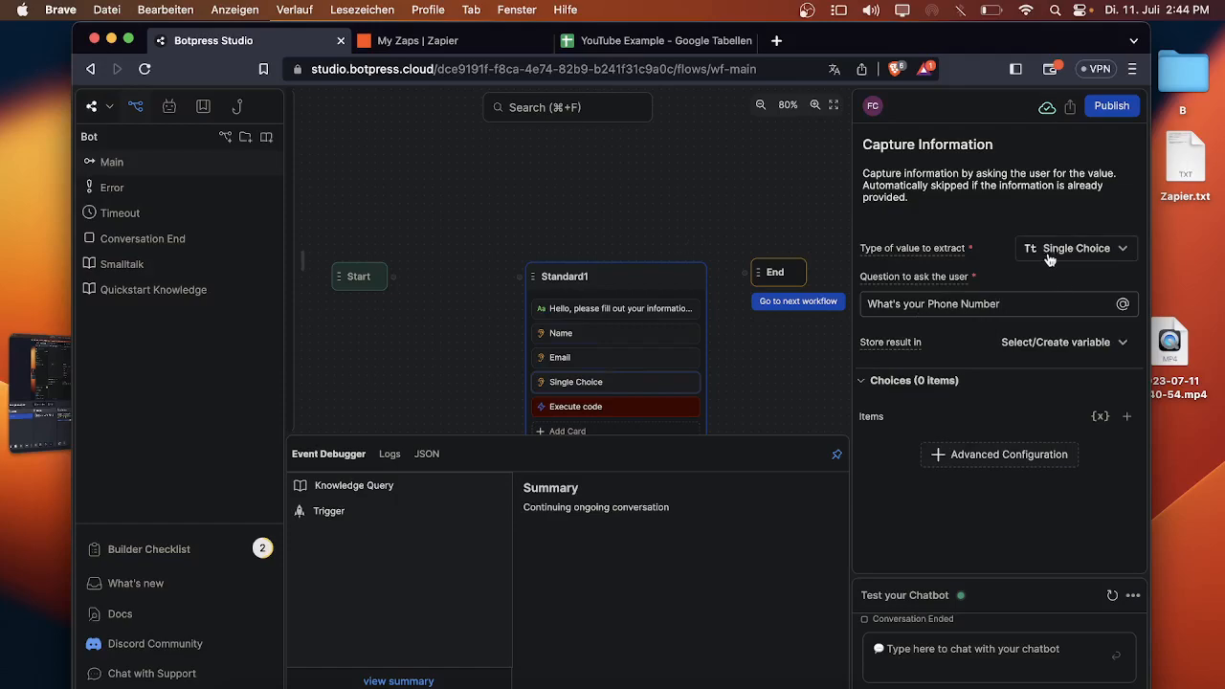
pyautogui.click(1075, 249)
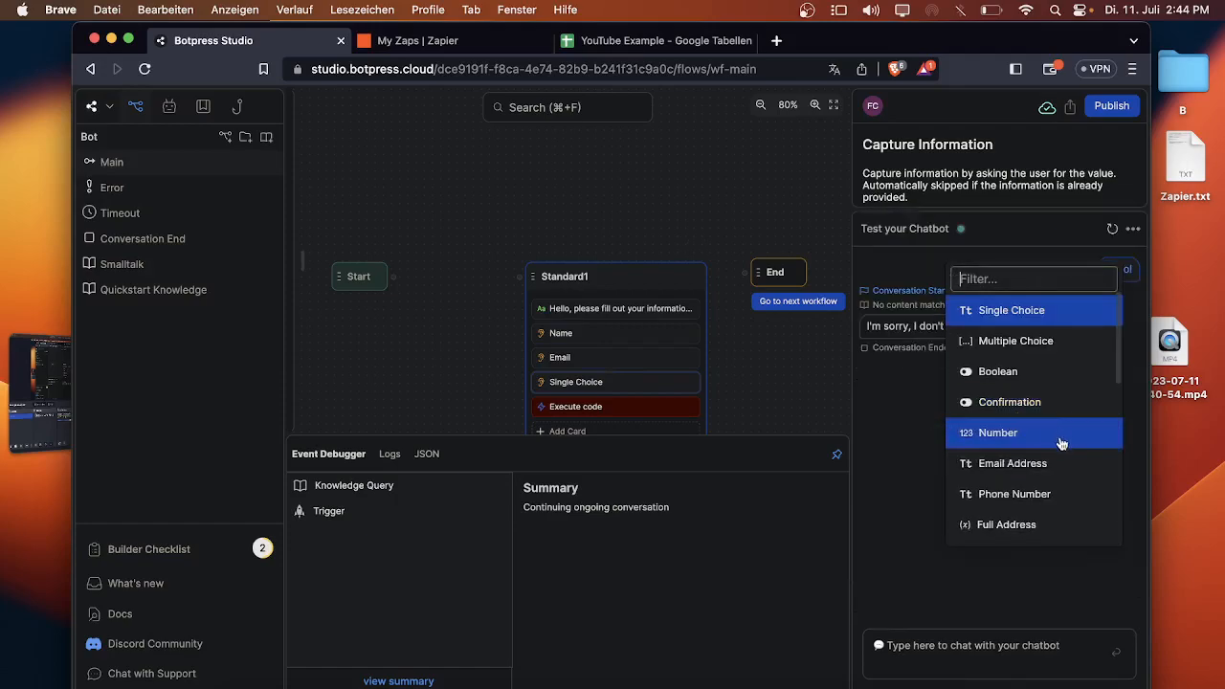
pyautogui.click(999, 433)
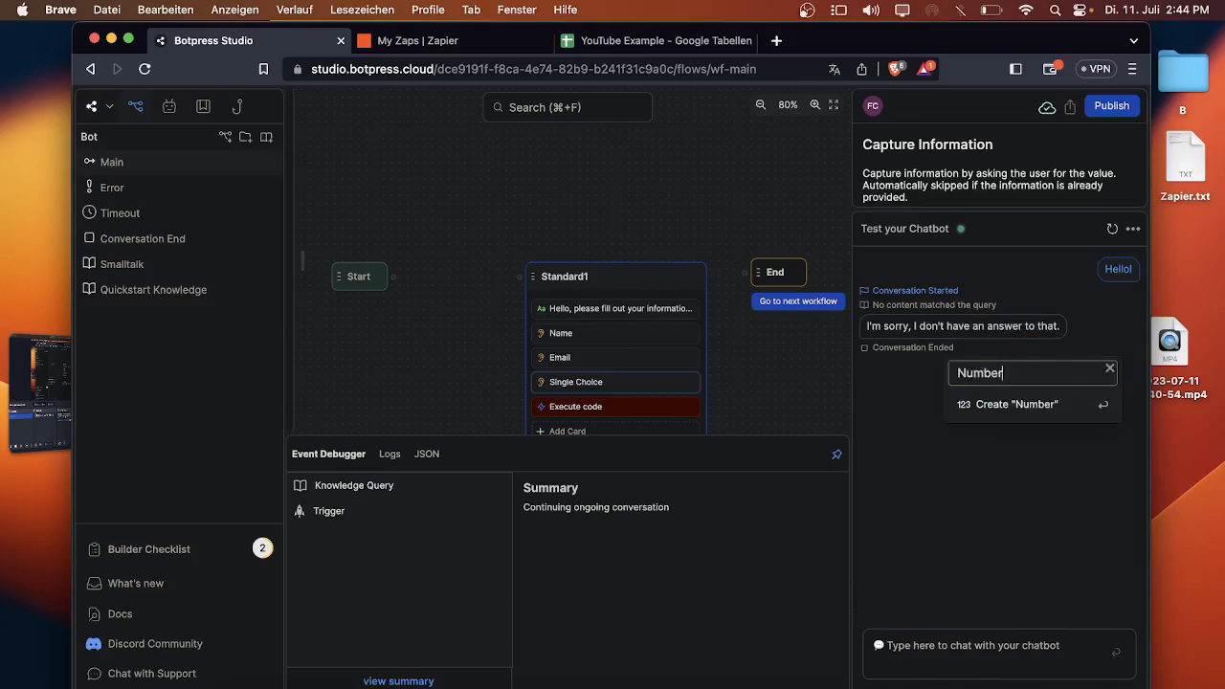
pyautogui.click(1018, 404)
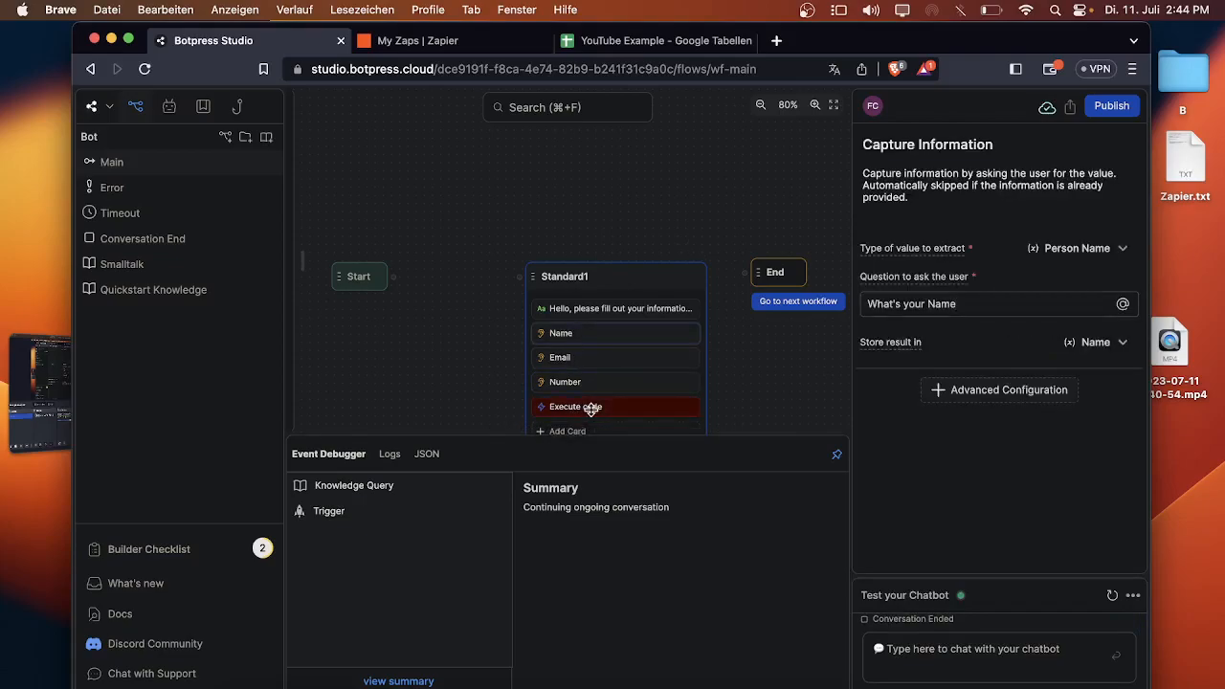
# Paste the Zapier.txt axios script posting Name, Email and Number into the Execute code card
pyautogui.click(575, 406)
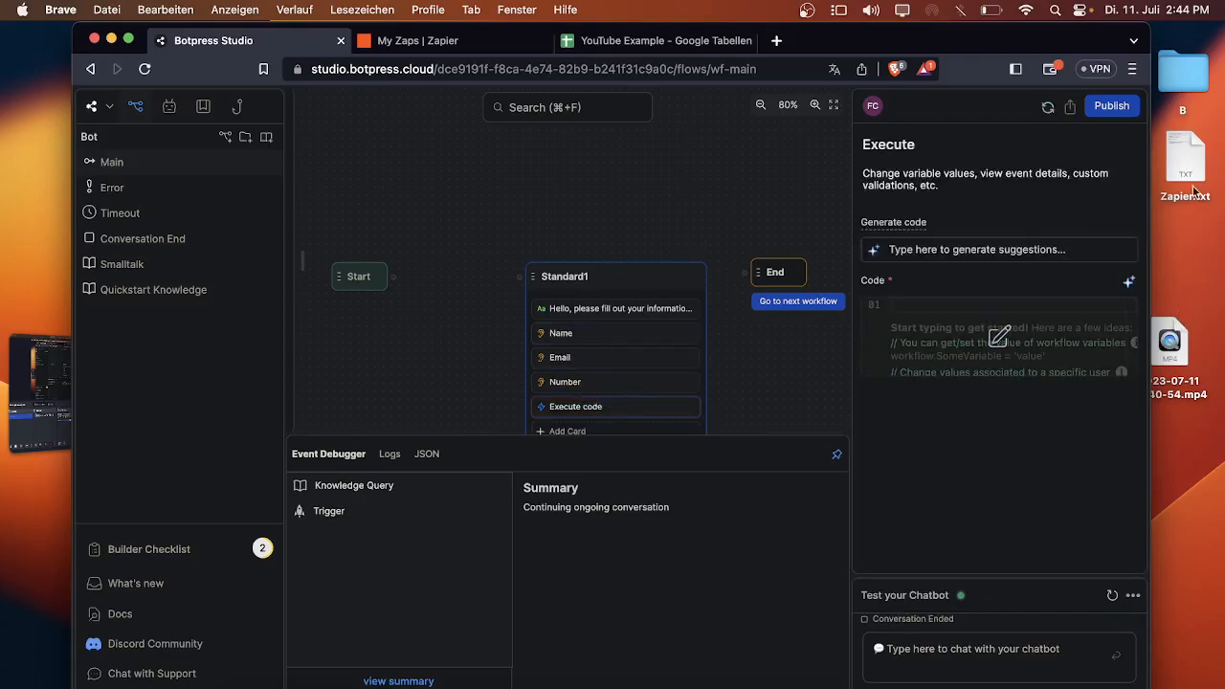
pyautogui.doubleClick(1186, 163)
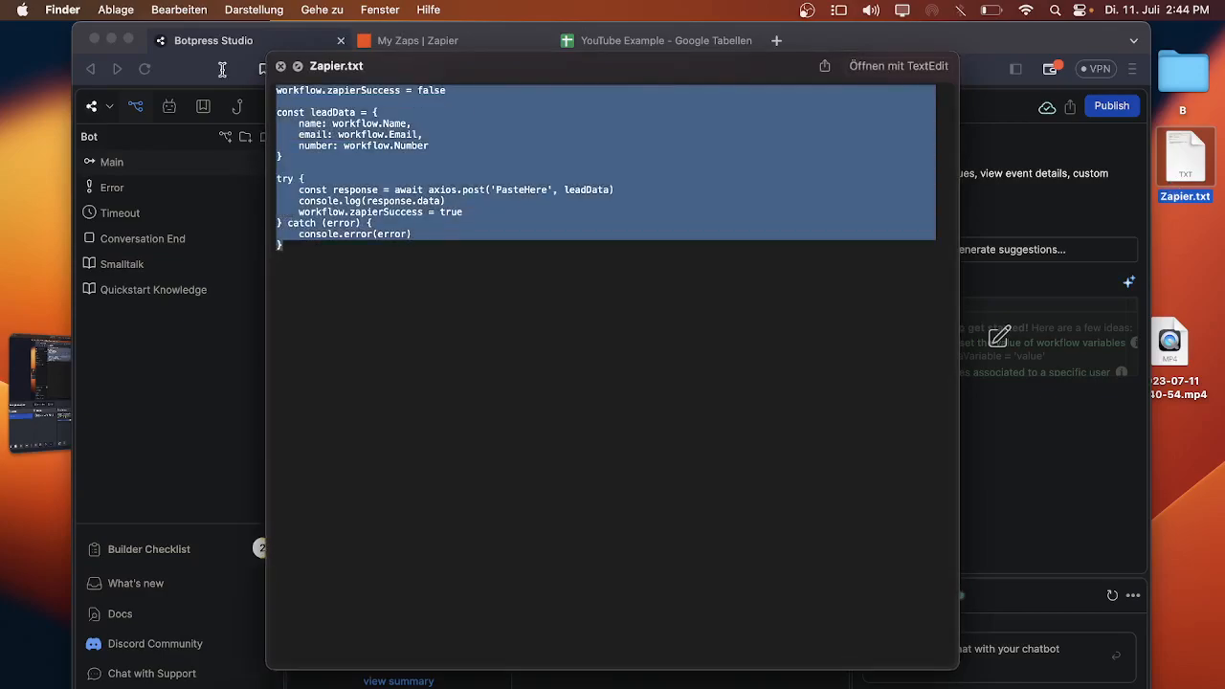
pyautogui.click(280, 65)
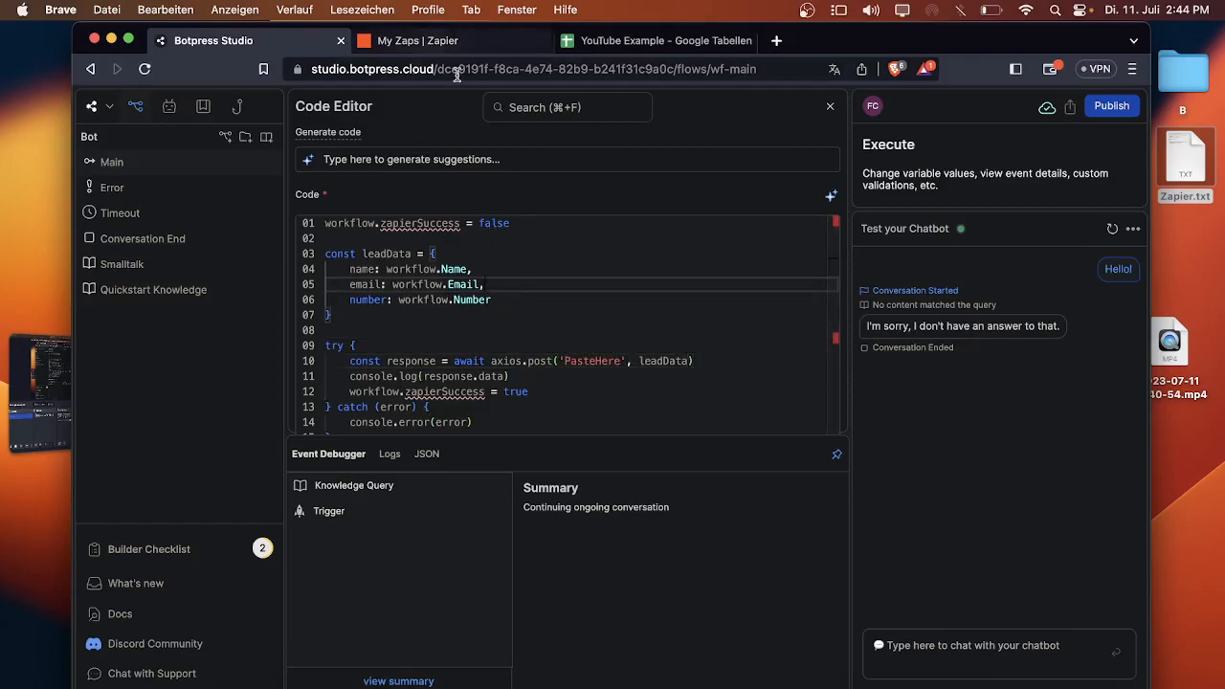
pyautogui.click(828, 108)
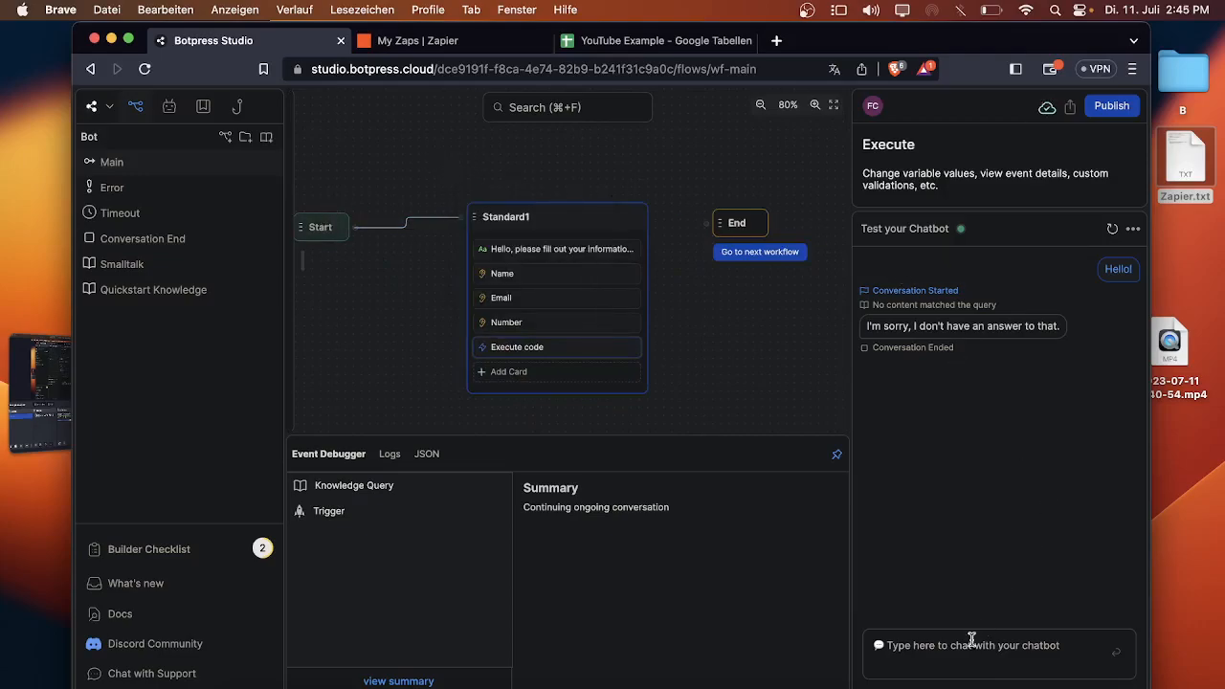
pyautogui.click(1112, 228)
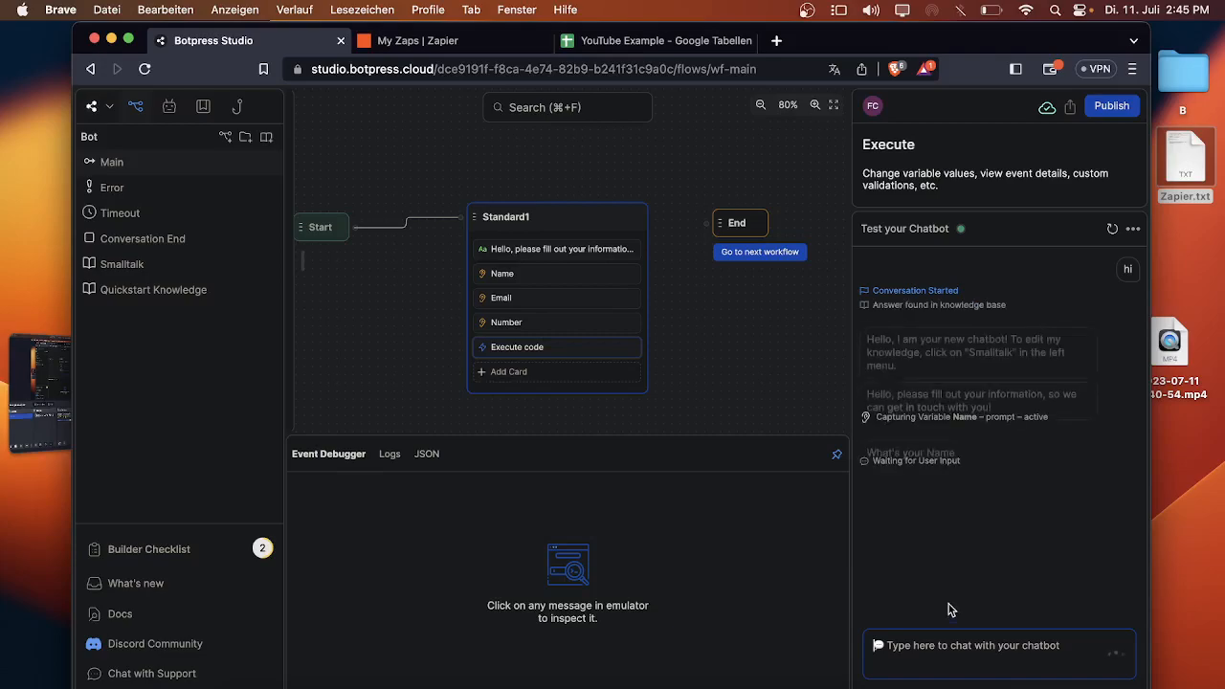
pyautogui.click(911, 438)
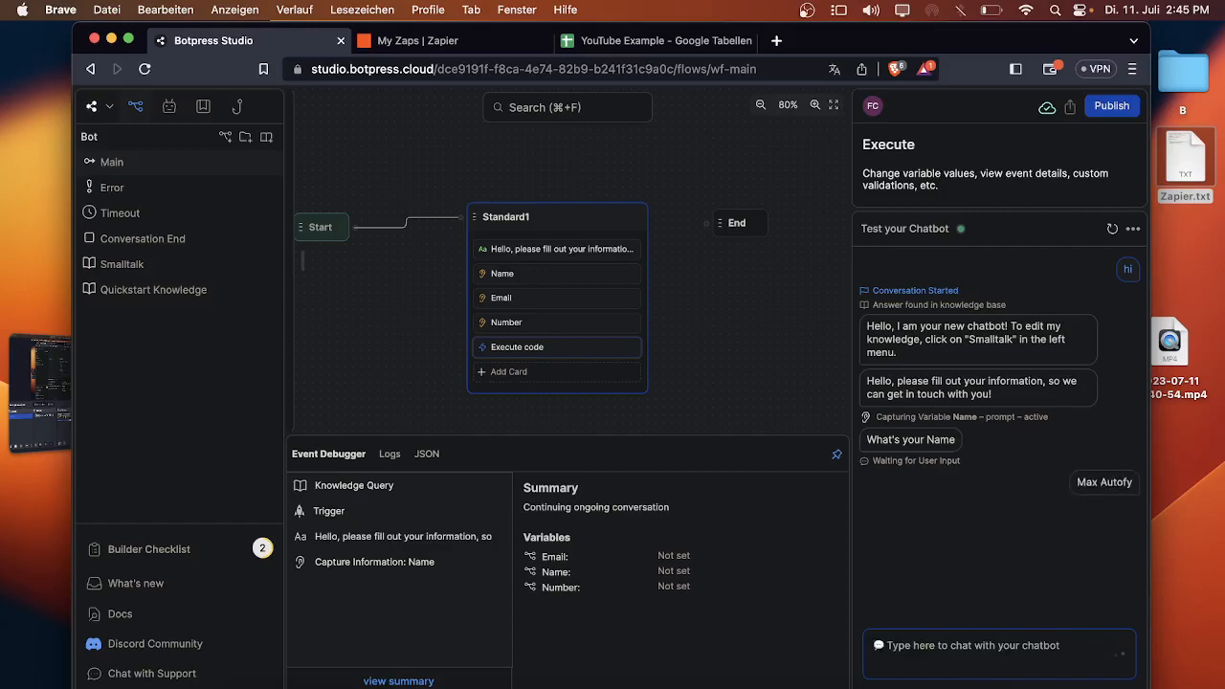
pyautogui.click(1102, 482)
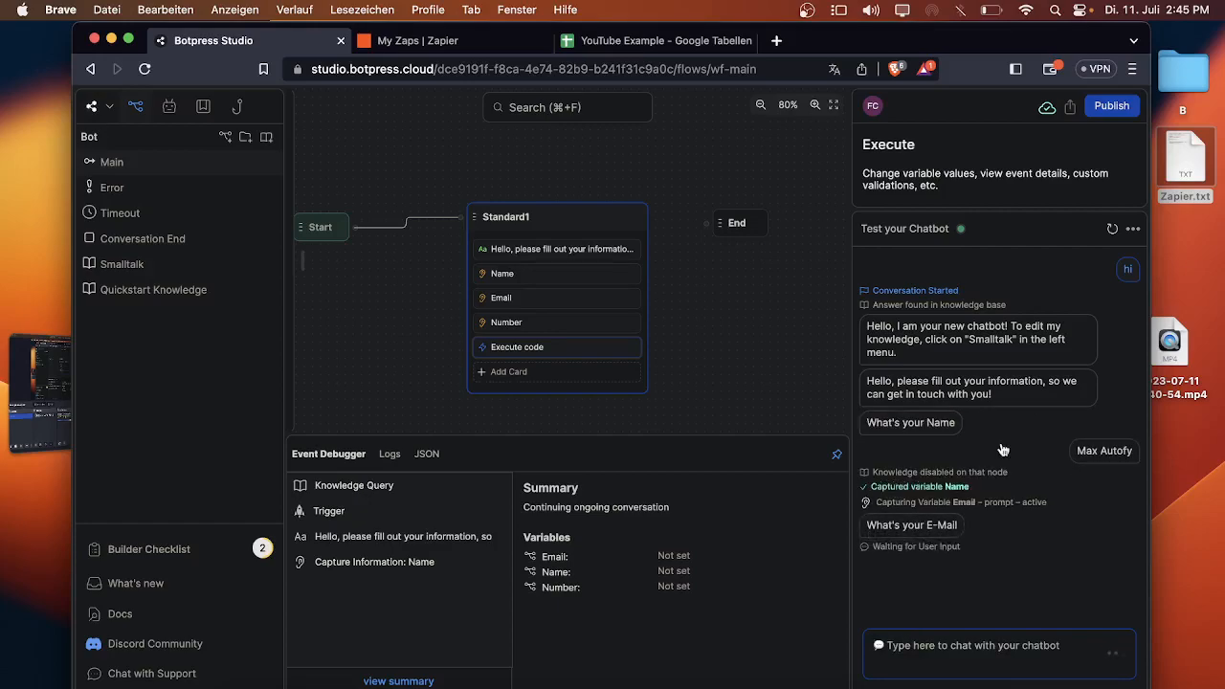
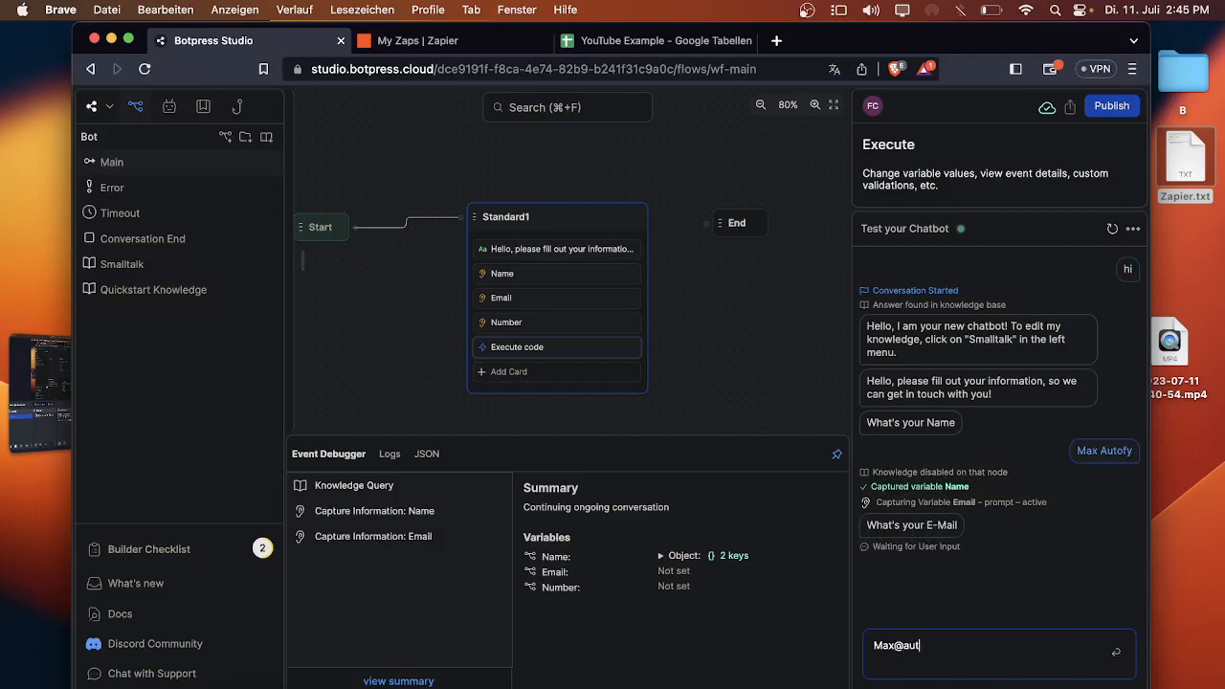
pyautogui.press('Return')
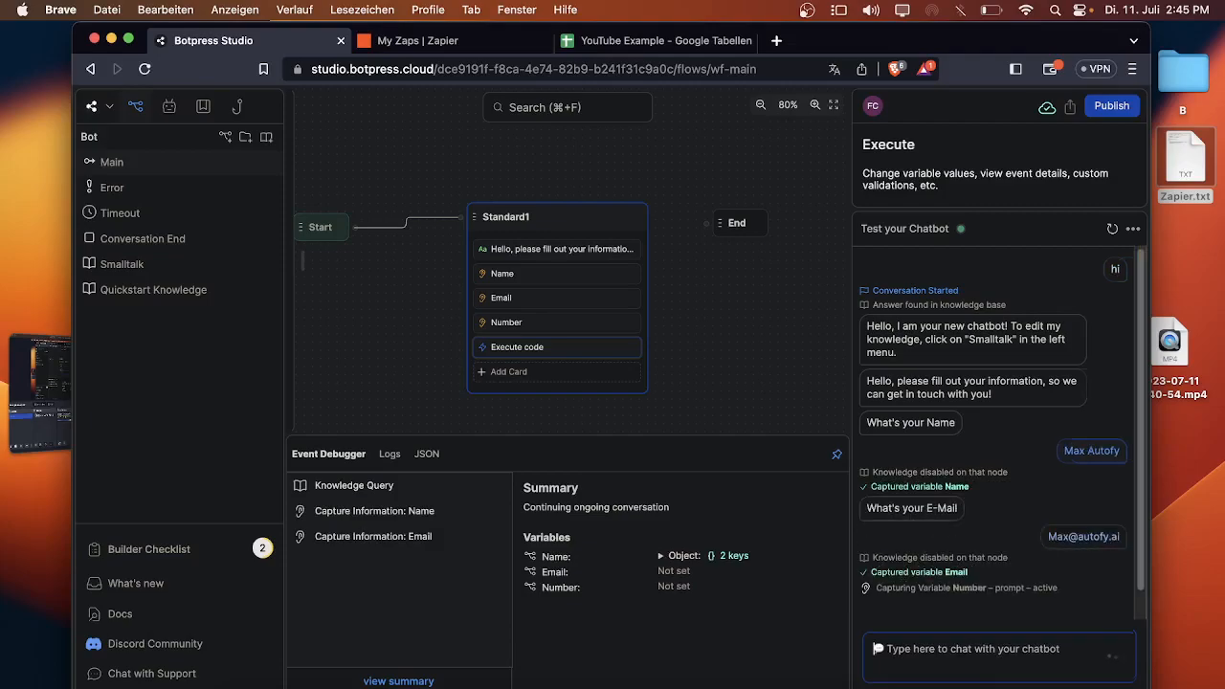
pyautogui.write('981275091')
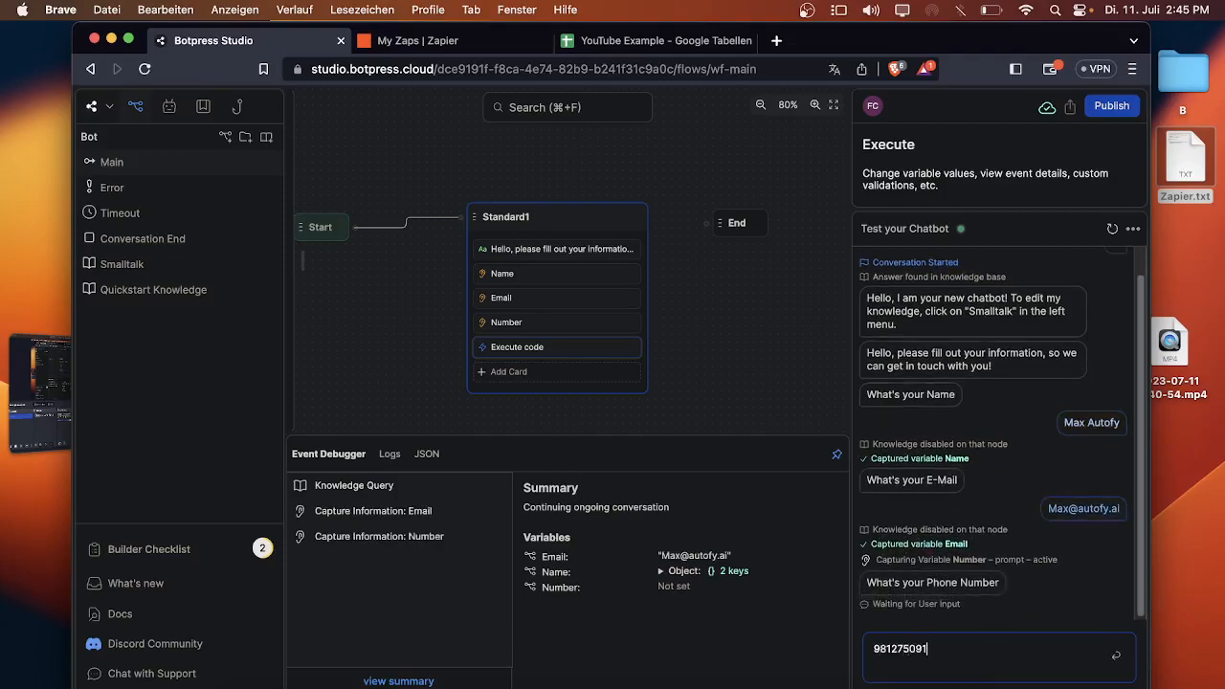
pyautogui.press('Return')
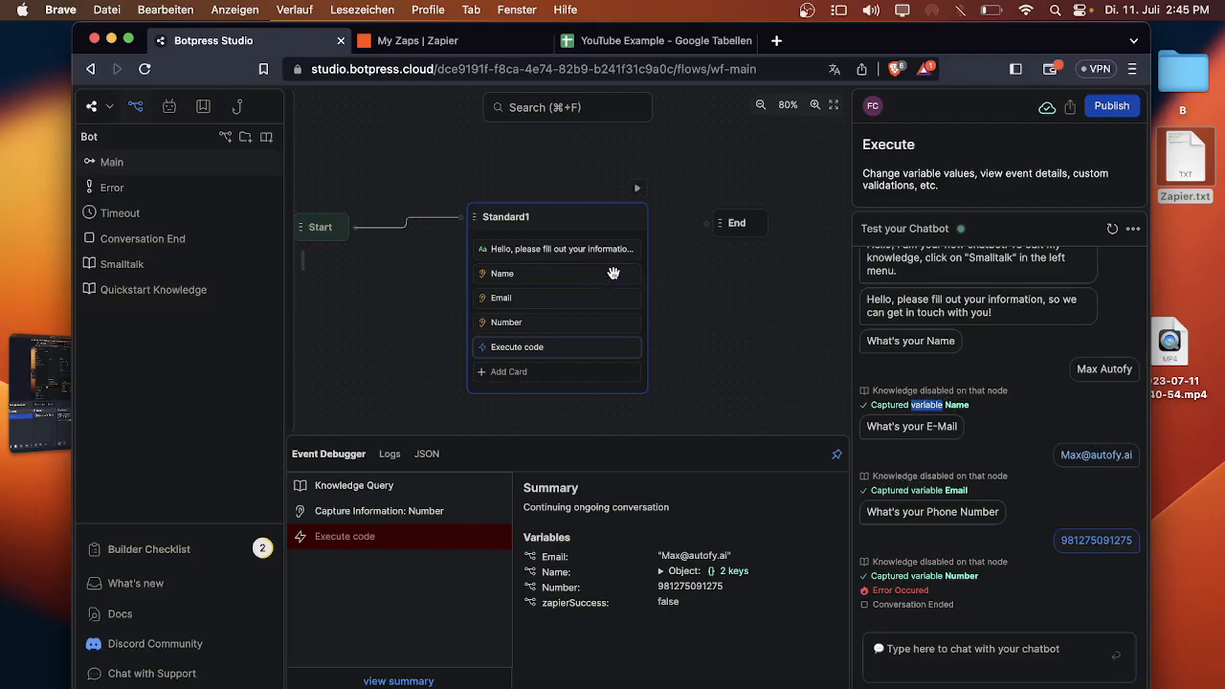
# Start a new Zap in Zapier with Webhooks by Zapier as the trigger app
pyautogui.click(422, 40)
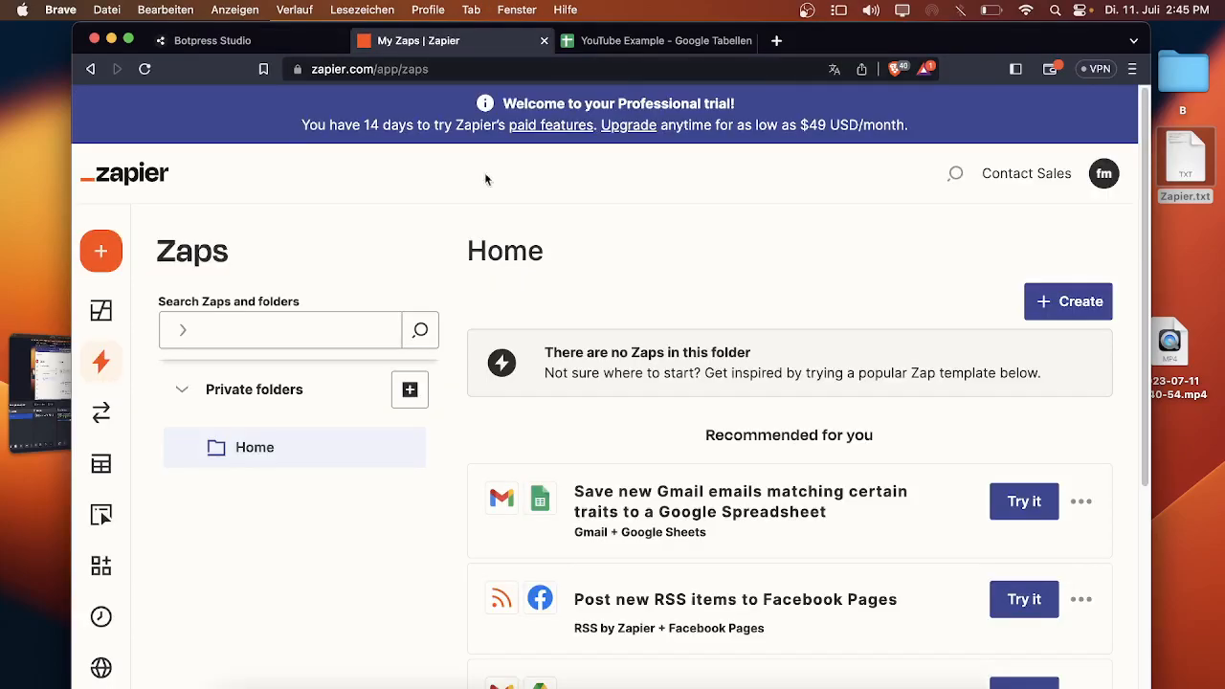
pyautogui.click(1068, 301)
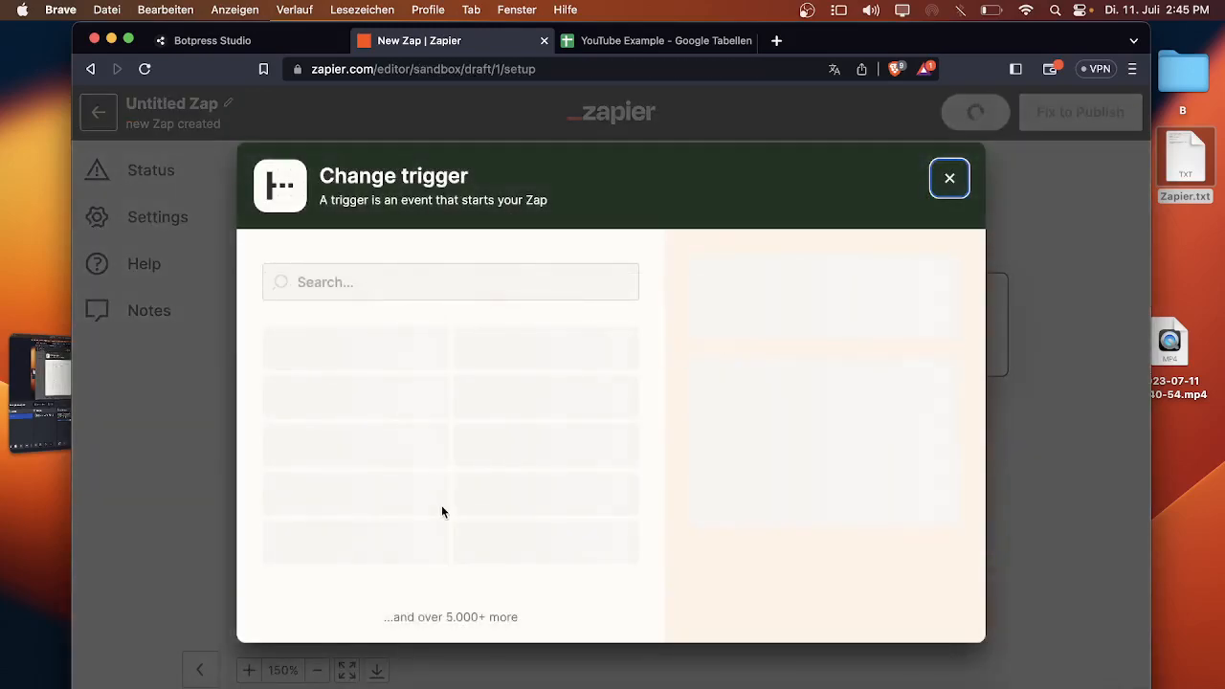
pyautogui.click(950, 178)
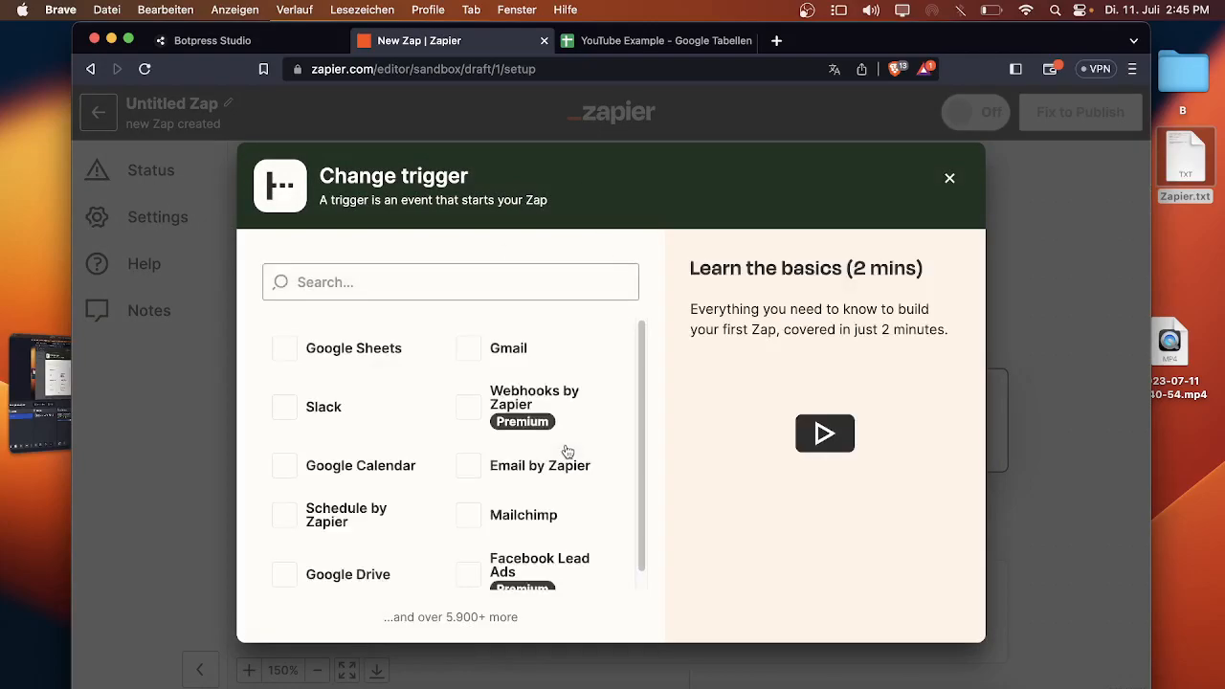
pyautogui.click(949, 178)
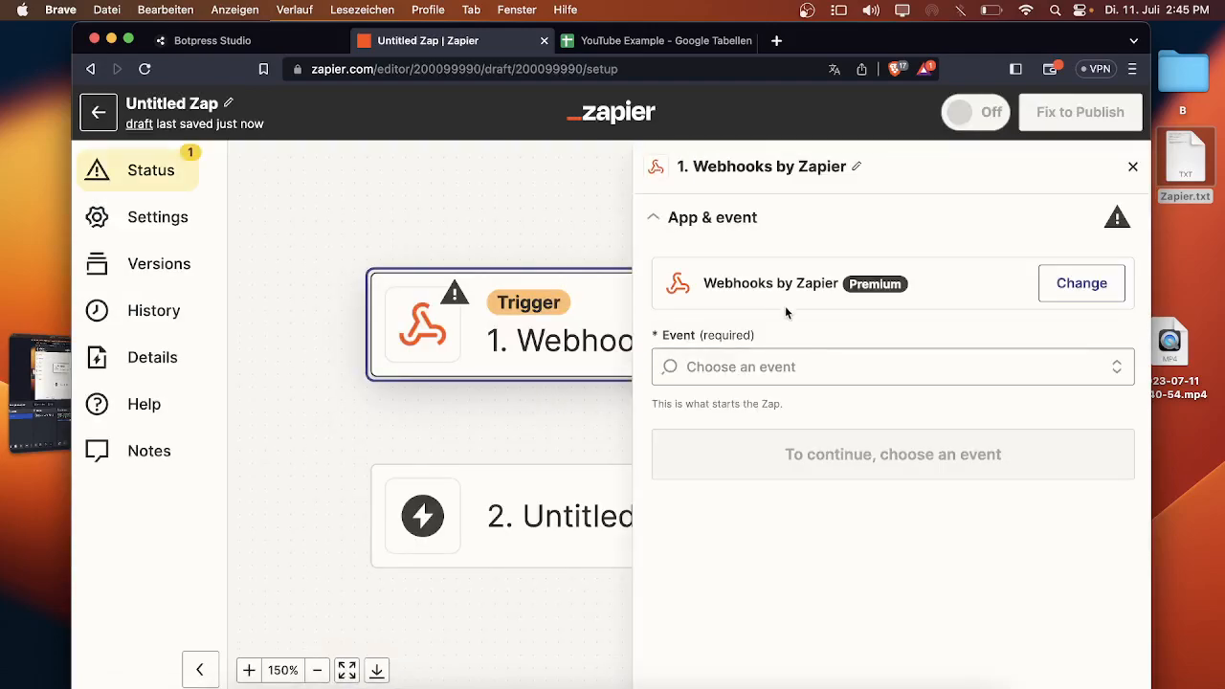
# Choose the Catch Hook event, copy its webhook URL and return to the Botpress chatbot
pyautogui.click(892, 368)
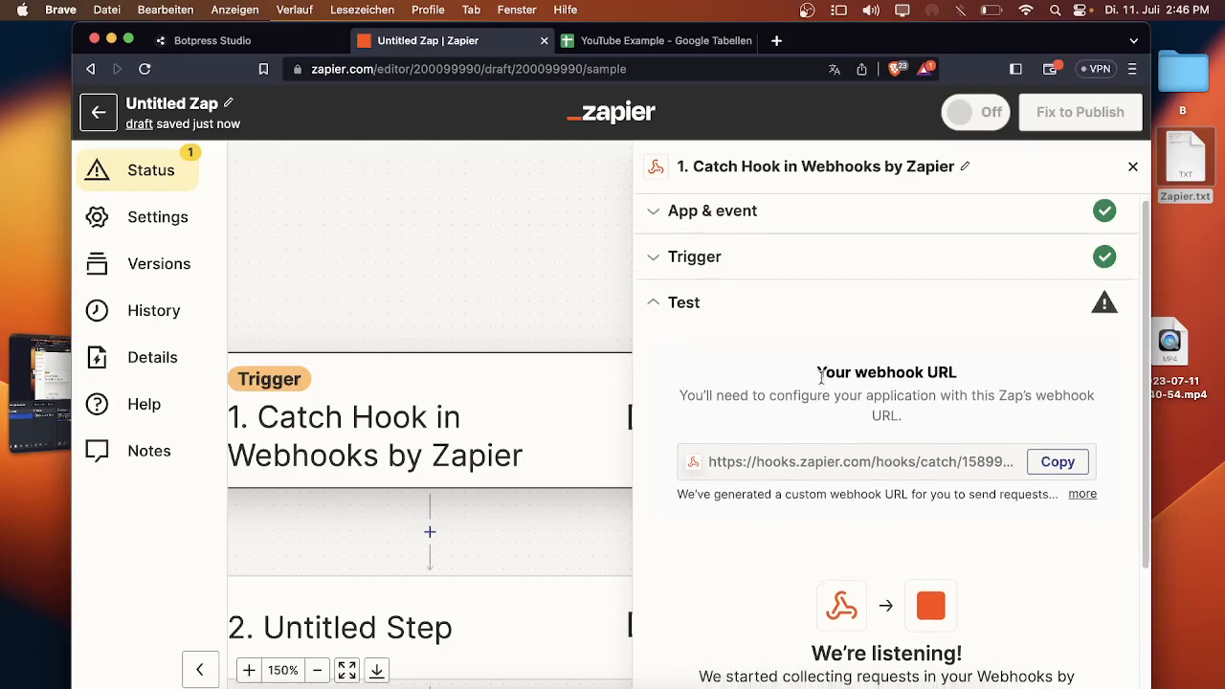
pyautogui.click(1056, 461)
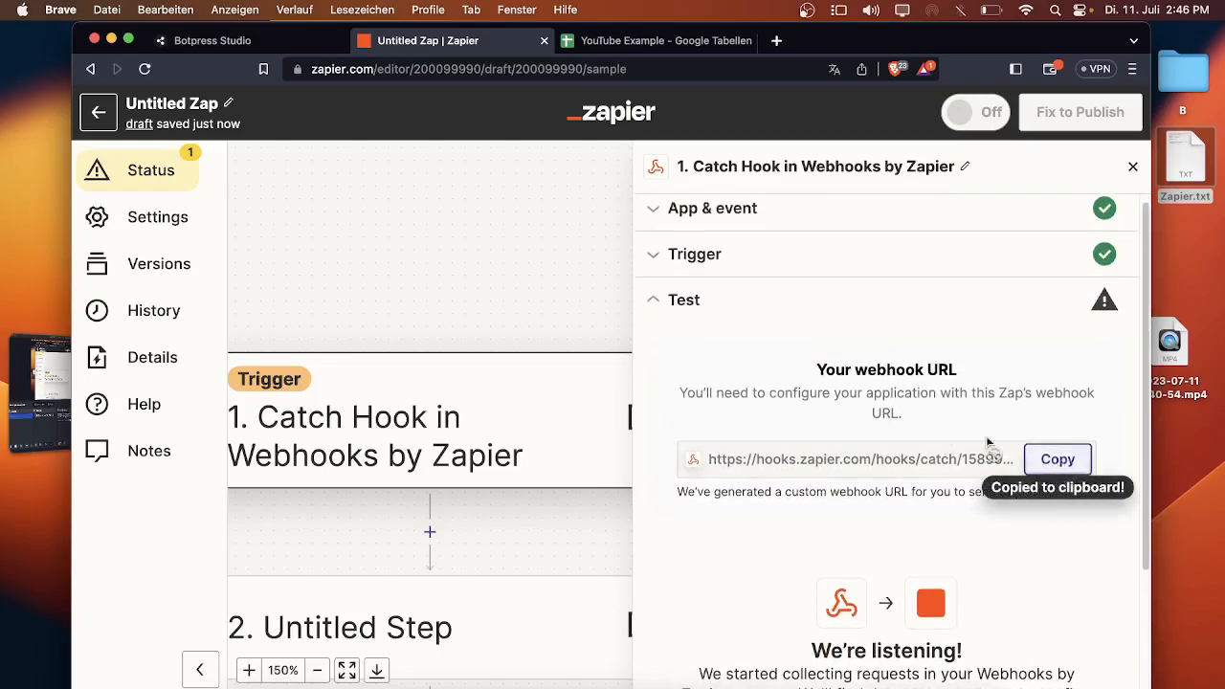
pyautogui.click(213, 40)
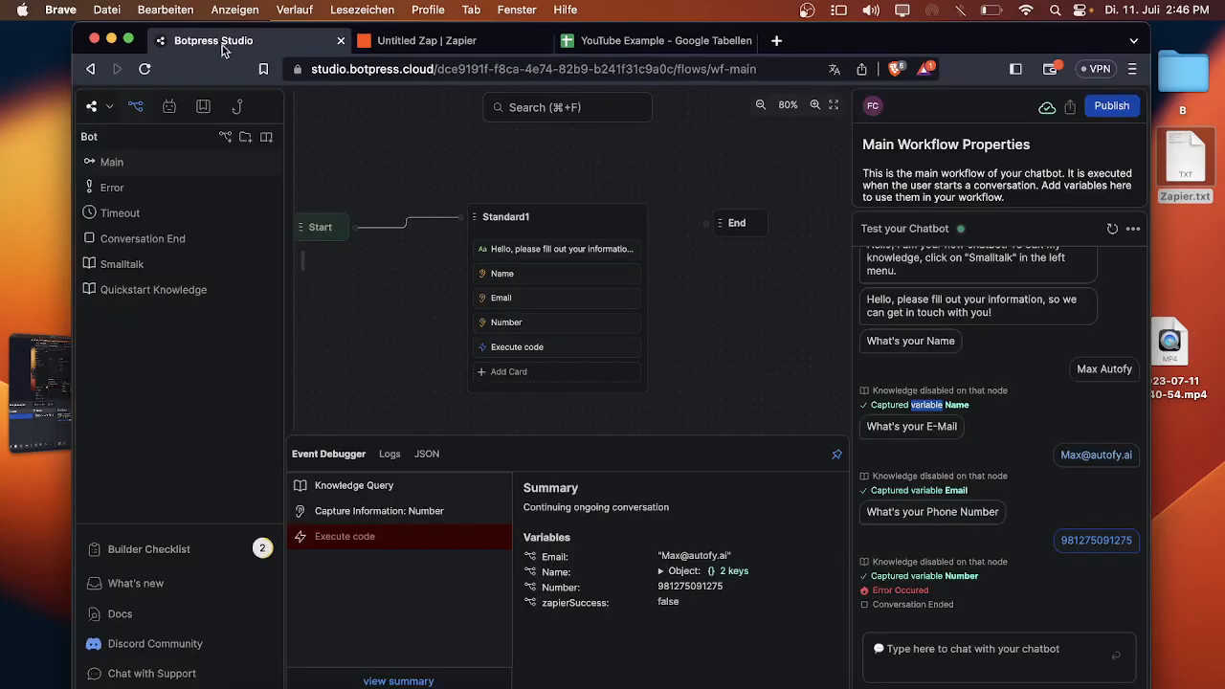
# Reopen the Execute code card's code and dismiss the energy-saving notice
pyautogui.click(517, 347)
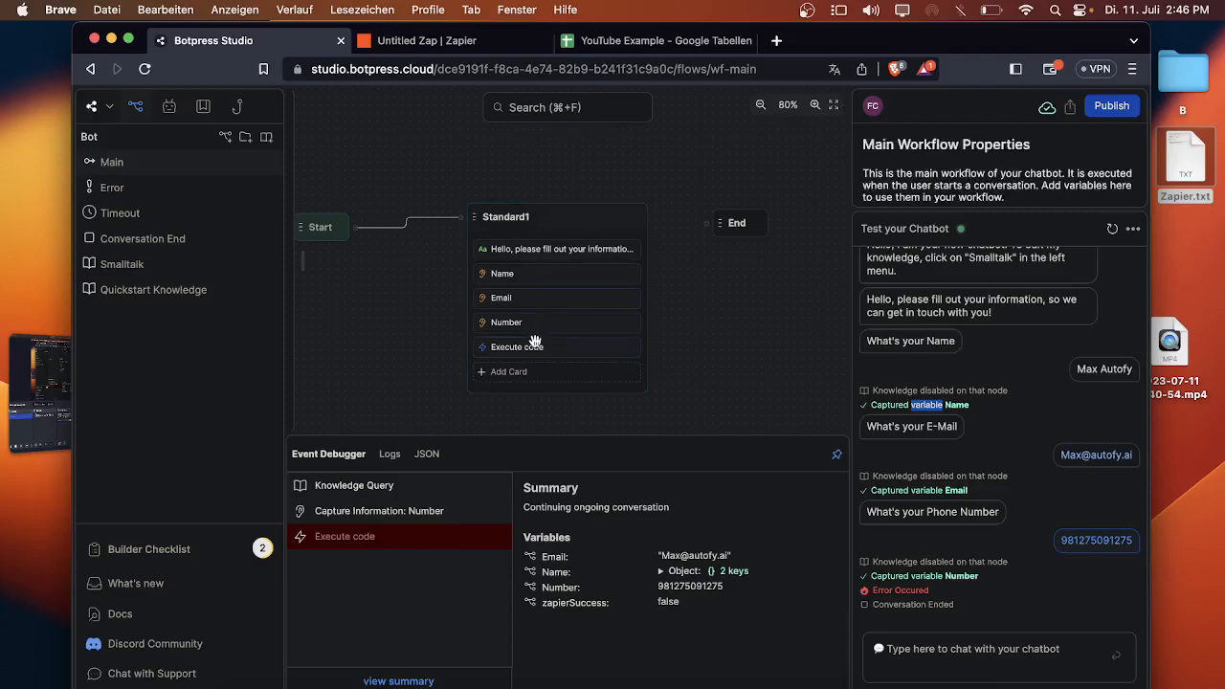
pyautogui.moveTo(946, 109)
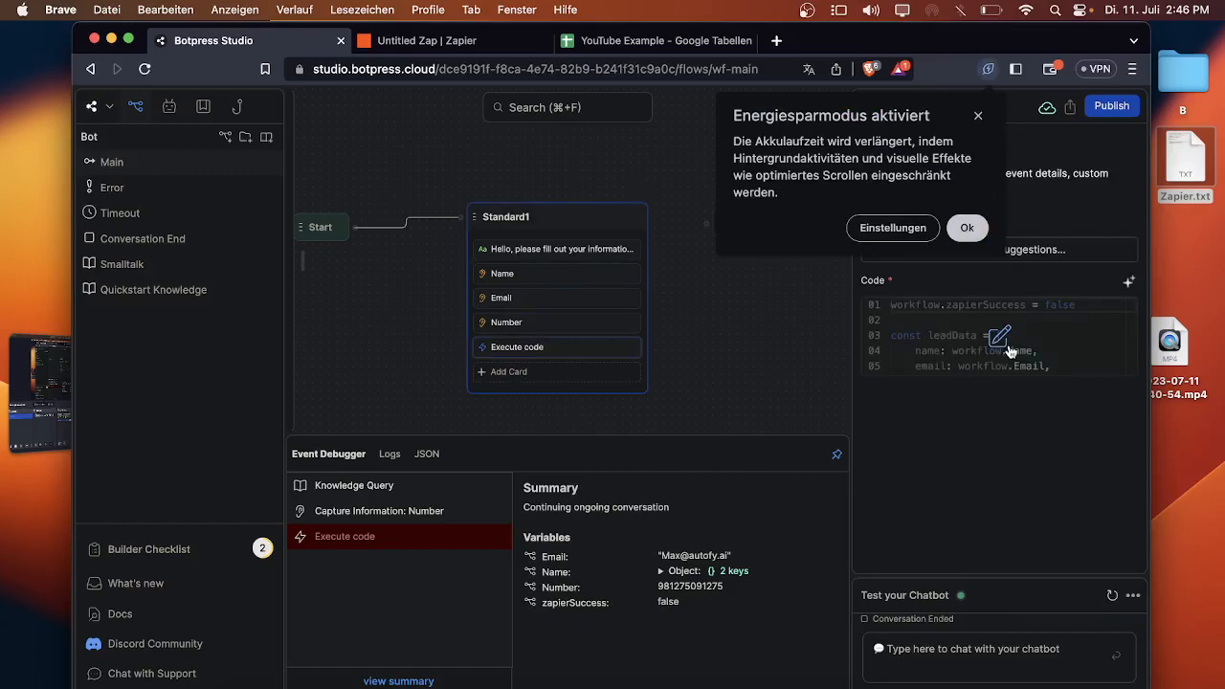
pyautogui.click(1001, 336)
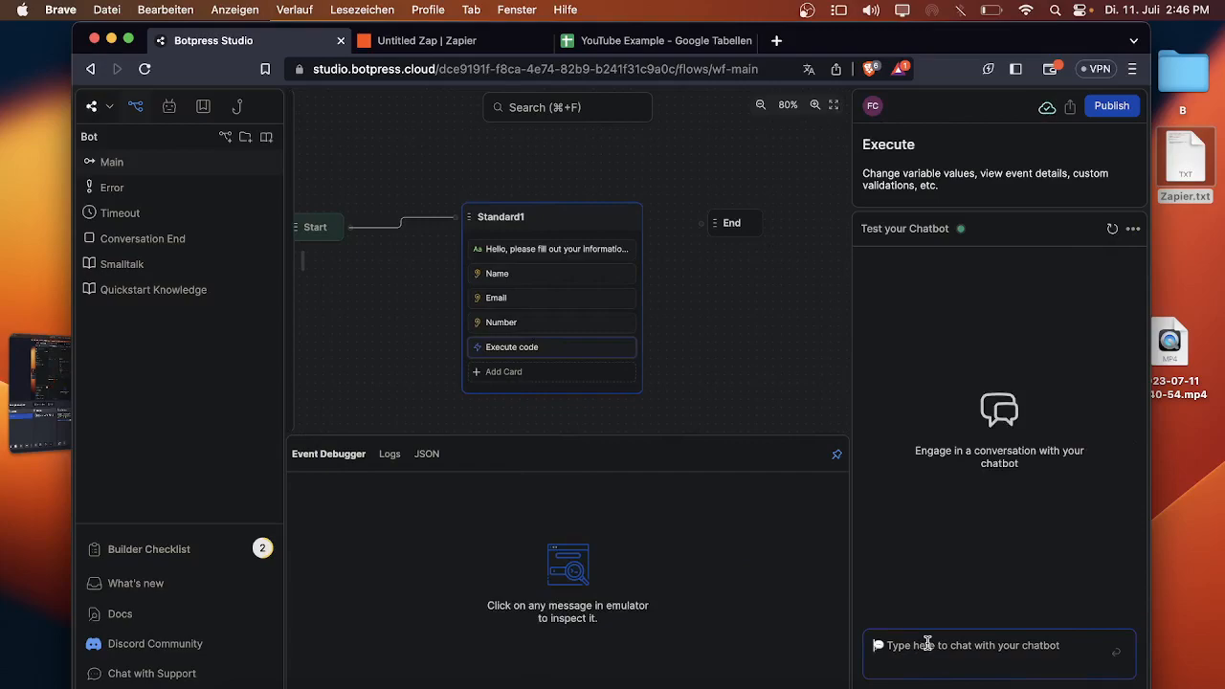
pyautogui.press('Return')
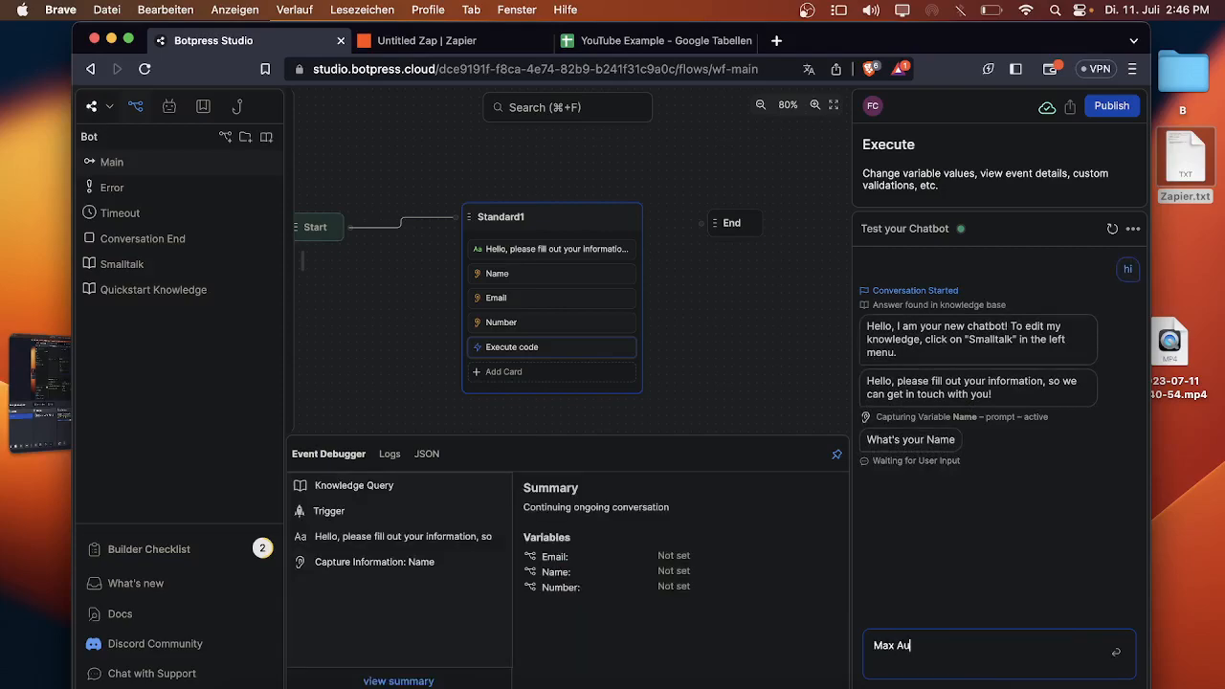
pyautogui.press('Return')
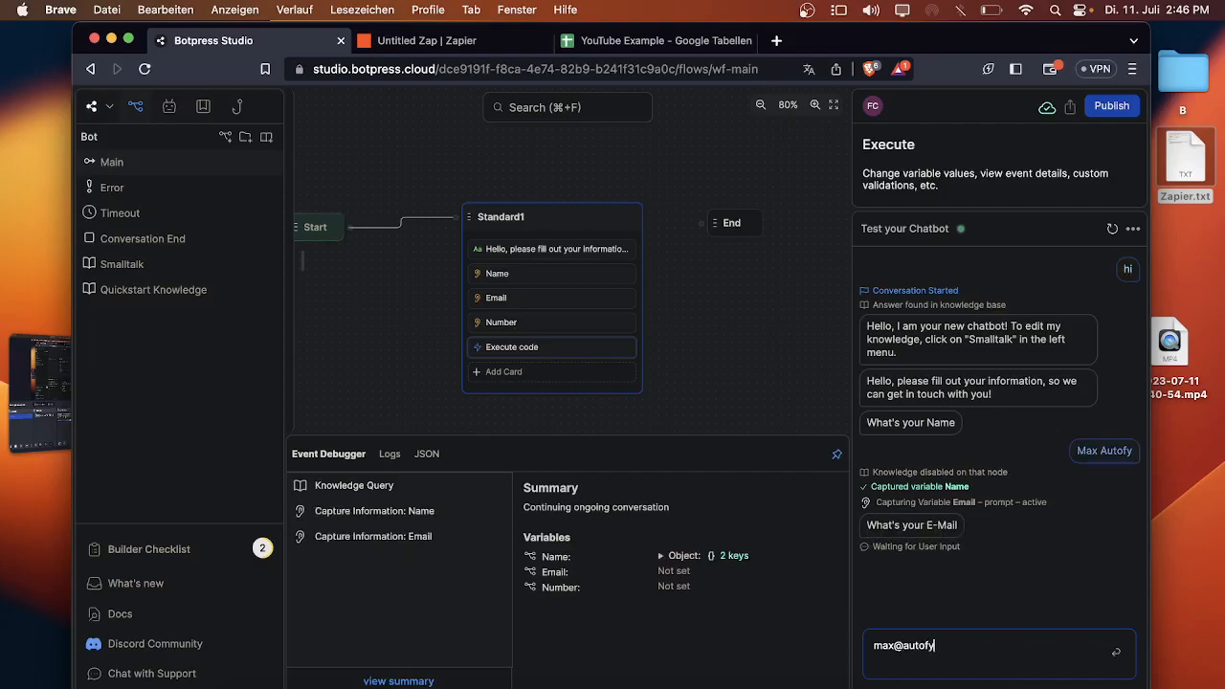
pyautogui.press('Return')
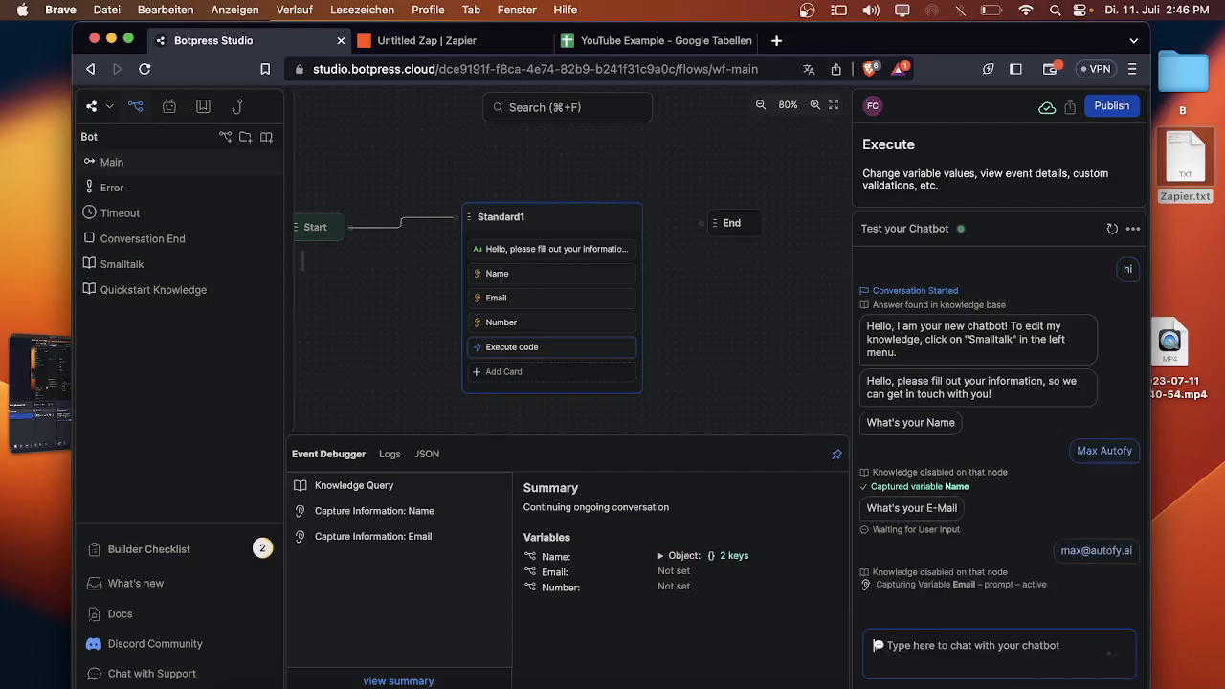
pyautogui.write('01725')
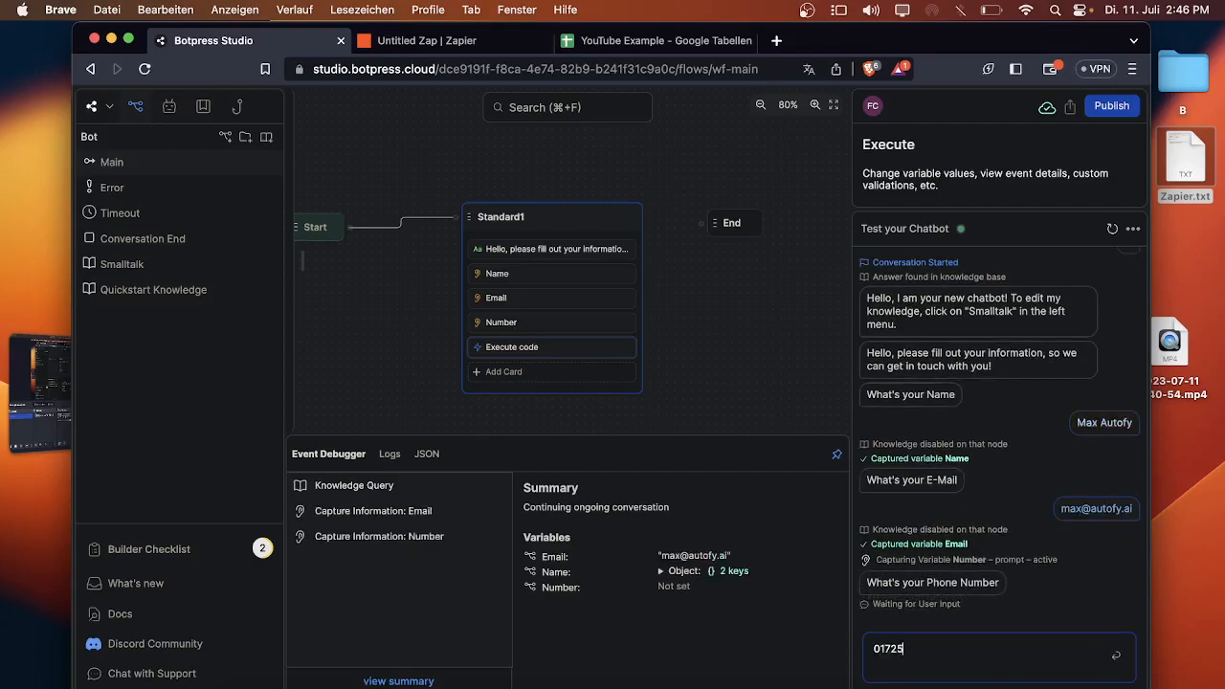
pyautogui.press('Return')
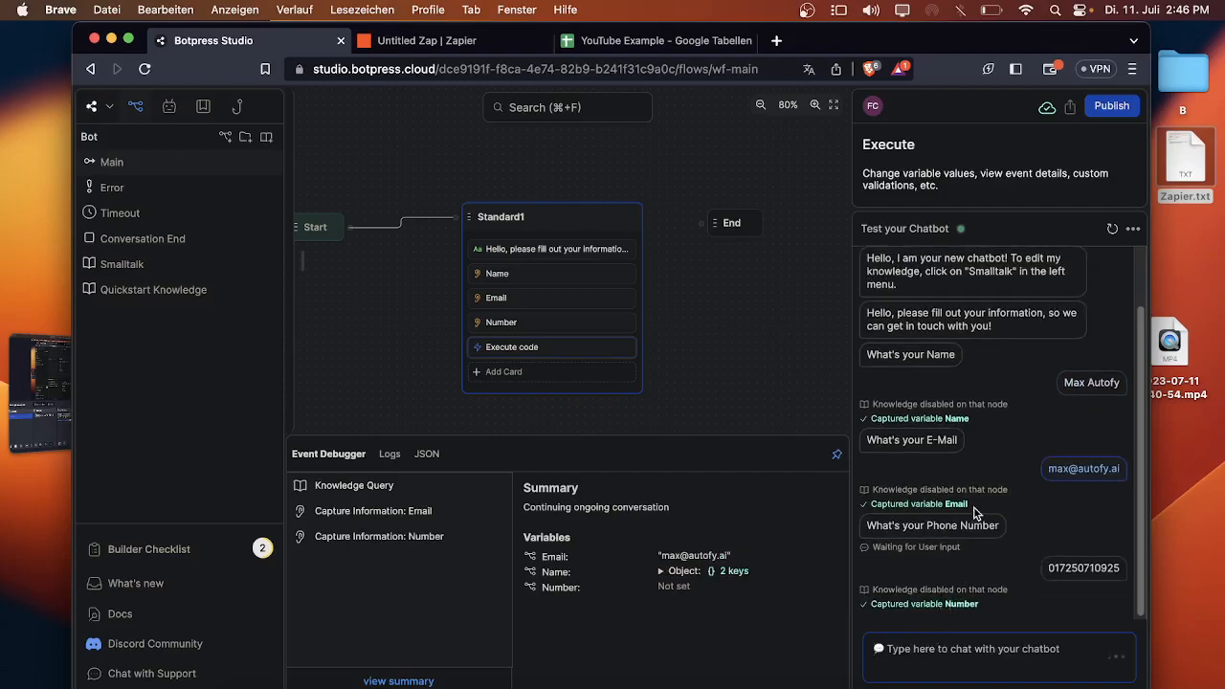
pyautogui.click(450, 40)
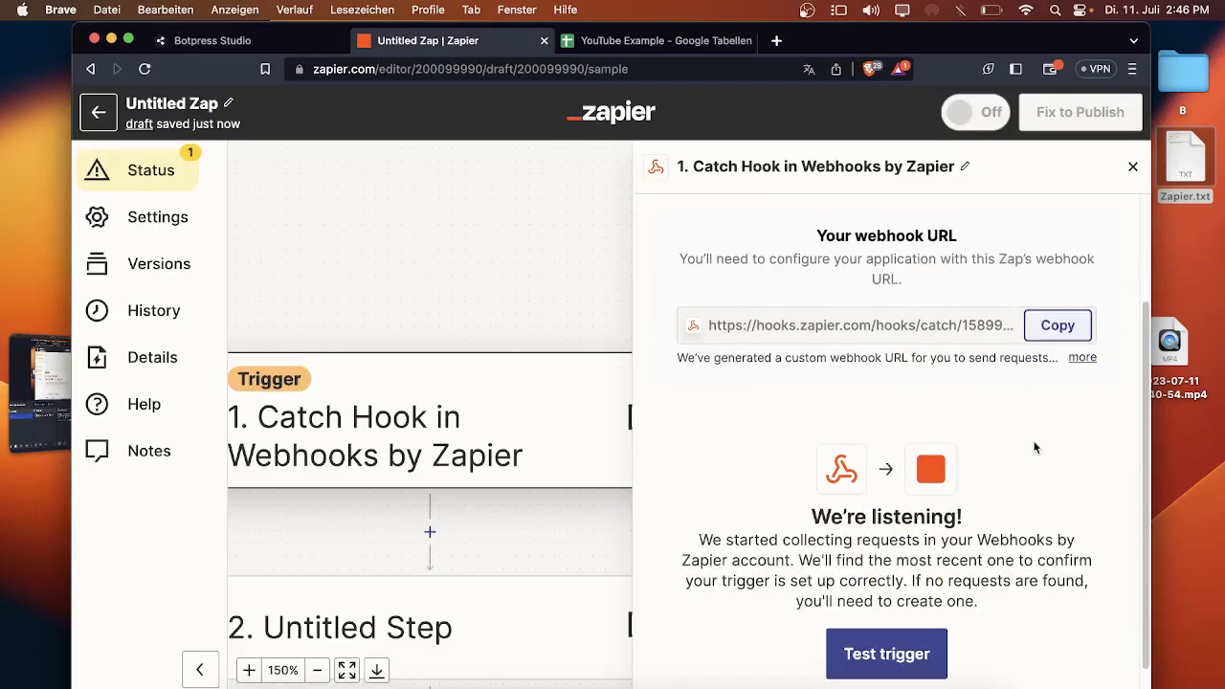
pyautogui.click(887, 654)
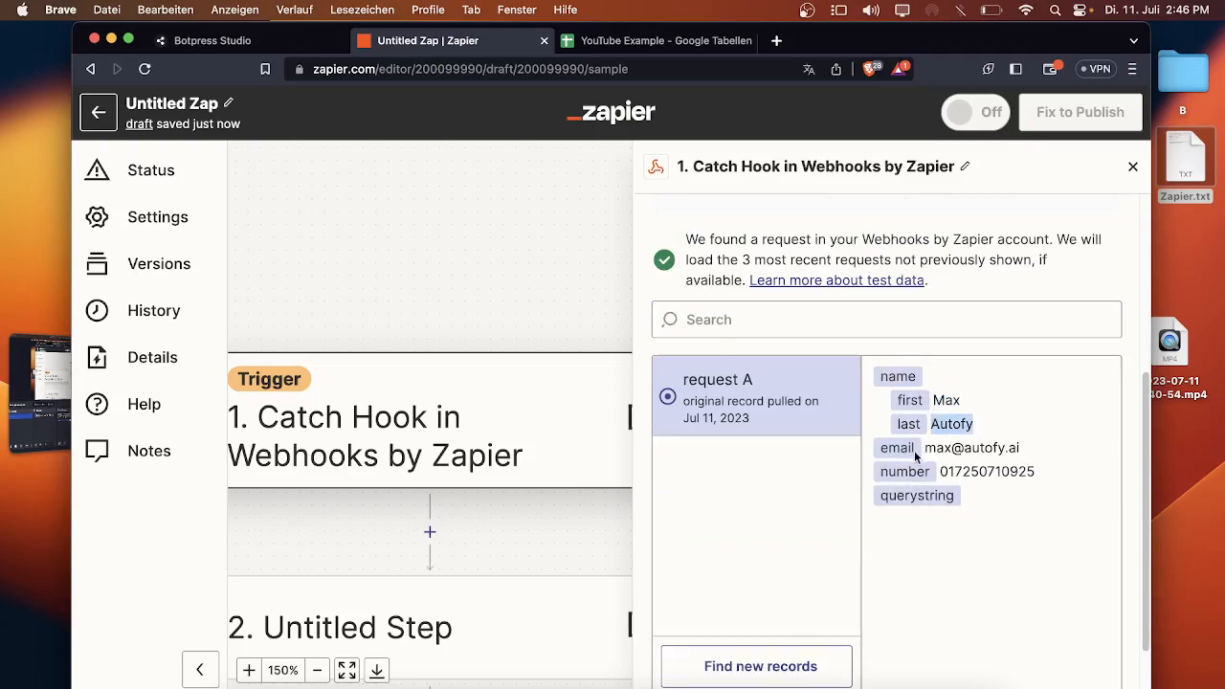
pyautogui.scroll(-3)
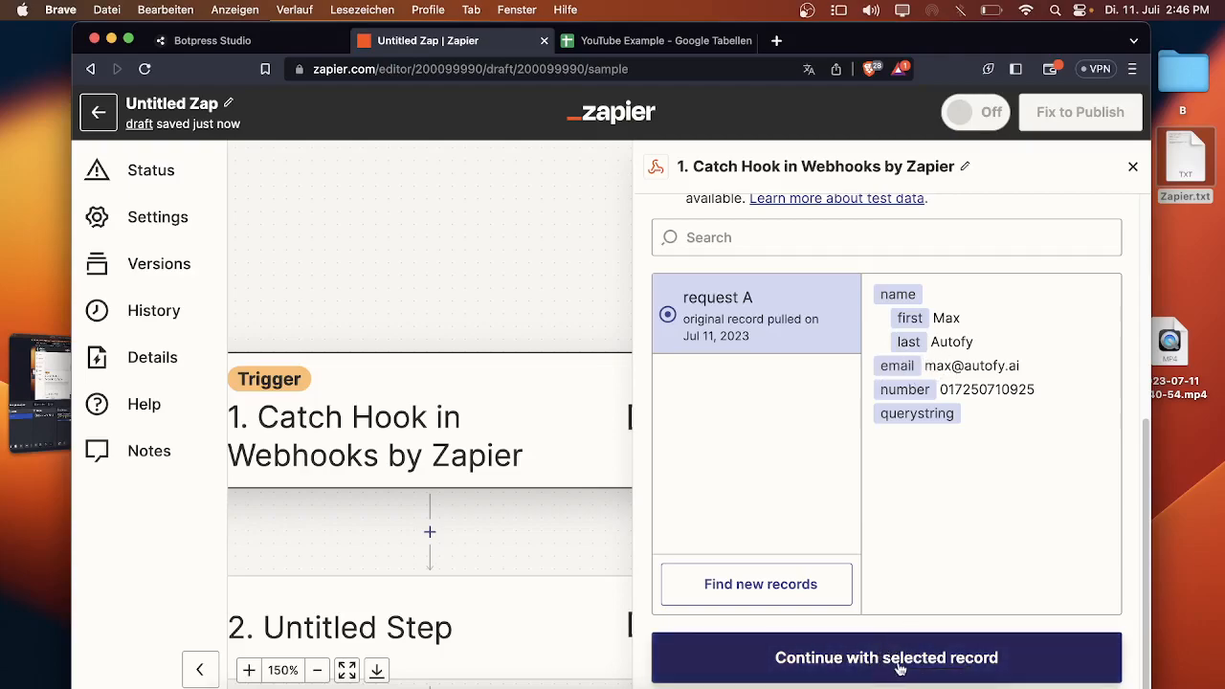
pyautogui.click(885, 658)
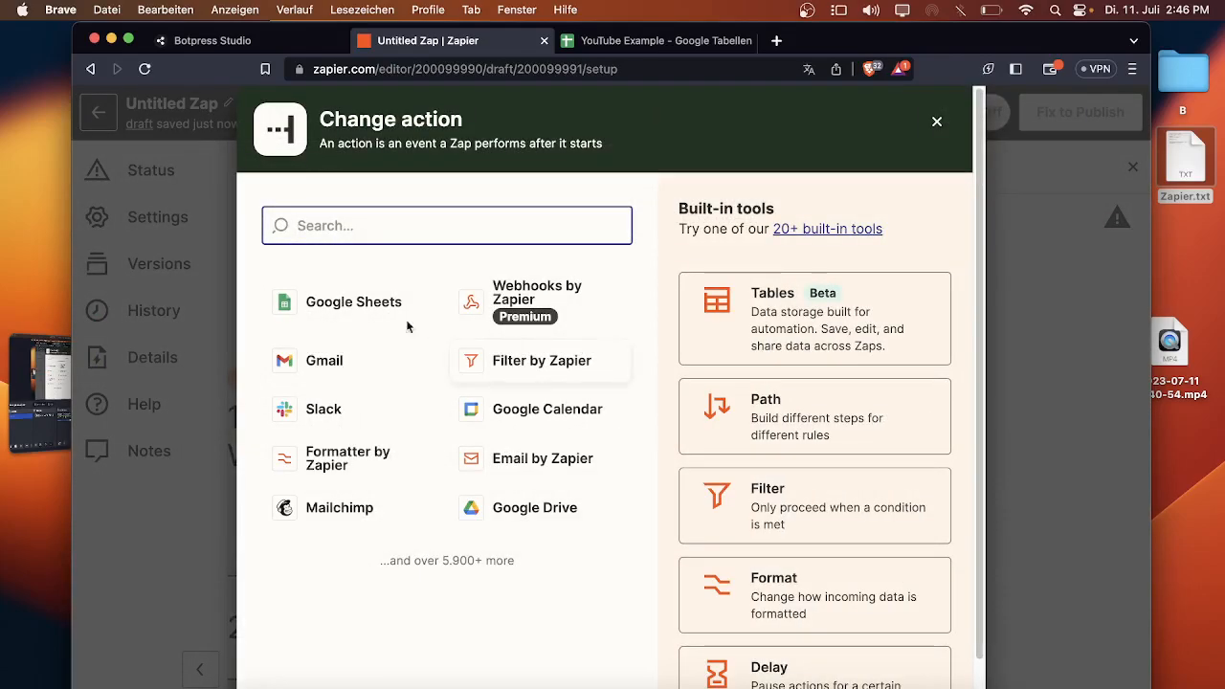
pyautogui.moveTo(352, 302)
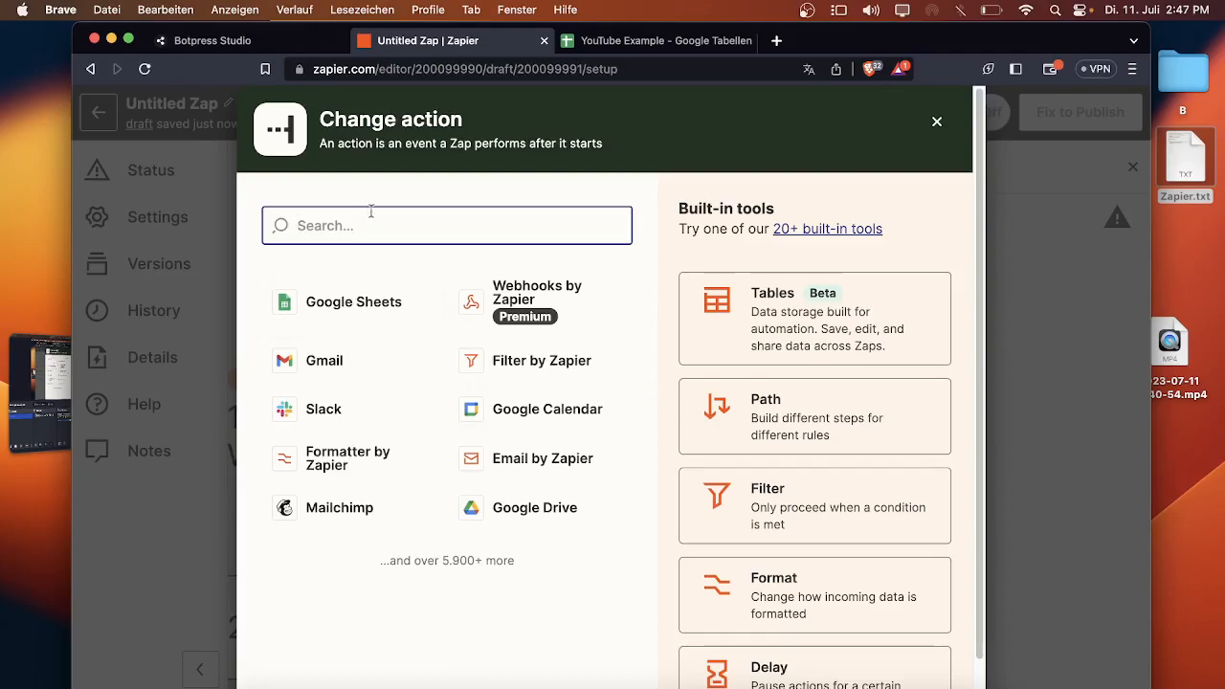
# Choose Google Sheets with the Create Spreadsheet Row event and glance at the target spreadsheet
pyautogui.click(936, 123)
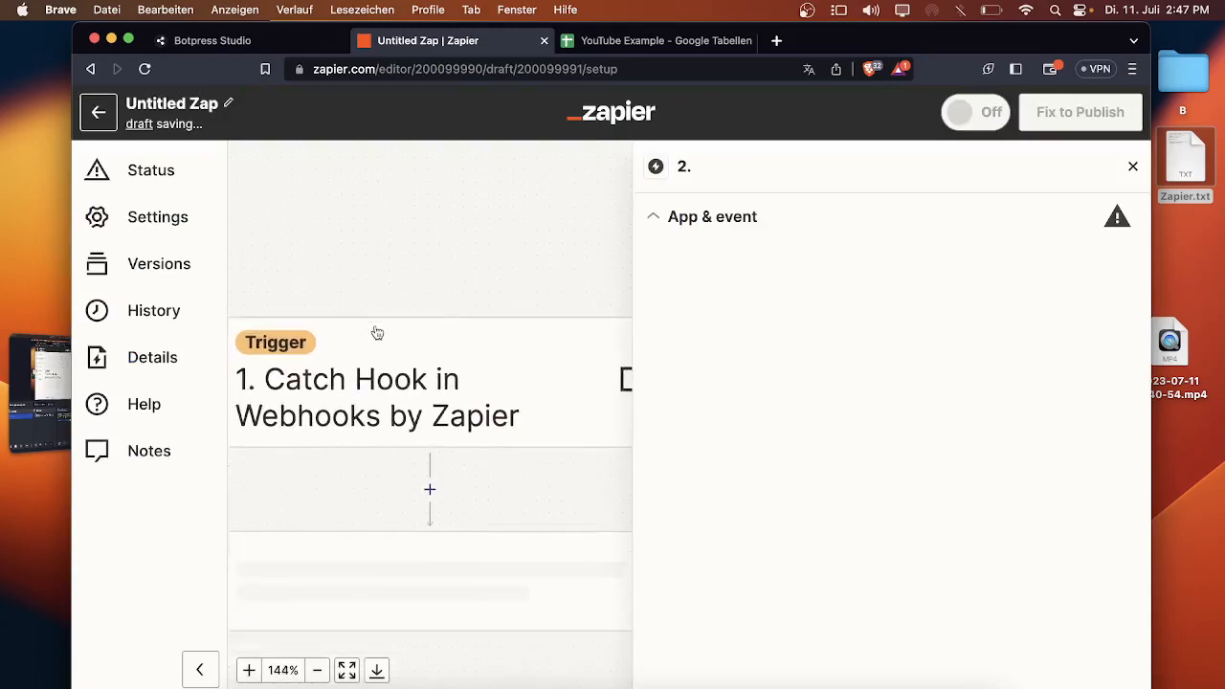
pyautogui.click(884, 335)
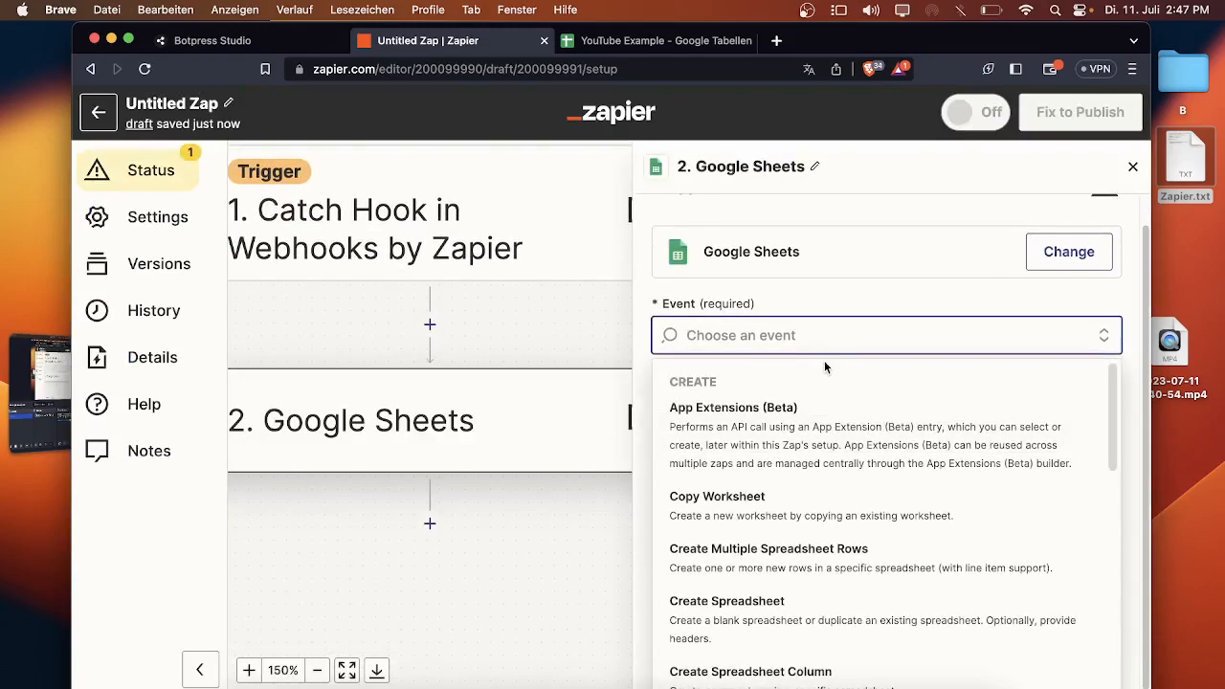
pyautogui.scroll(-3)
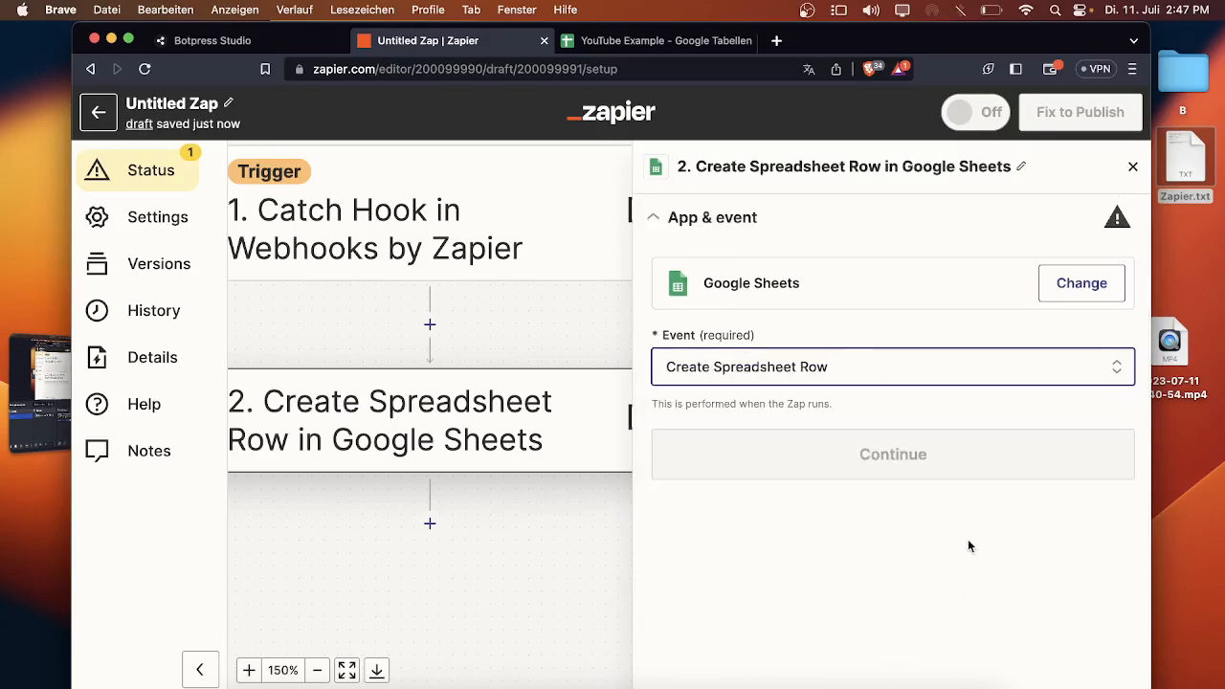
pyautogui.click(892, 454)
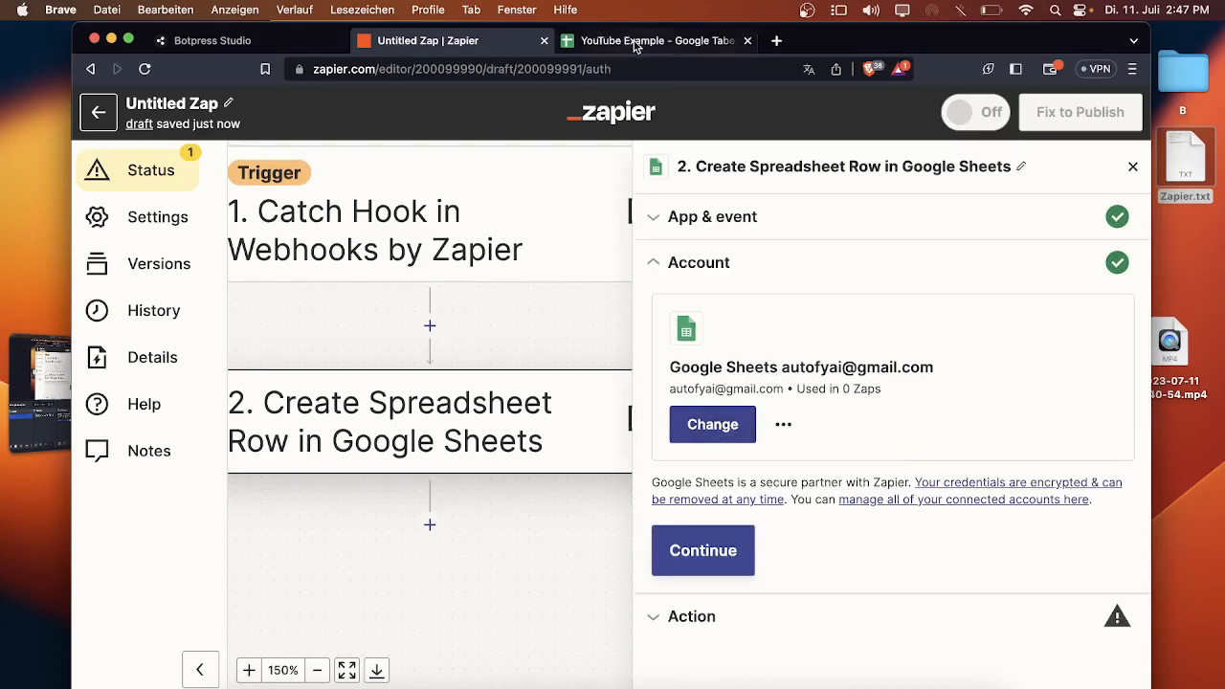
pyautogui.click(655, 40)
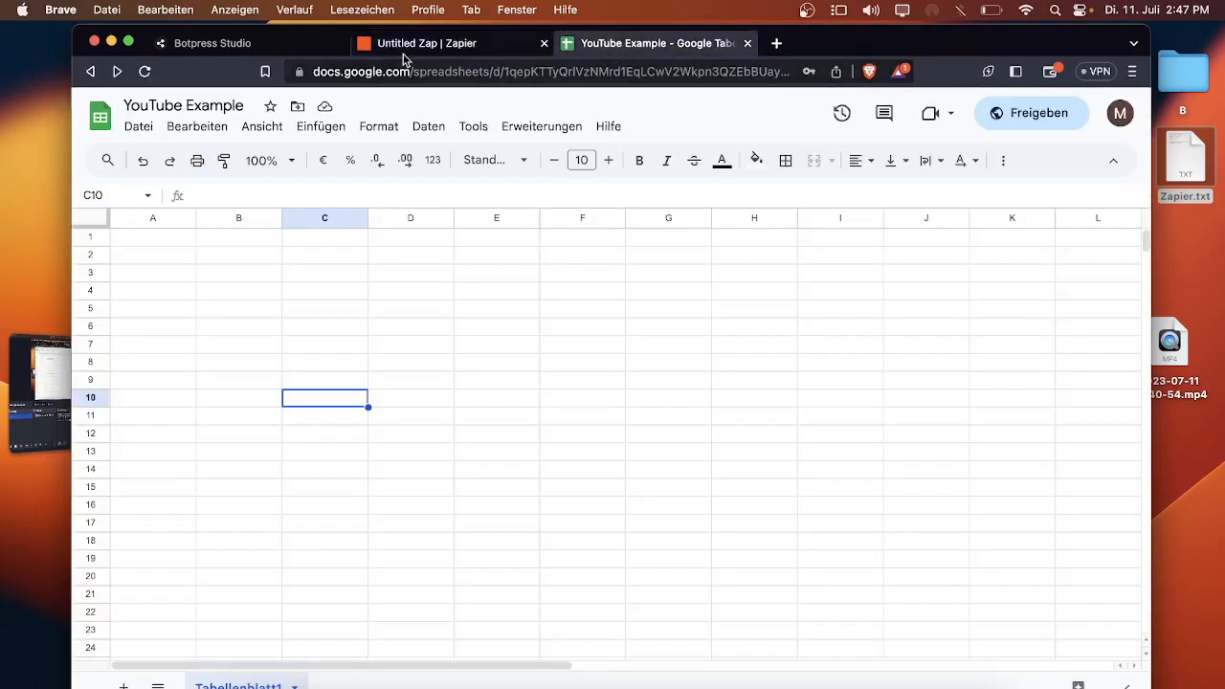
pyautogui.click(431, 43)
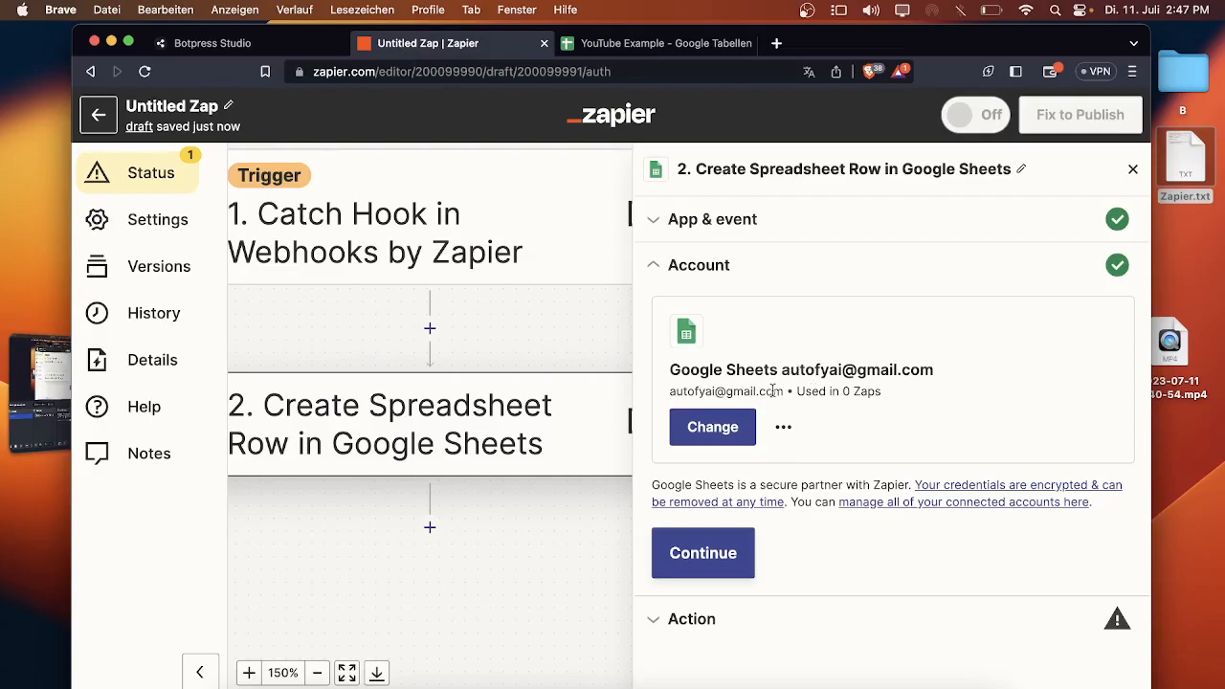
pyautogui.moveTo(712, 299)
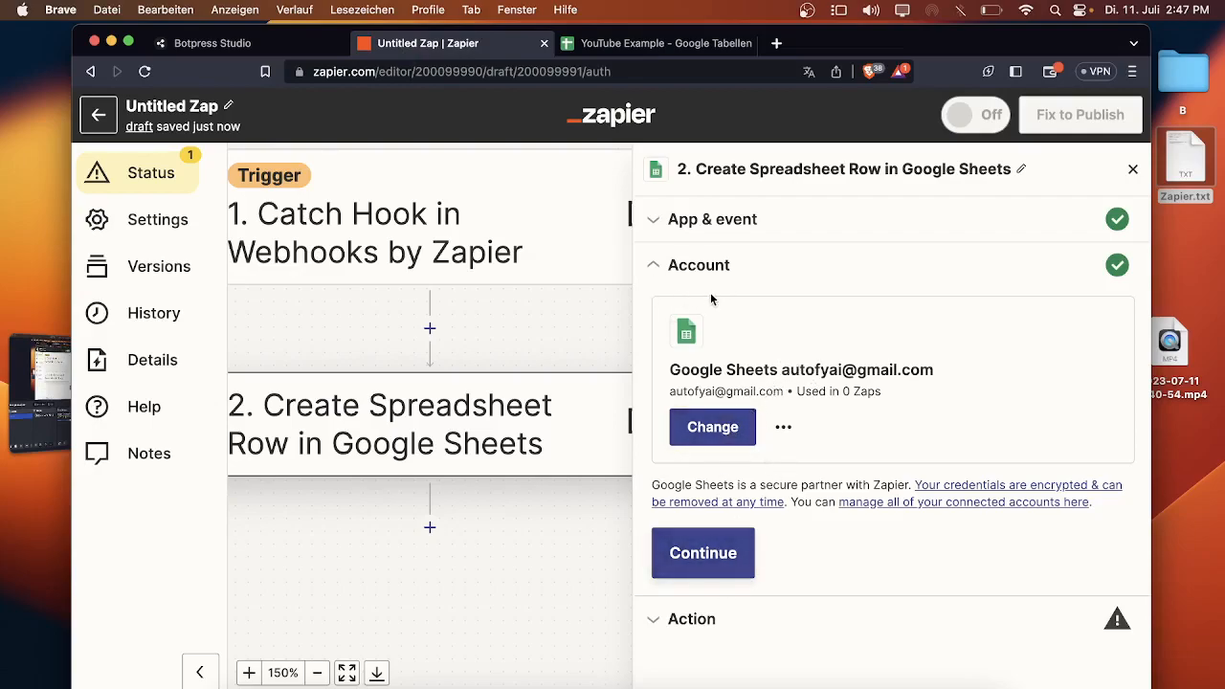
pyautogui.moveTo(808, 482)
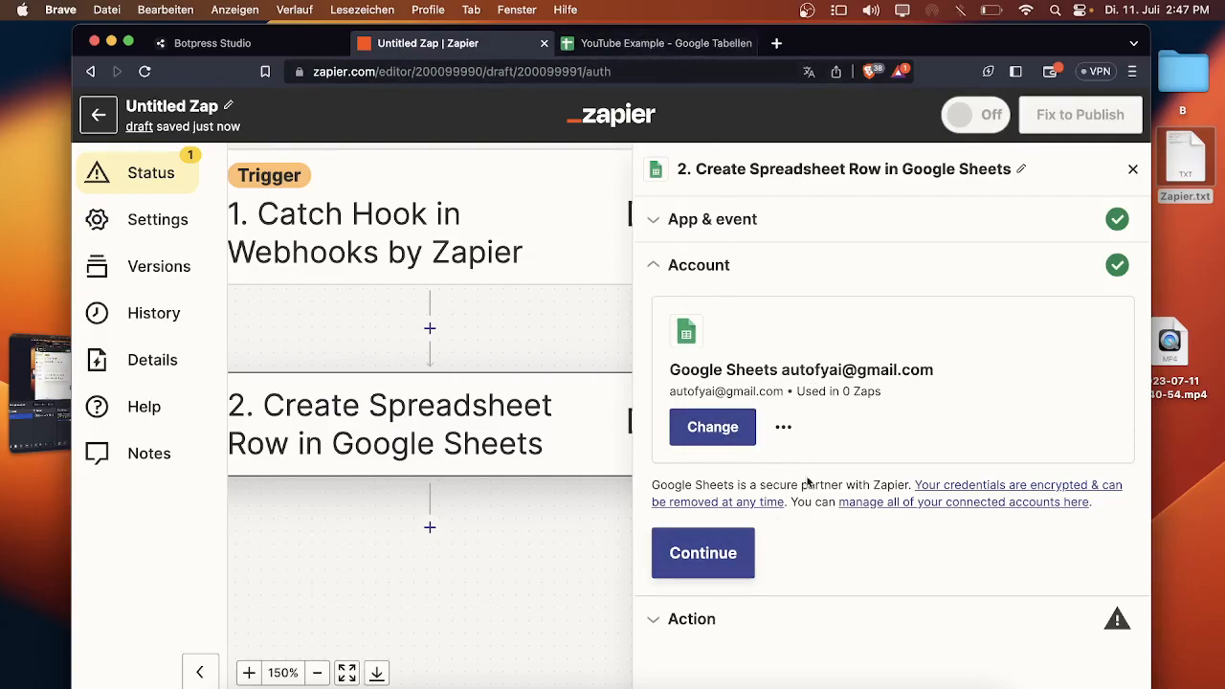
# Continue with the connected account, select spreadsheet YouTube Example and worksheet Tabellenblatt1, then view the sheet
pyautogui.click(702, 551)
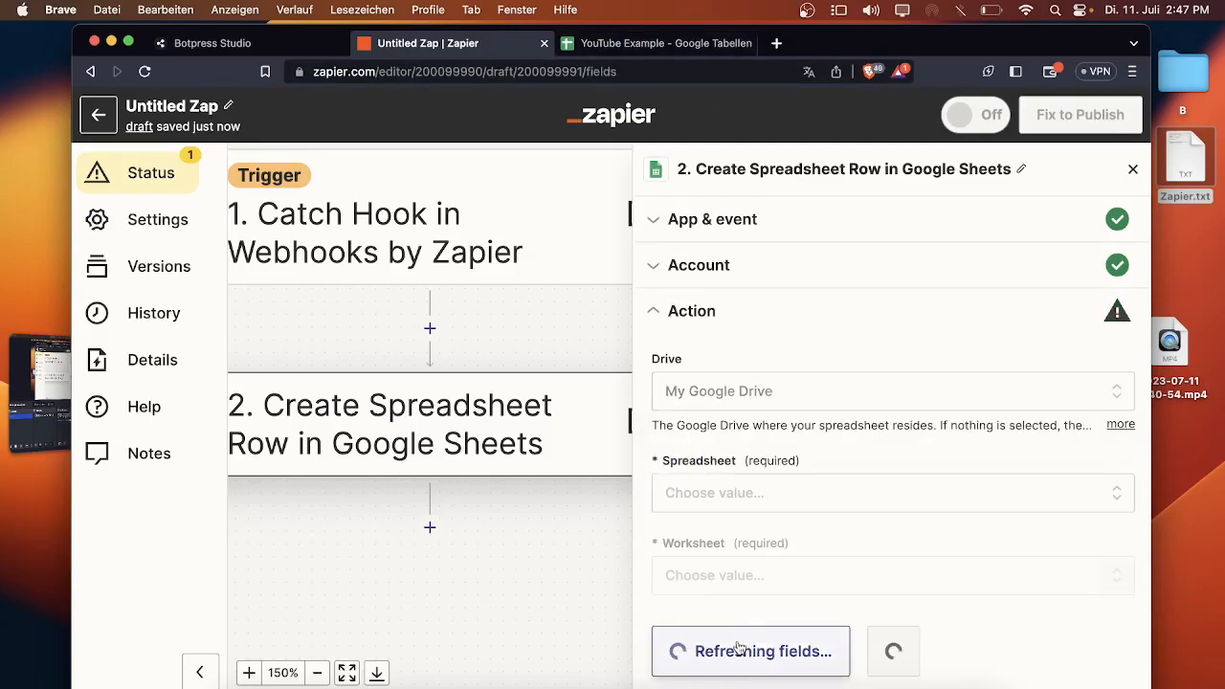
pyautogui.click(884, 425)
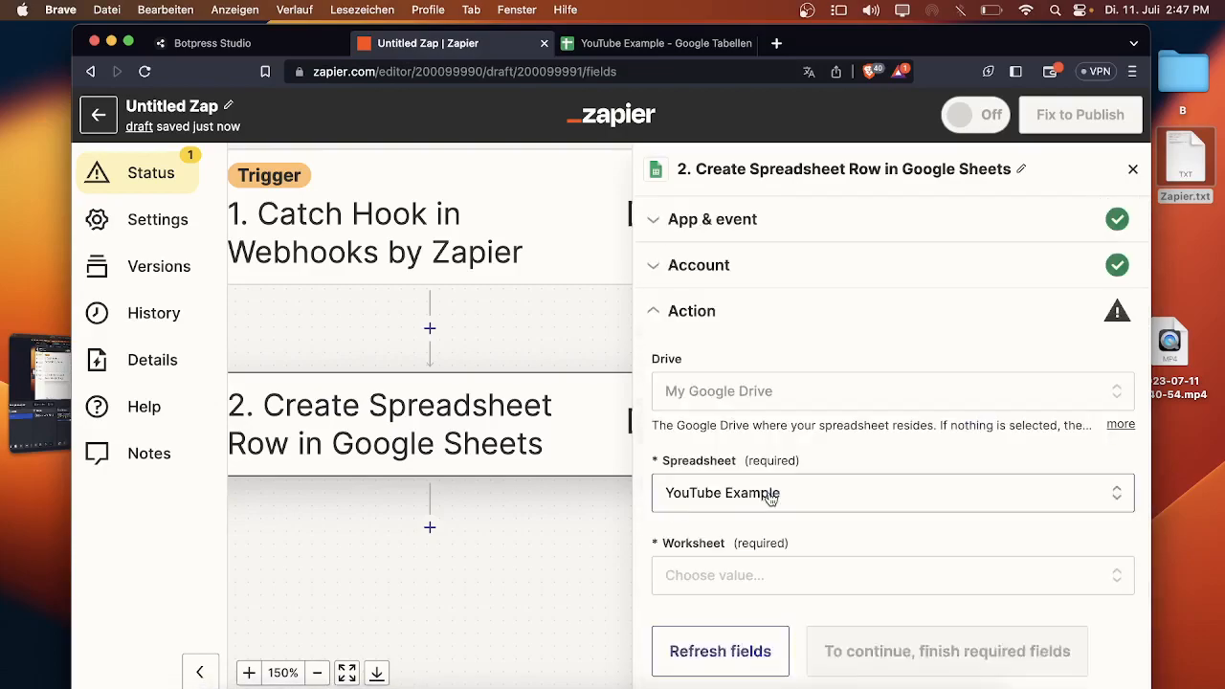
pyautogui.click(880, 574)
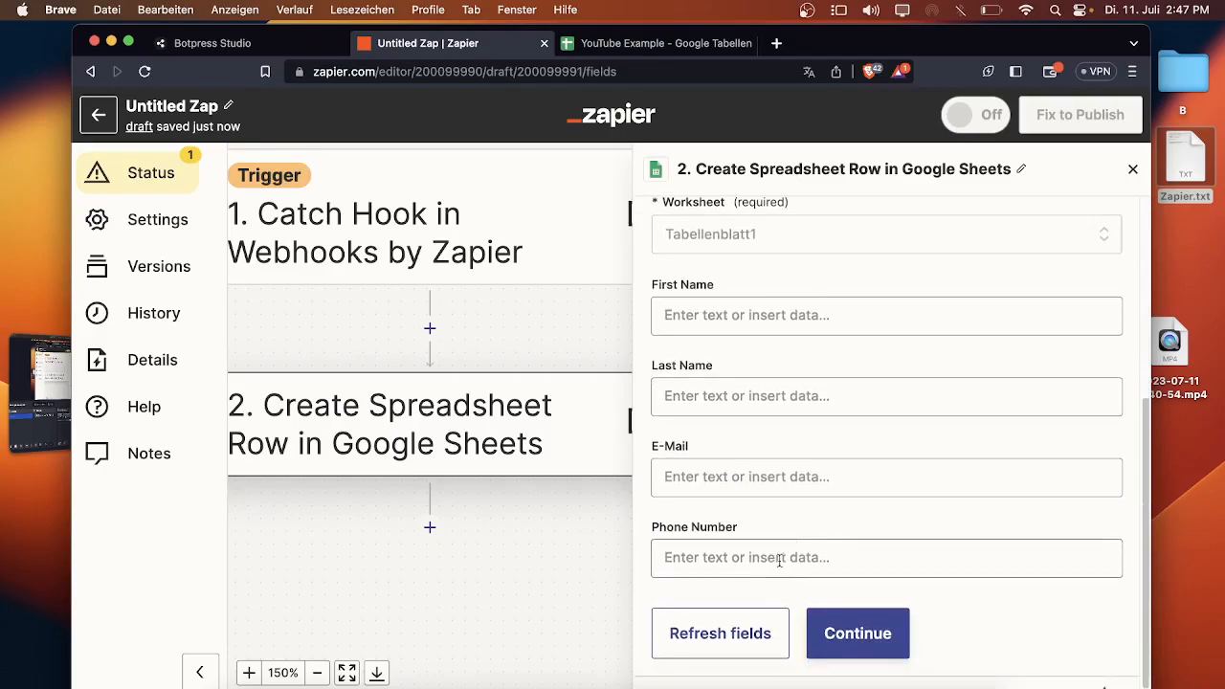
pyautogui.click(655, 42)
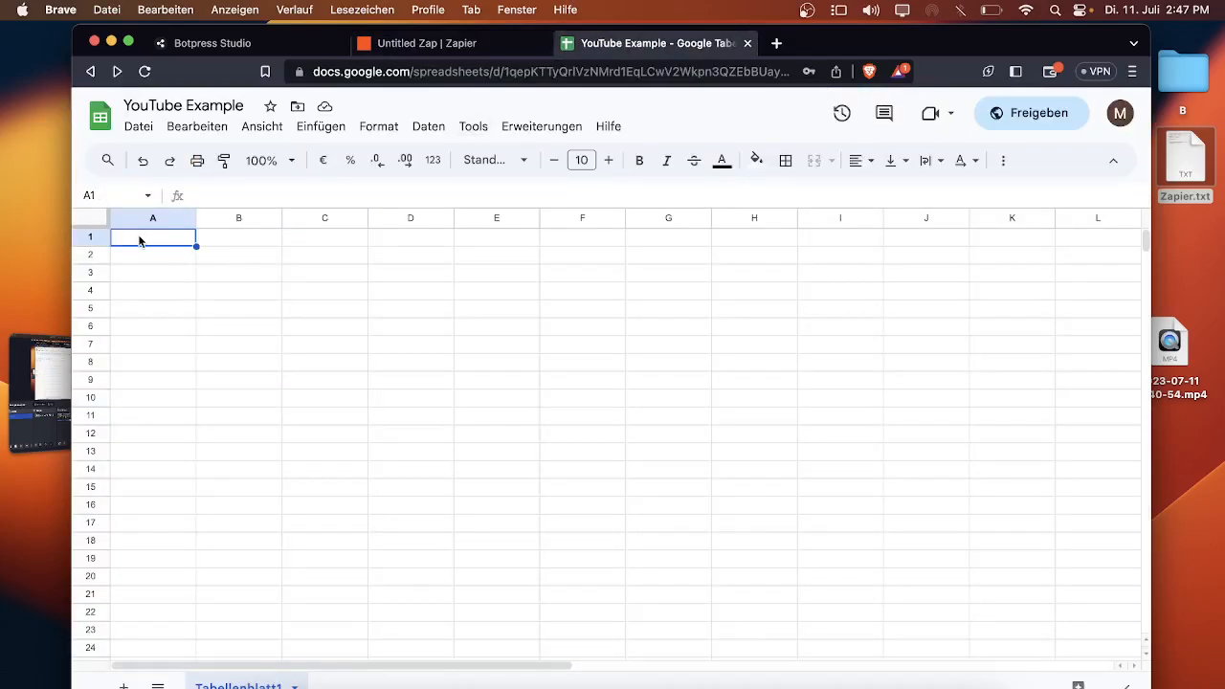
# Enter headers First Name, Last Name, E-Mail, Phone Number in A1–D1 and return to the Zap editor
pyautogui.write('First Name')
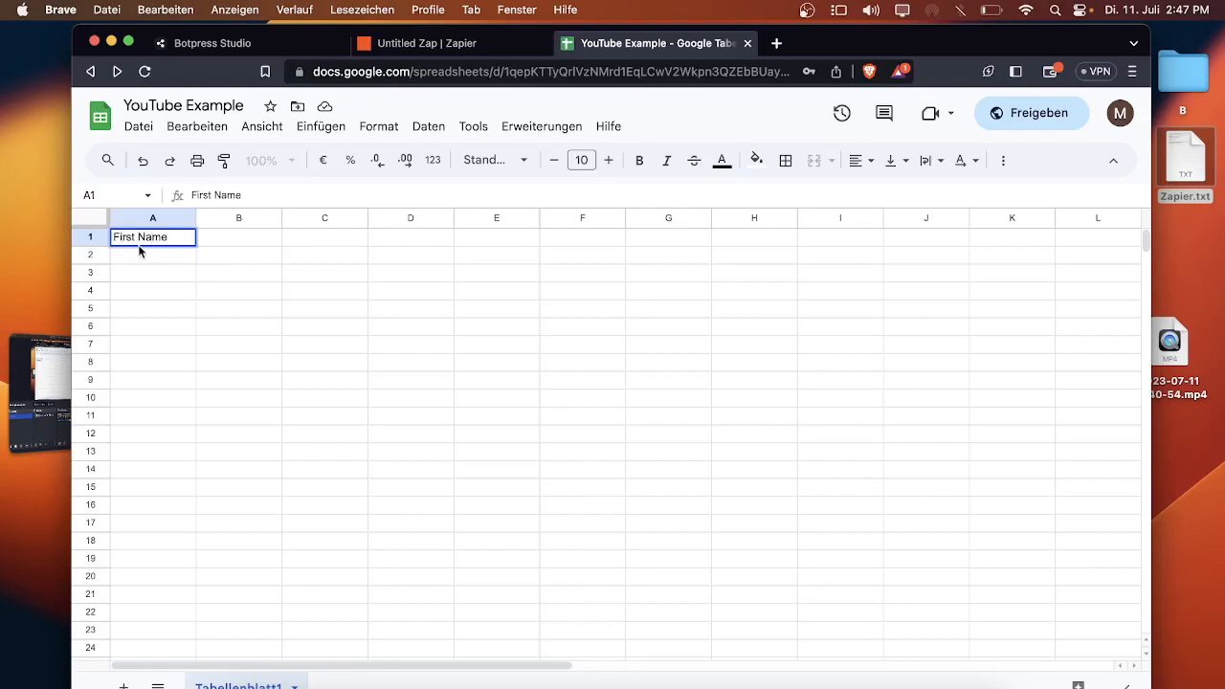
pyautogui.write('Last Name')
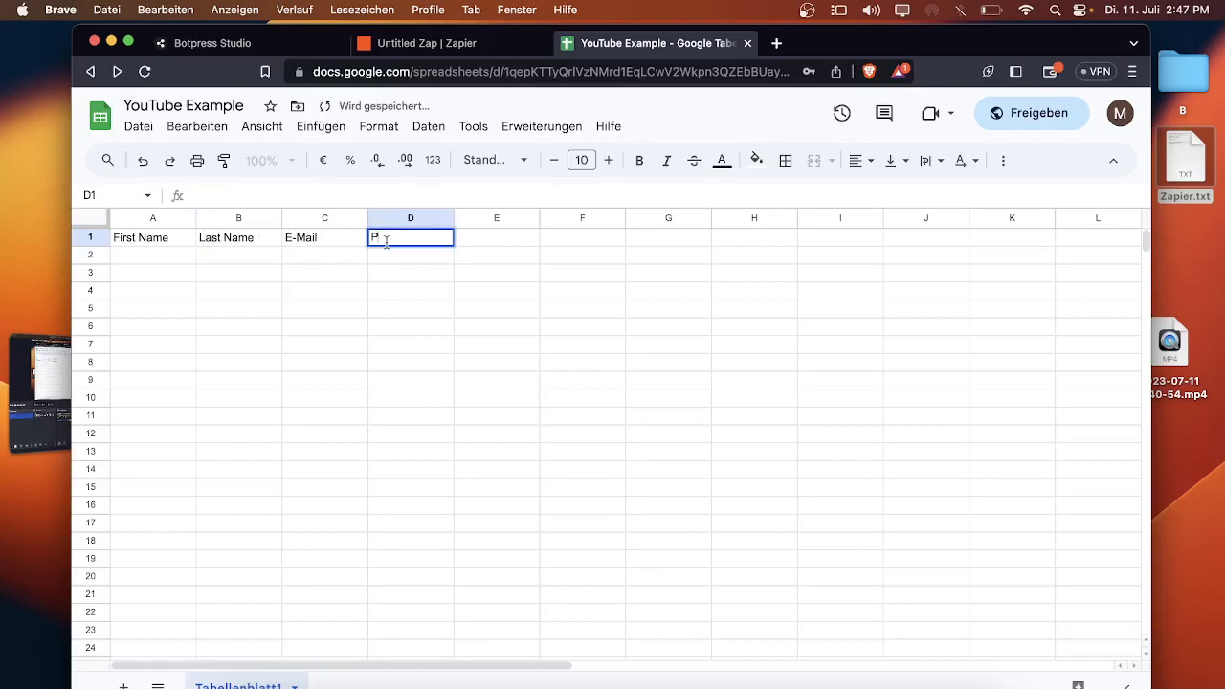
pyautogui.write('hone Number')
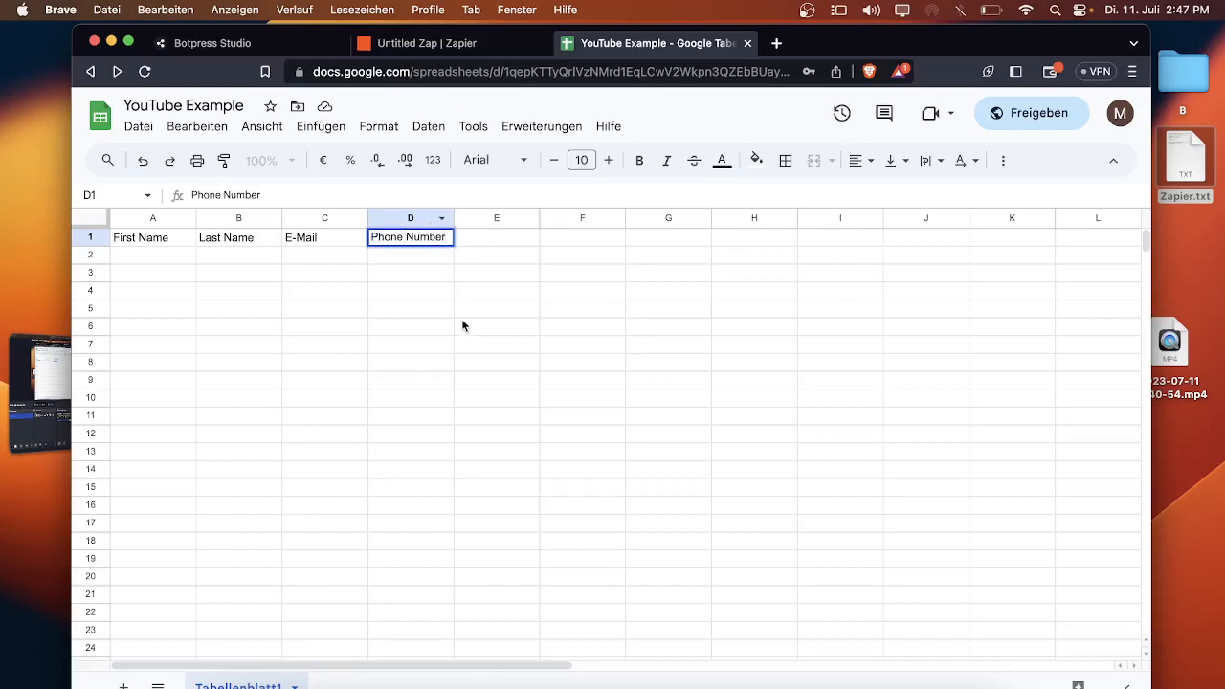
pyautogui.click(430, 42)
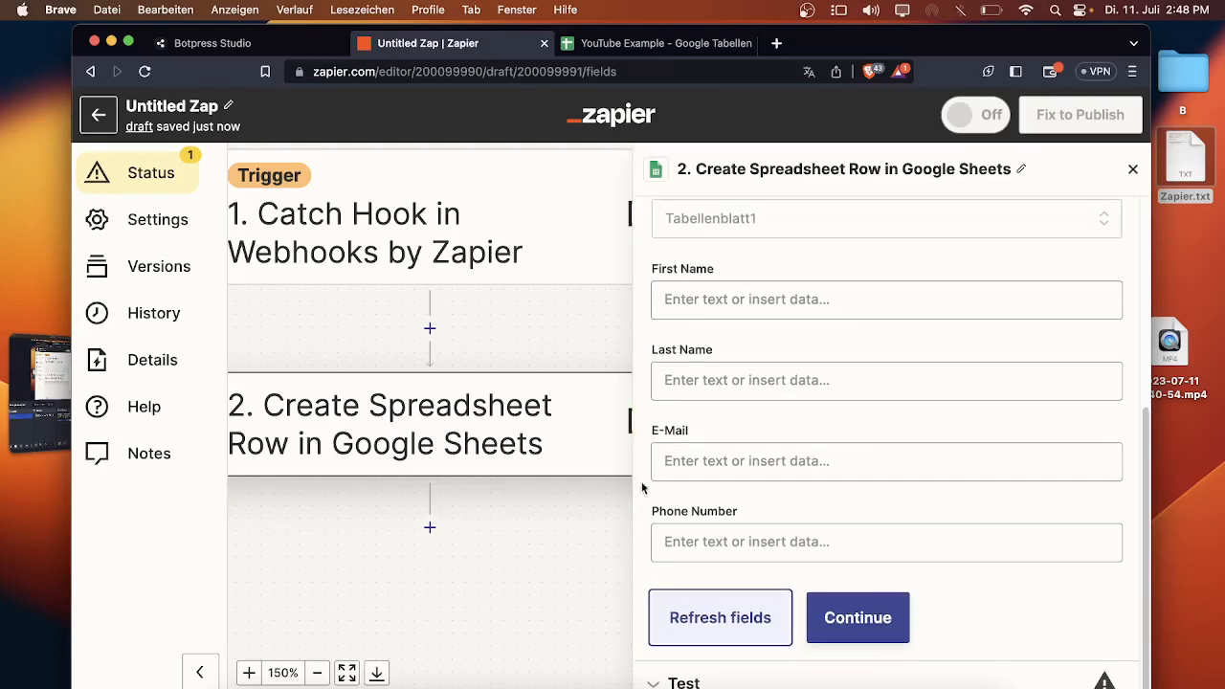
pyautogui.click(657, 42)
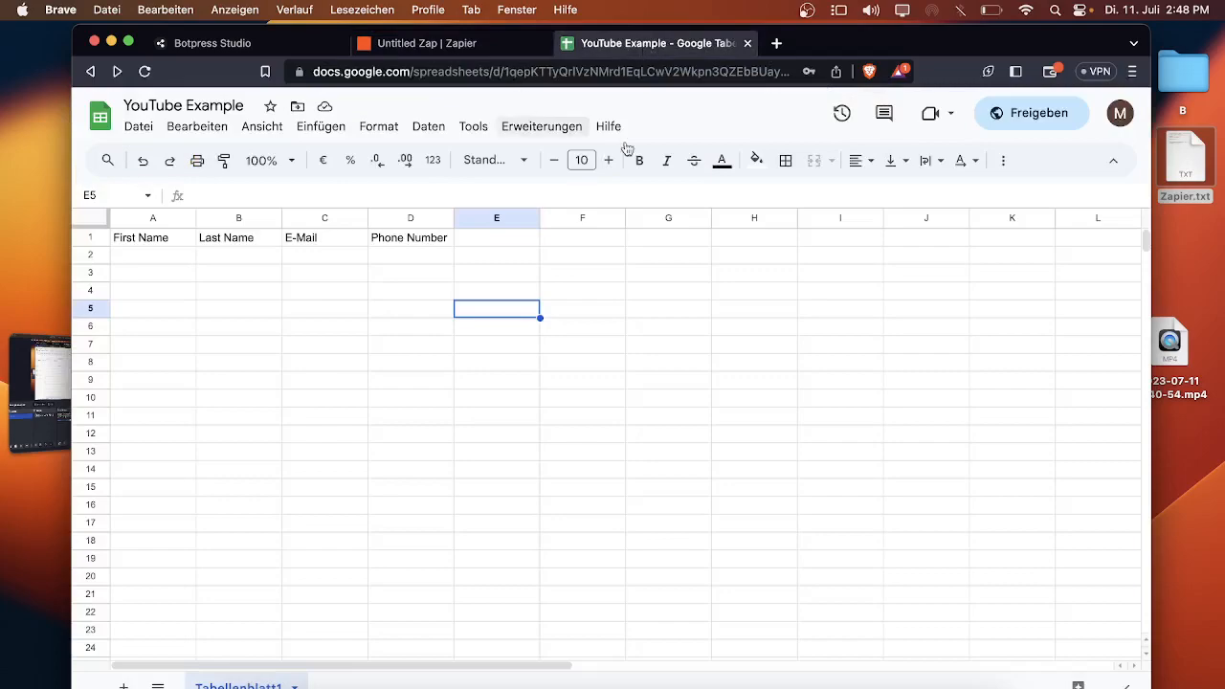
pyautogui.click(450, 42)
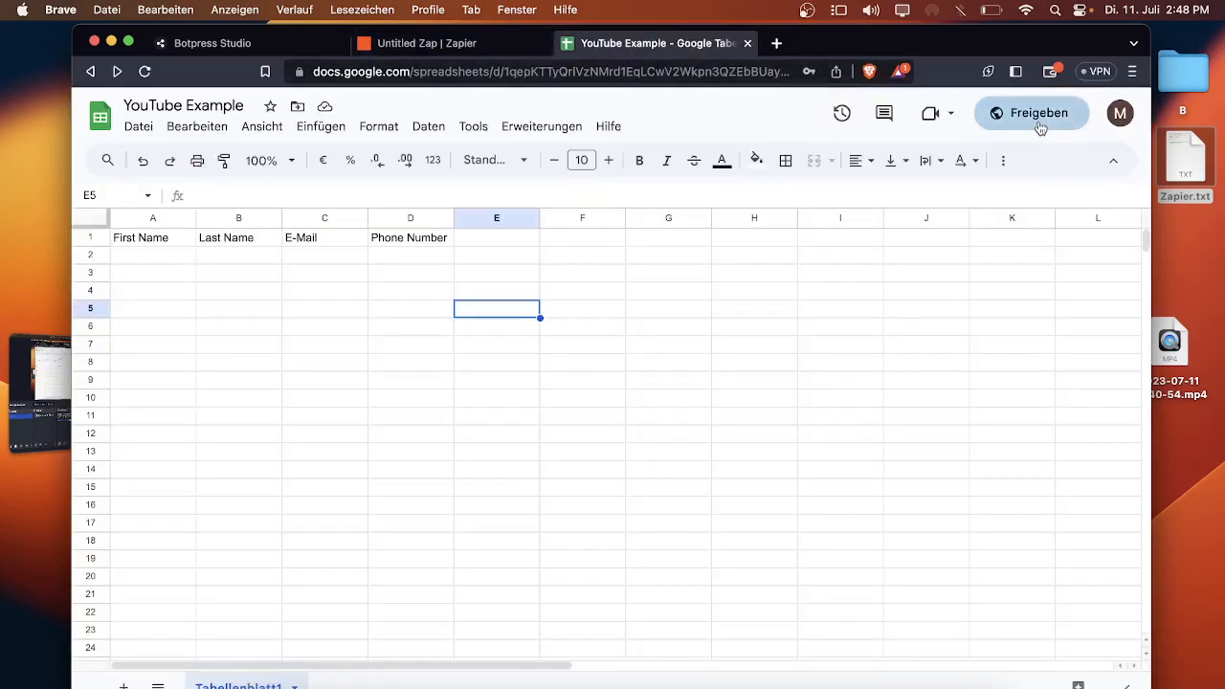
pyautogui.click(1029, 111)
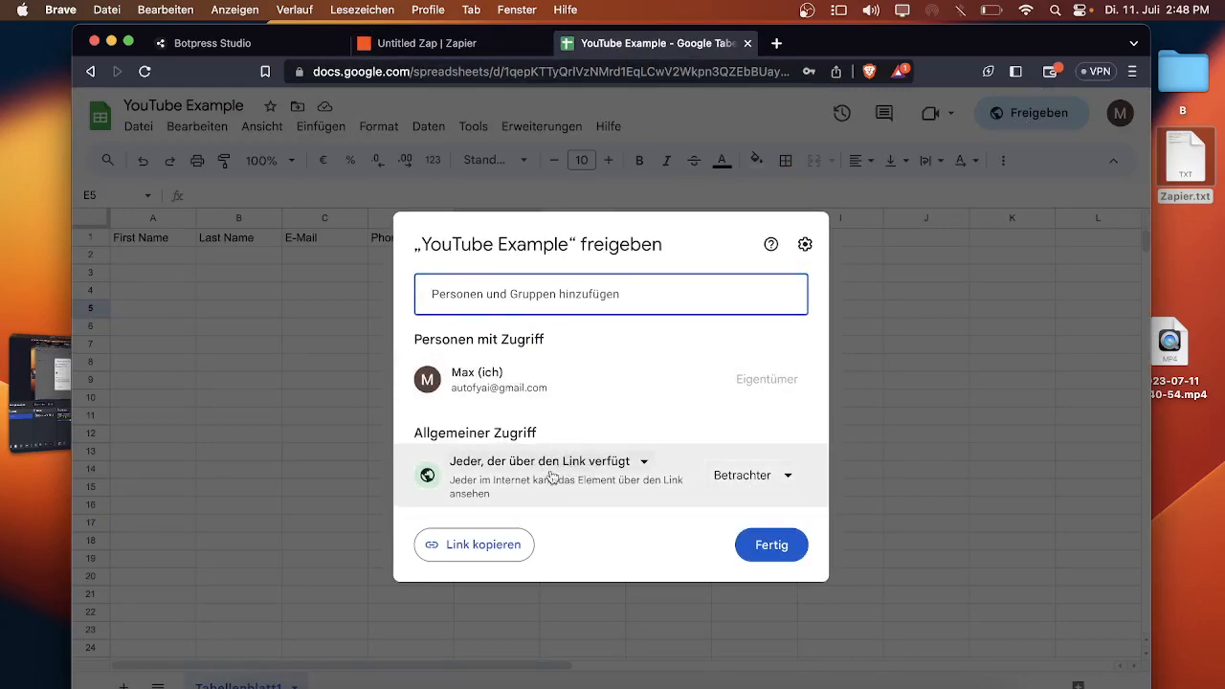
pyautogui.click(769, 544)
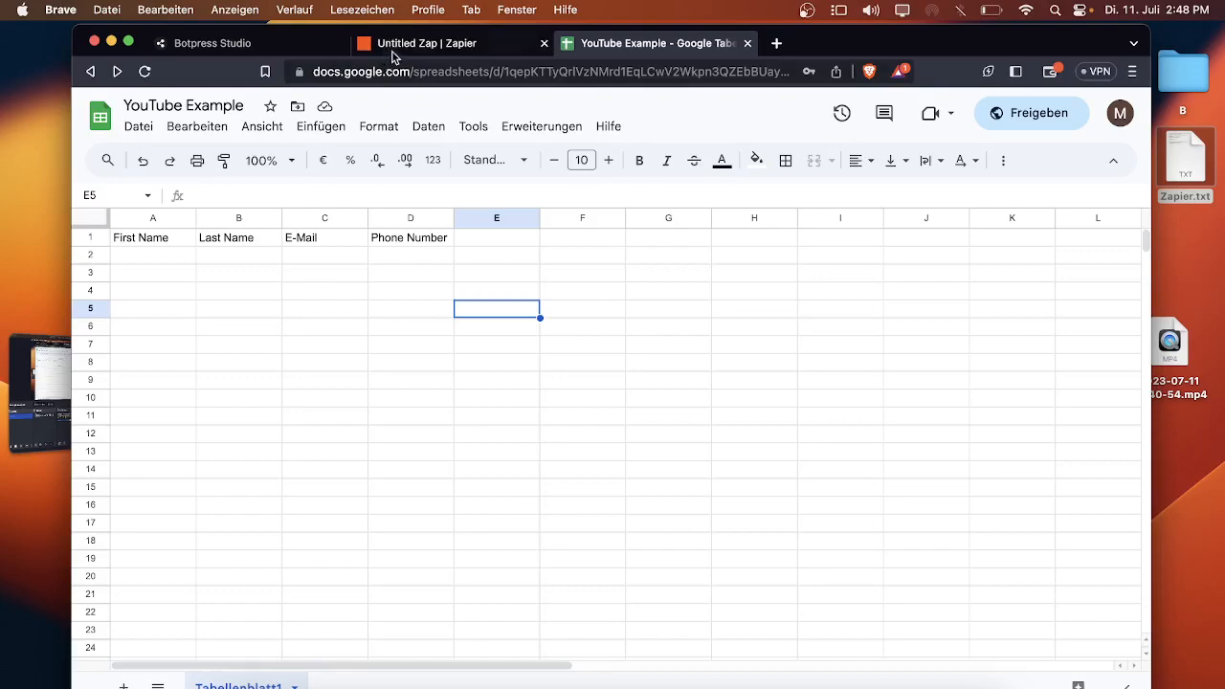
pyautogui.click(448, 42)
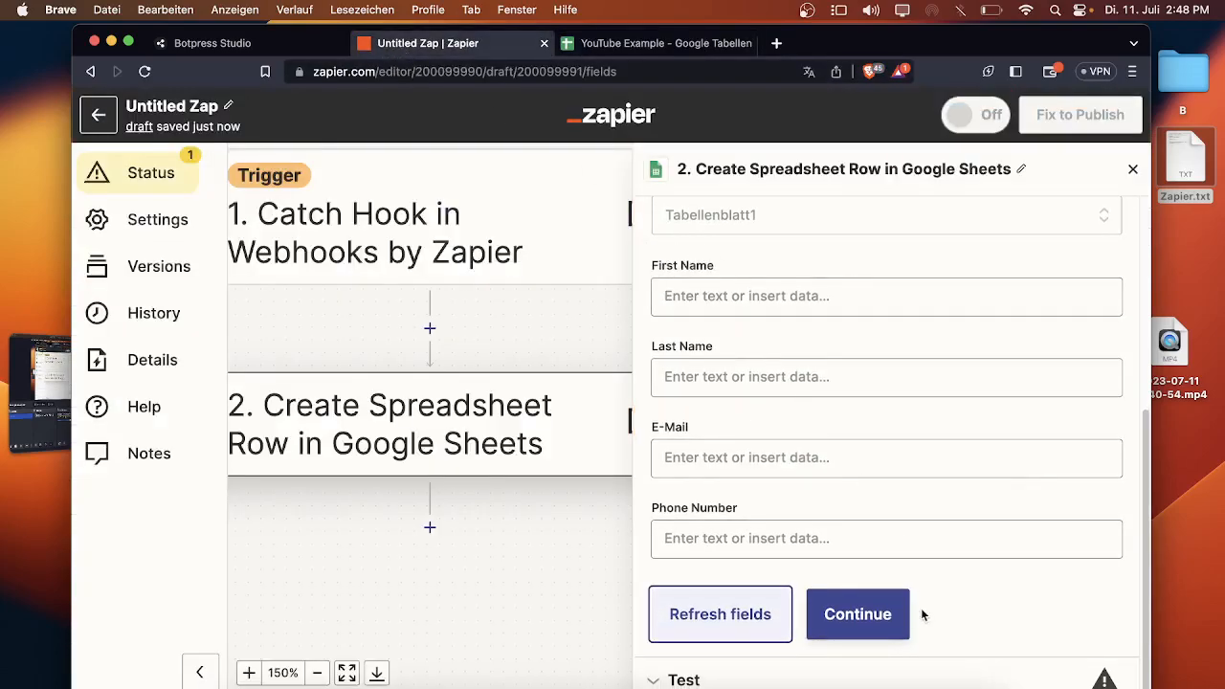
# Continue to the test, run Test action and check the YouTube Example sheet for row 2
pyautogui.click(858, 613)
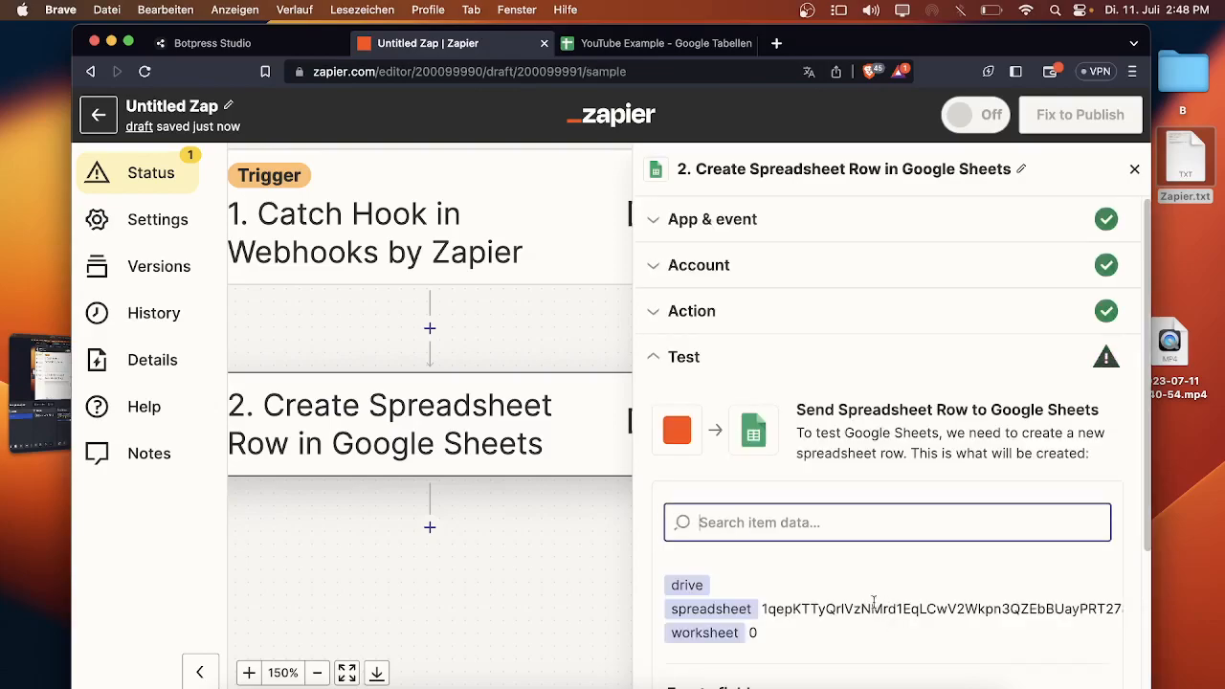
pyautogui.scroll(-3)
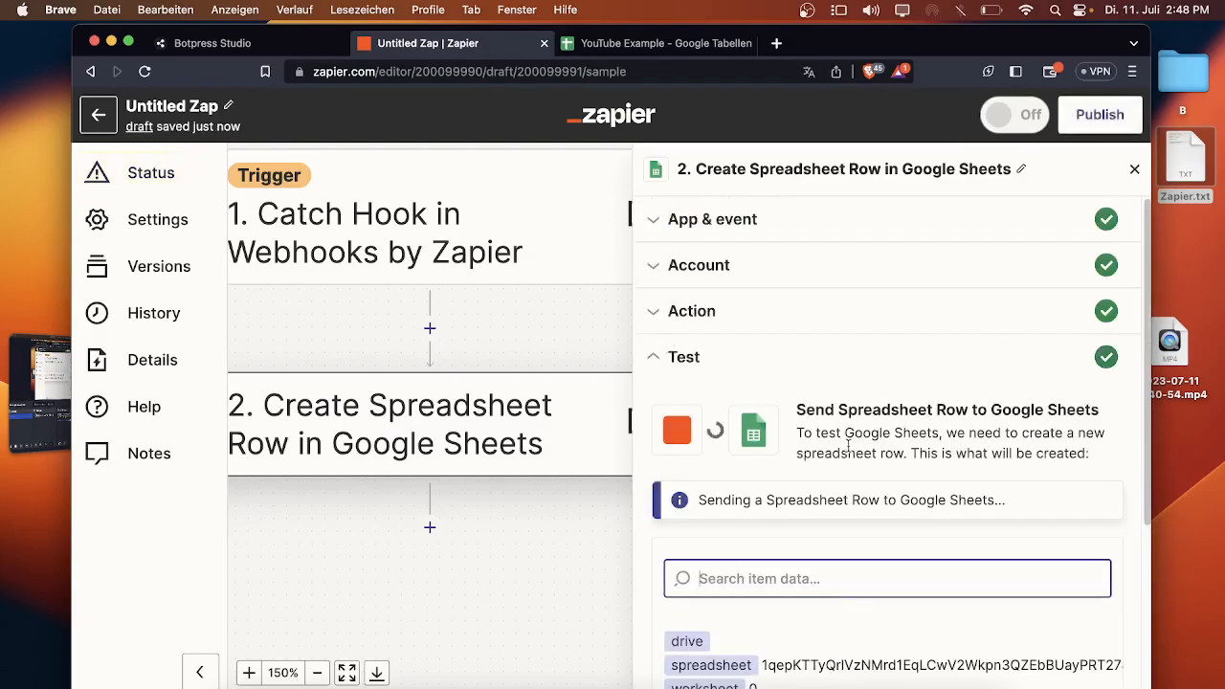
pyautogui.scroll(-3)
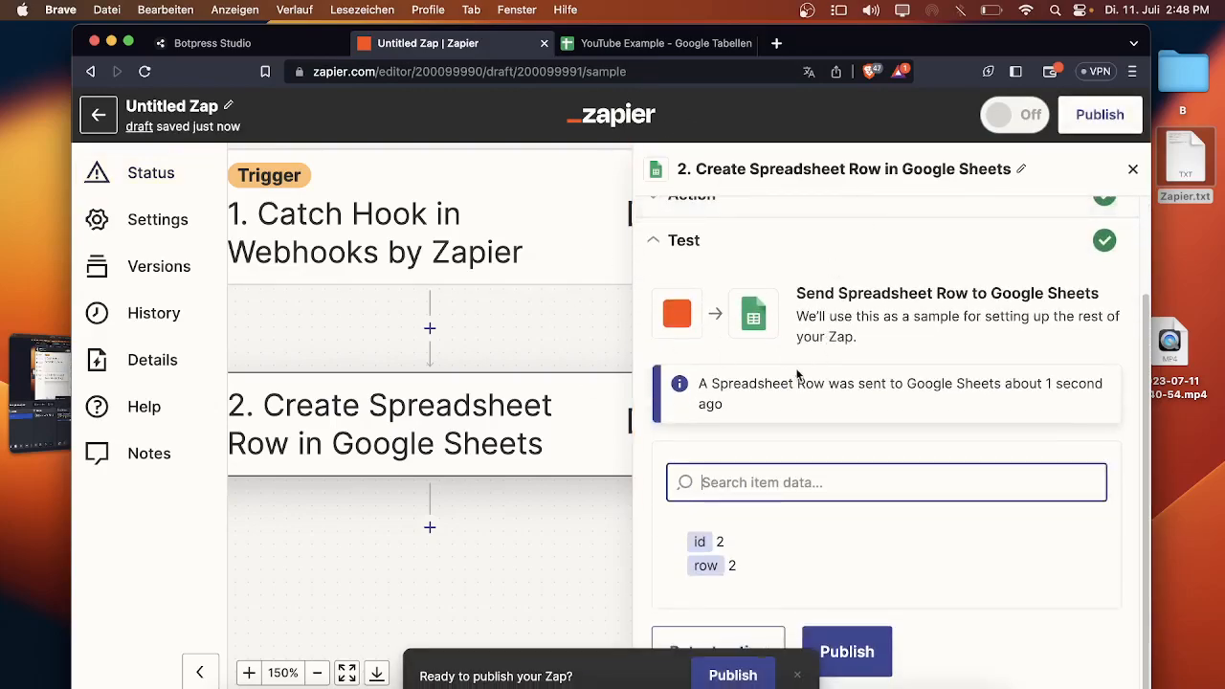
pyautogui.click(657, 42)
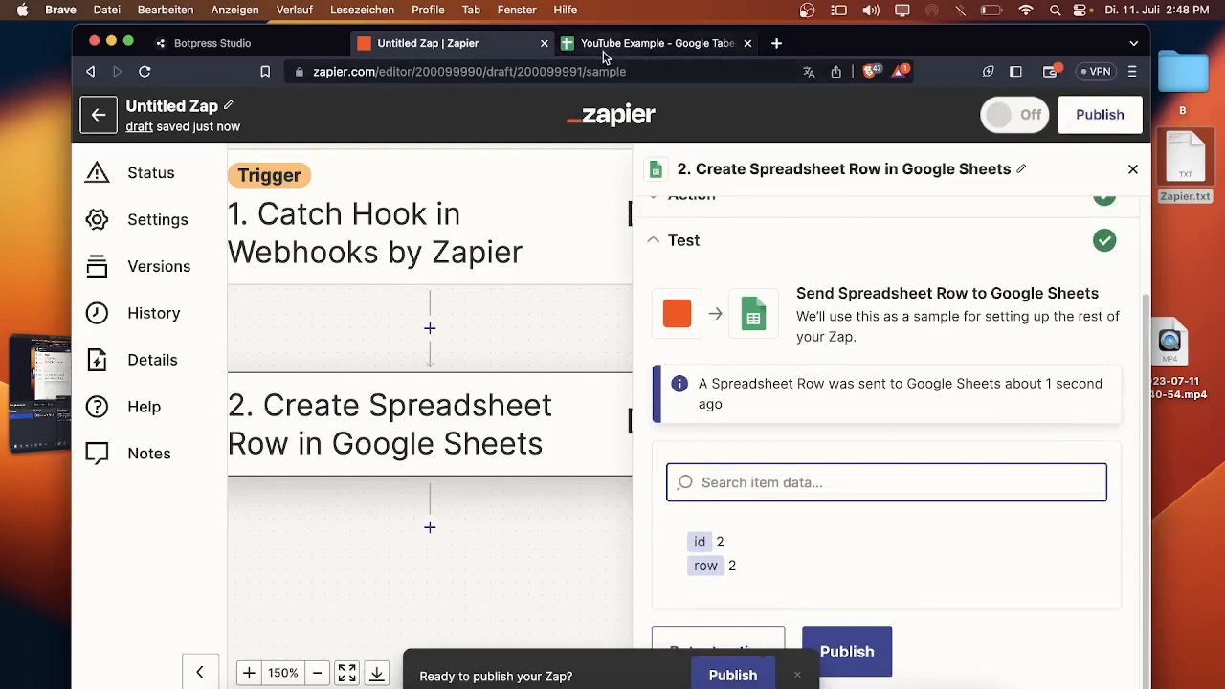
pyautogui.click(658, 42)
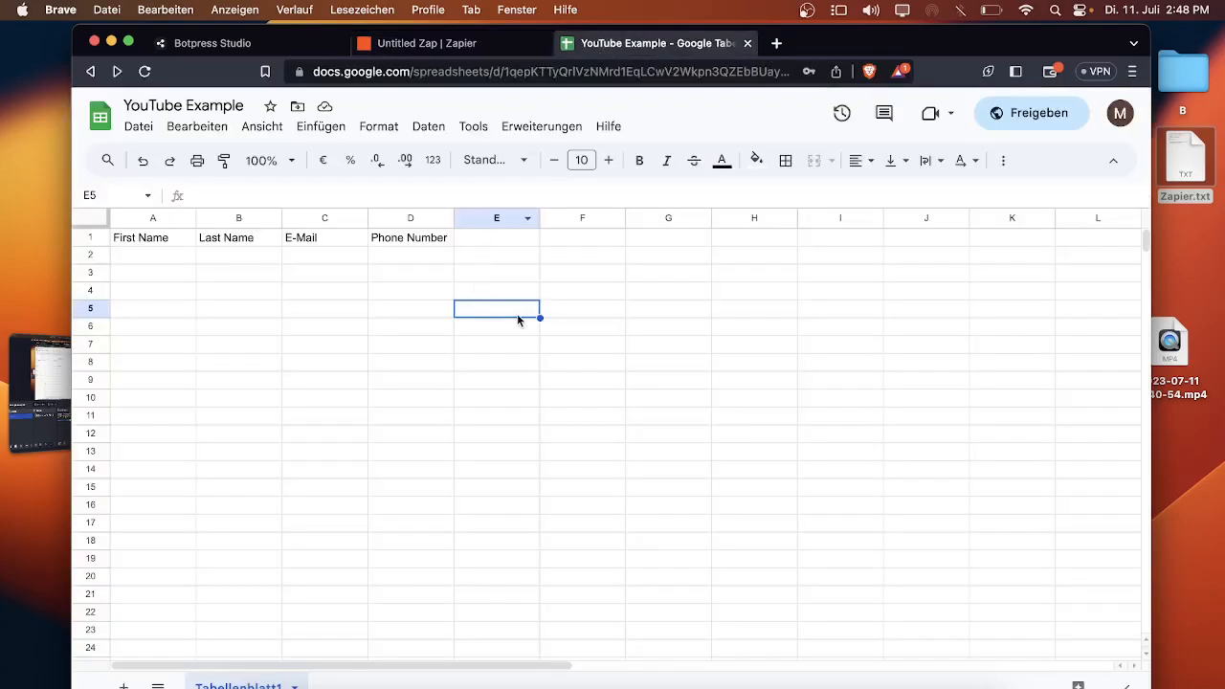
pyautogui.click(440, 42)
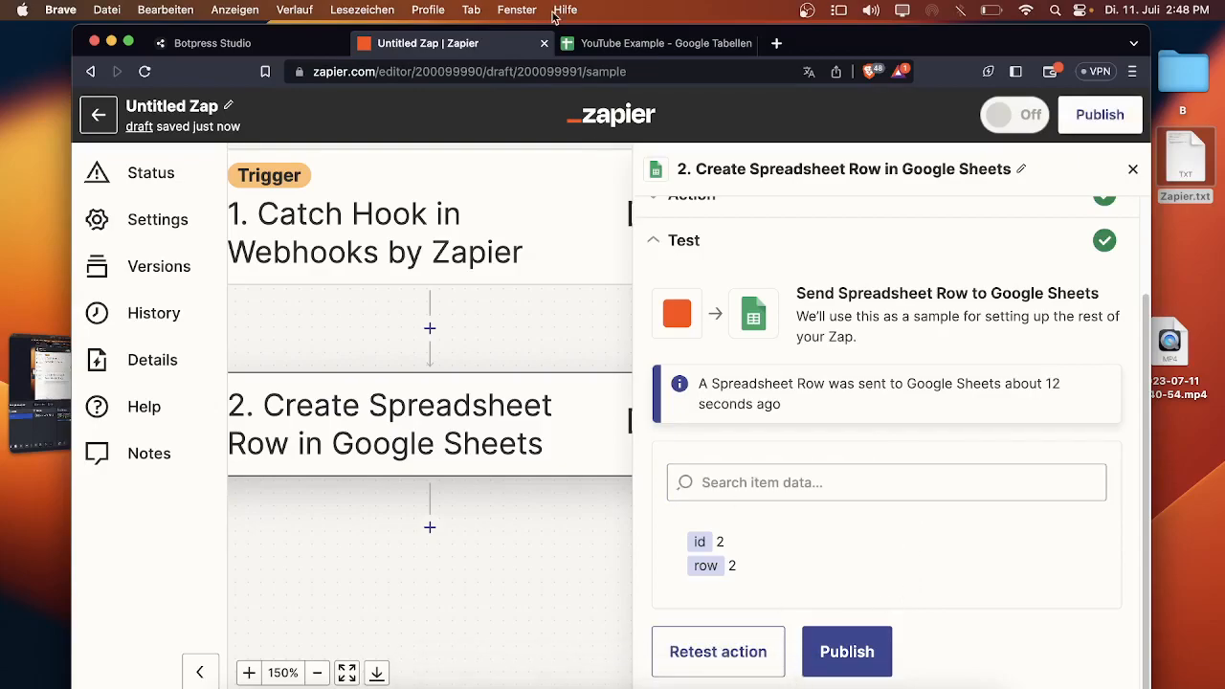
# Retest the row action and check the sheet again, which still shows only headers
pyautogui.click(657, 42)
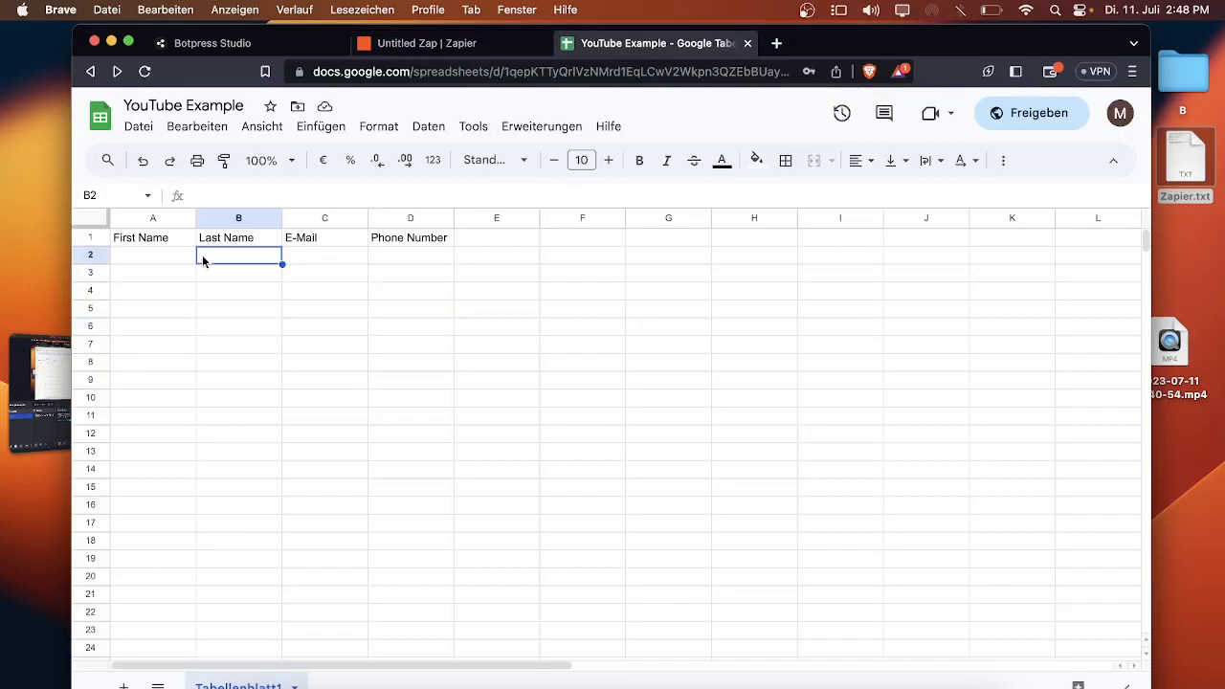
pyautogui.click(450, 42)
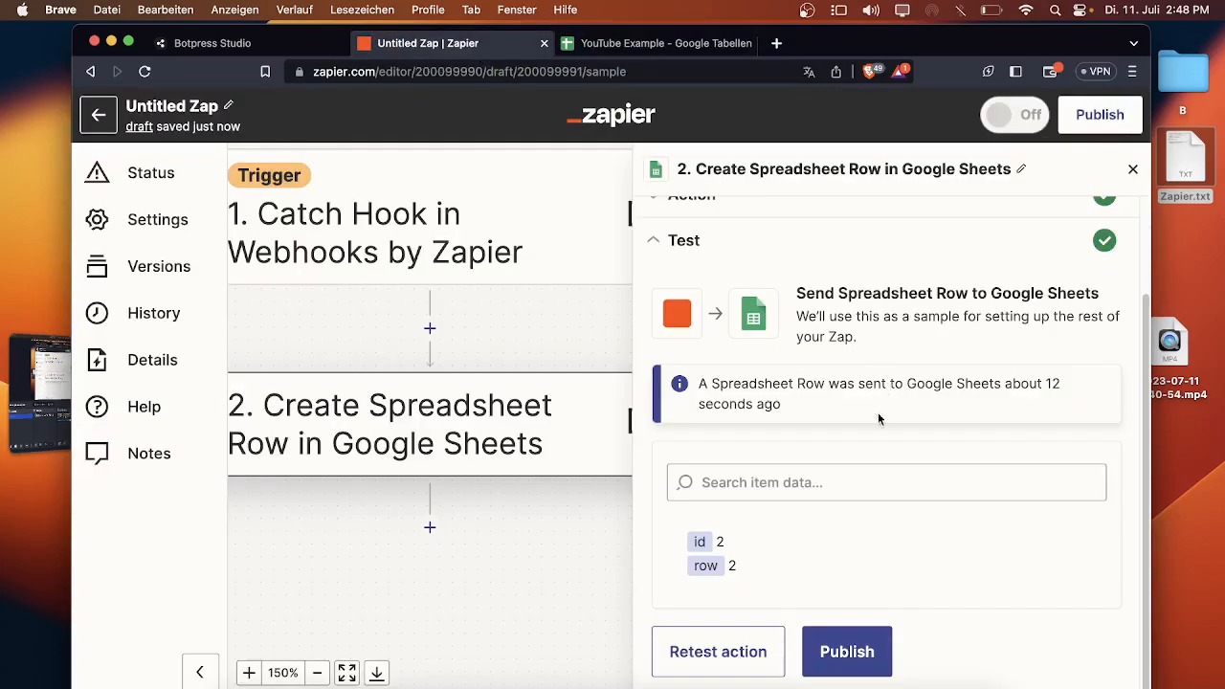
pyautogui.click(715, 651)
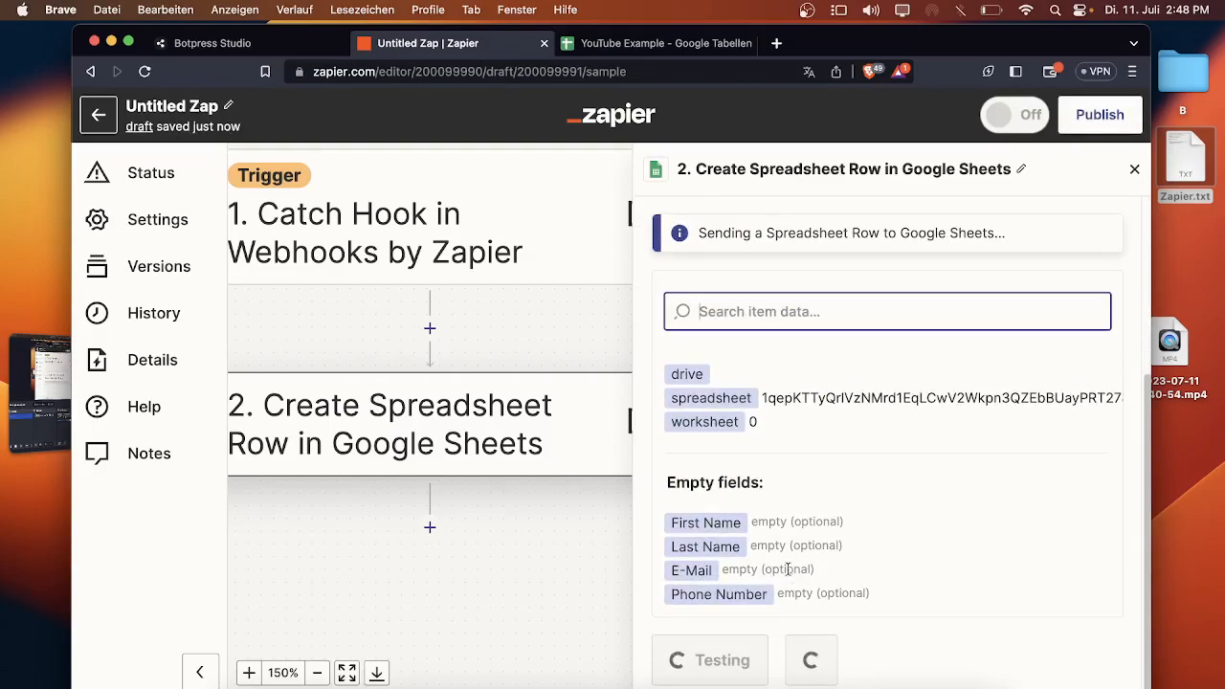
pyautogui.click(709, 661)
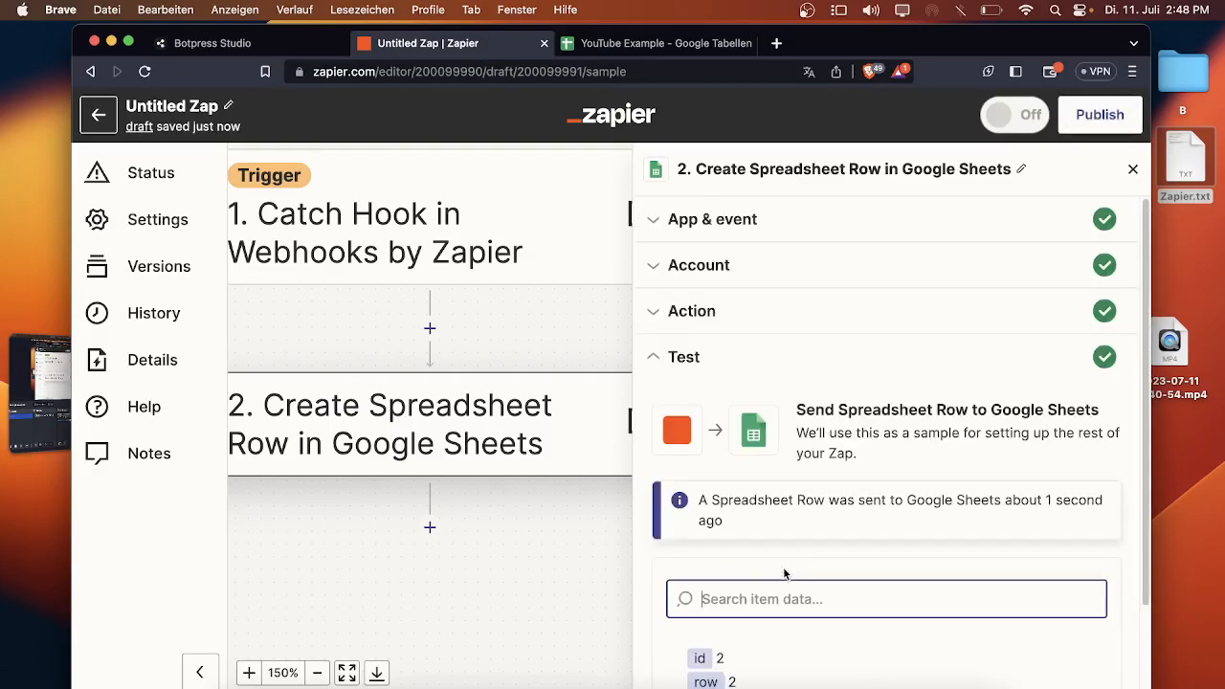
pyautogui.click(657, 42)
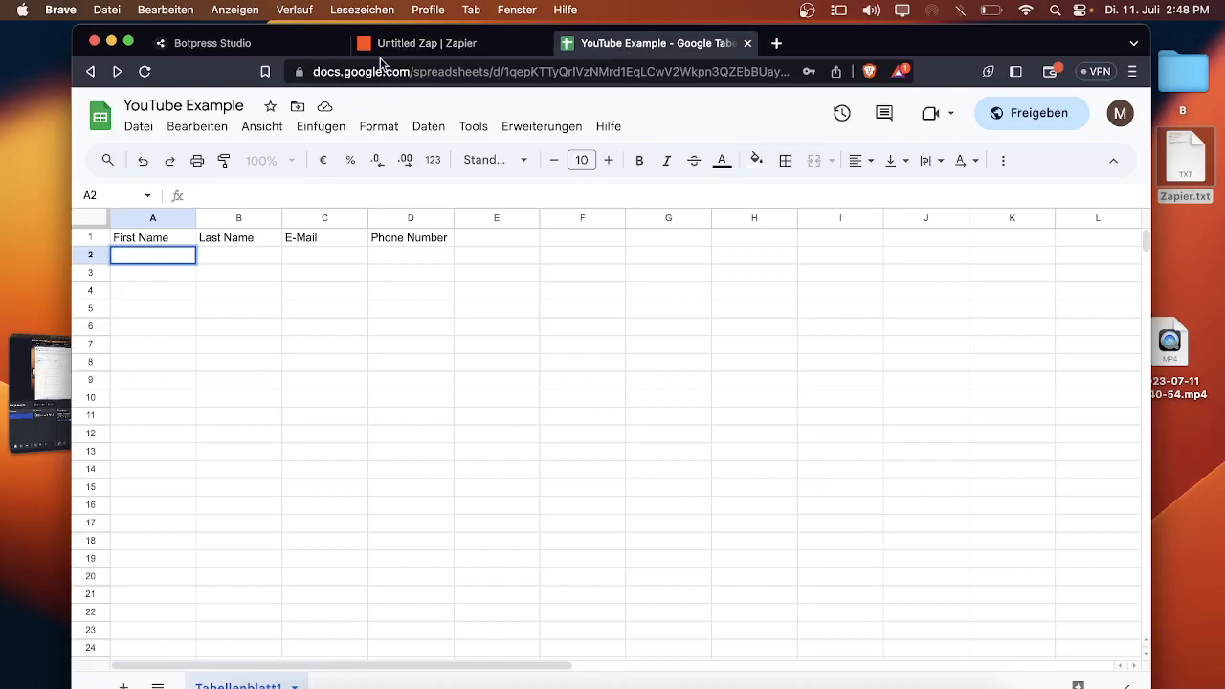
pyautogui.click(431, 42)
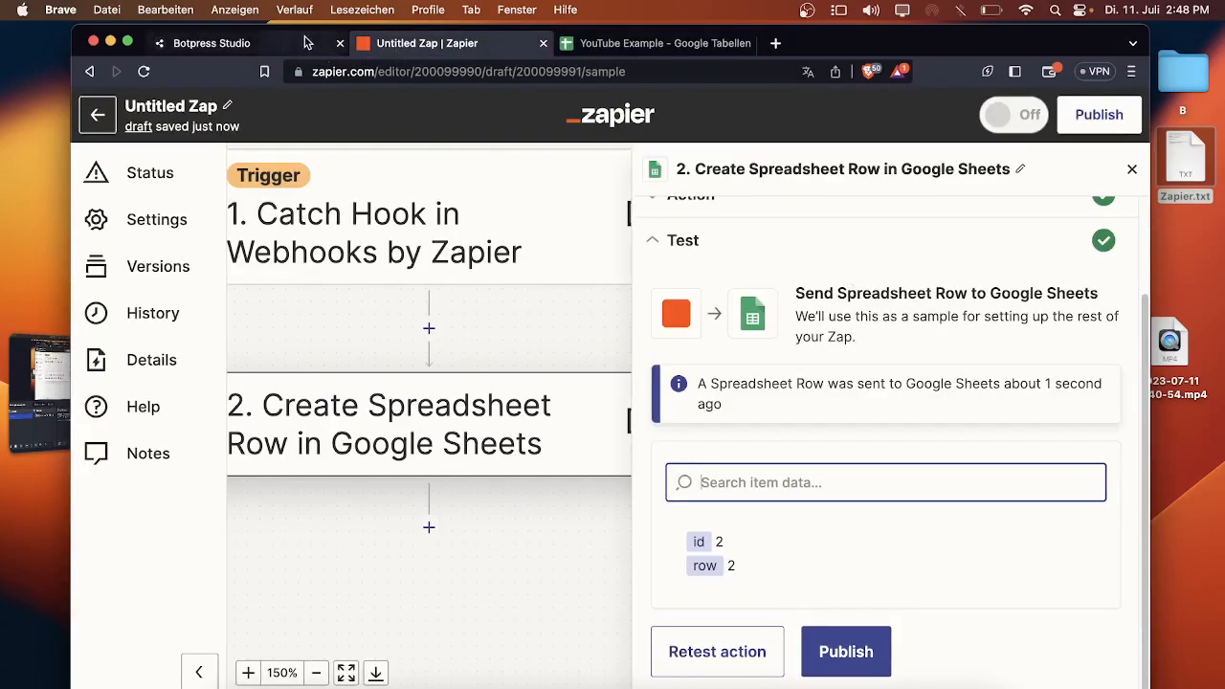
pyautogui.click(211, 42)
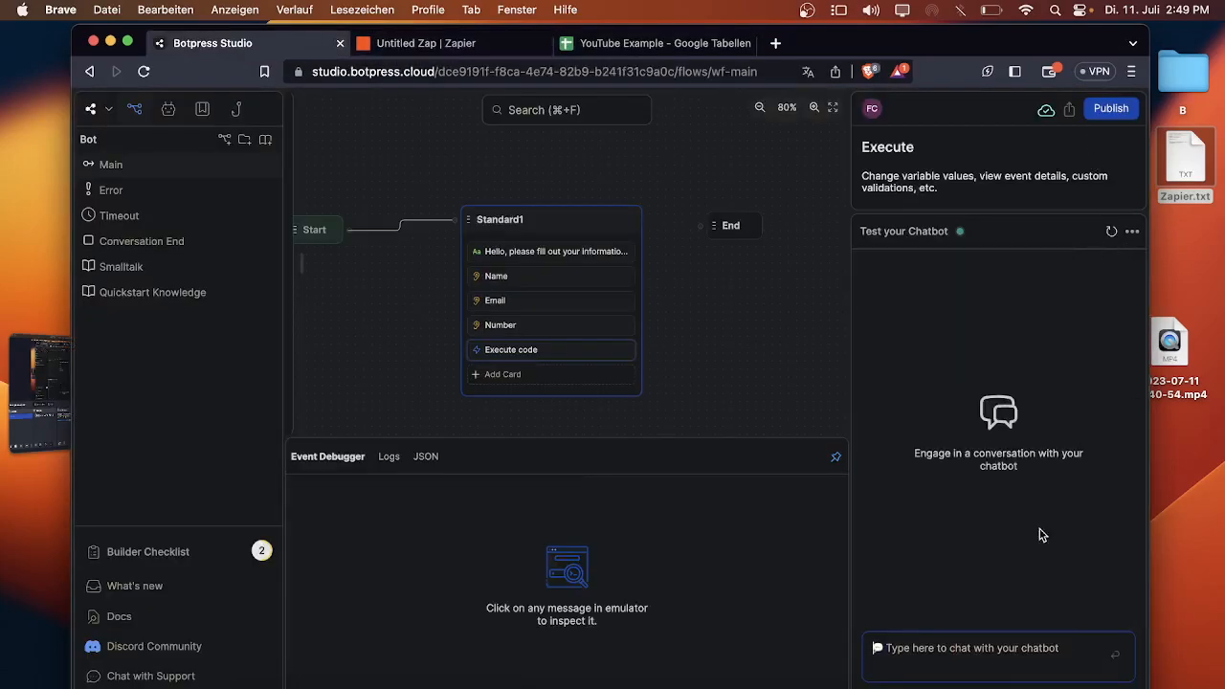
pyautogui.write('hi')
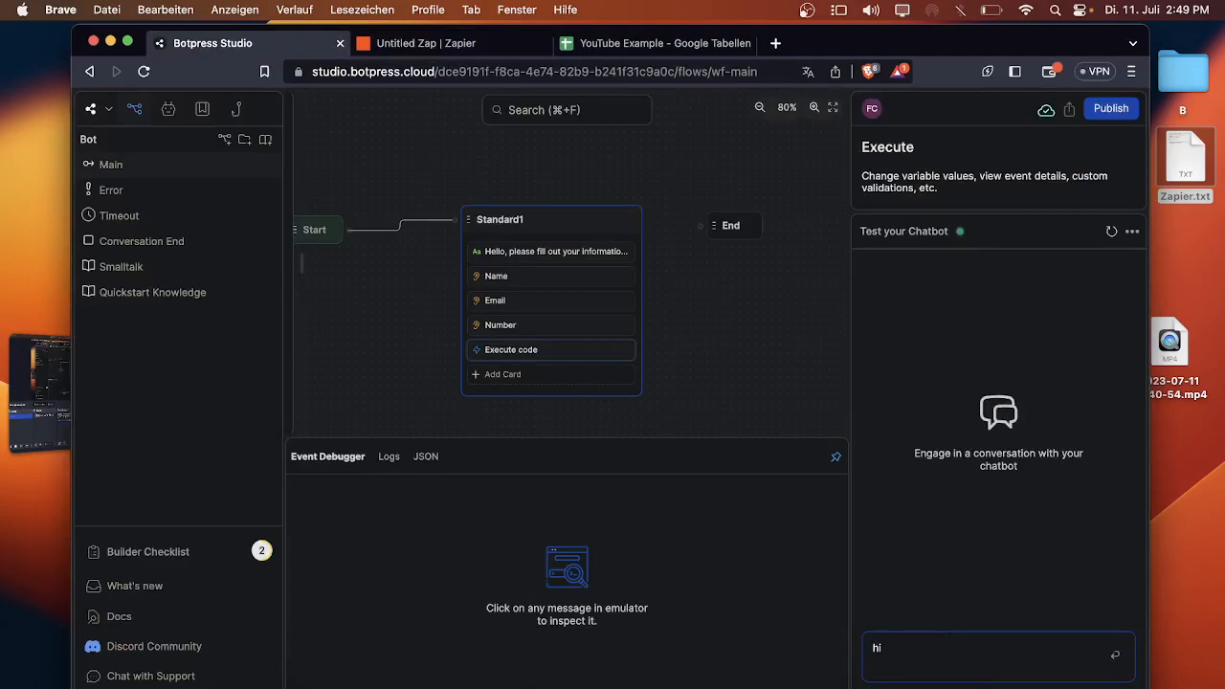
pyautogui.press('Return')
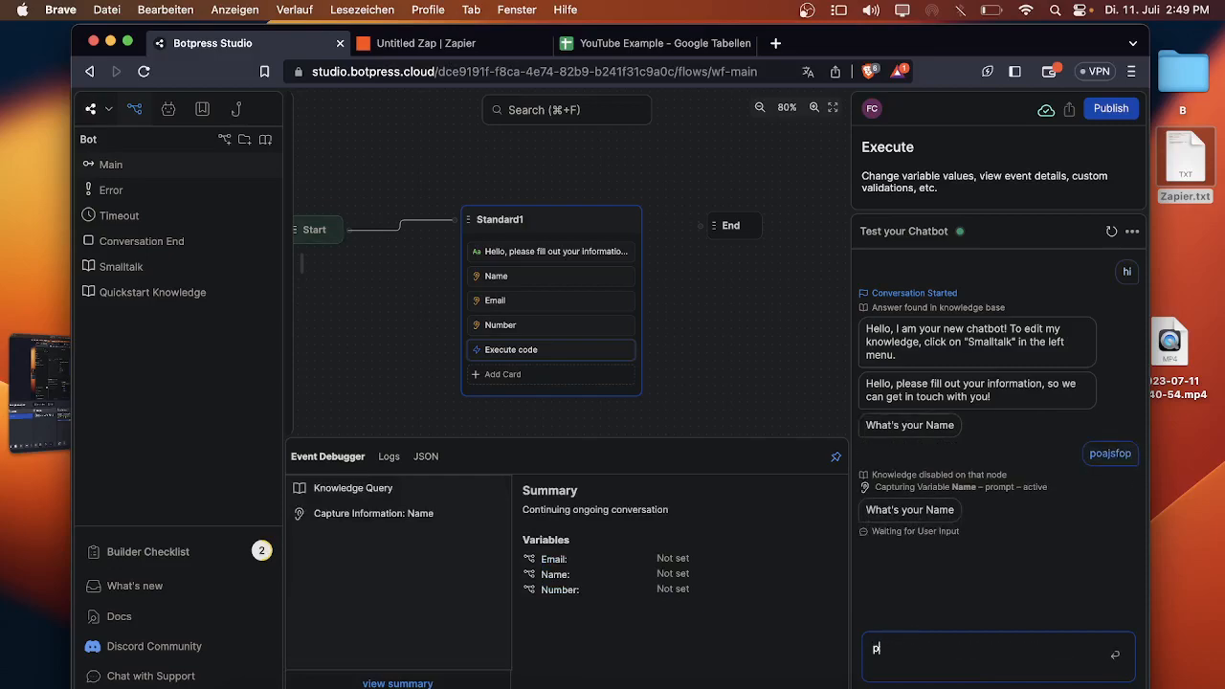
pyautogui.write('Max autofy')
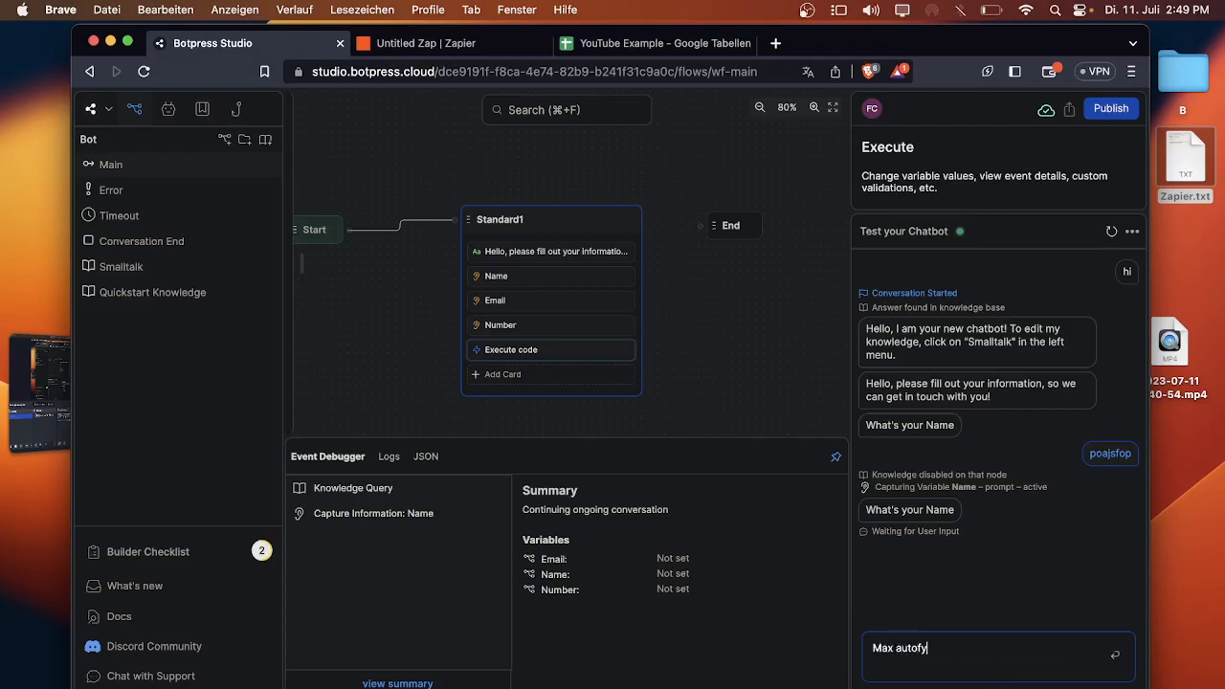
pyautogui.press('Return')
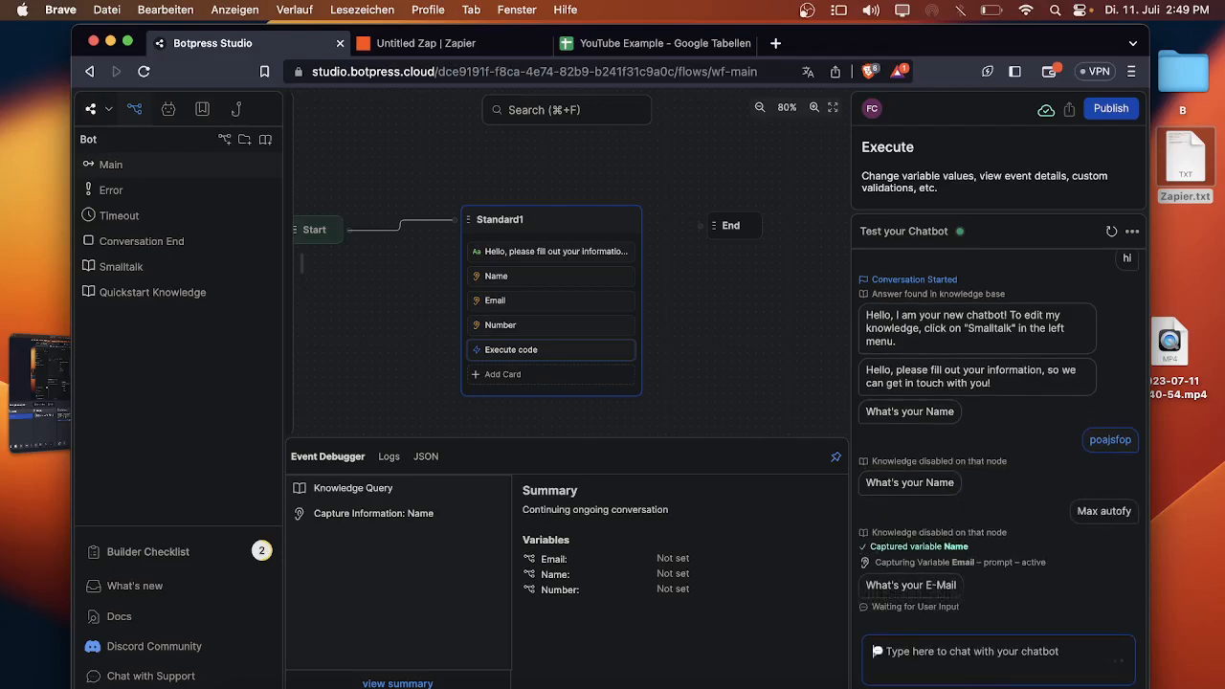
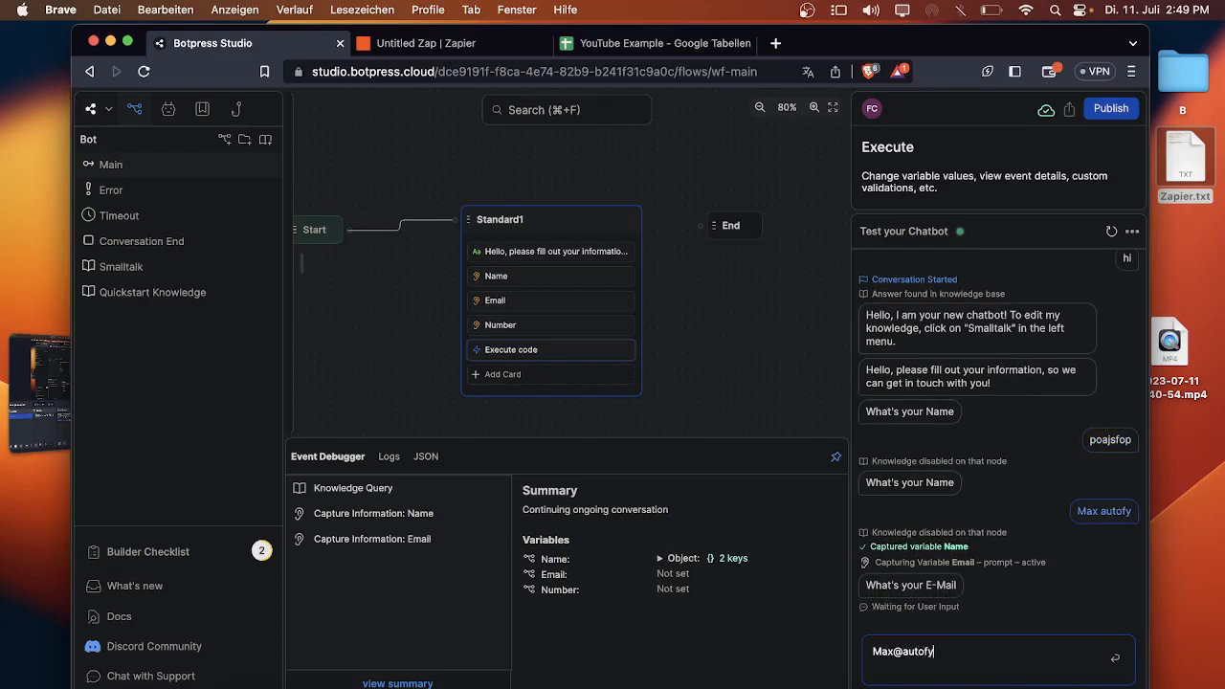
pyautogui.press('Return')
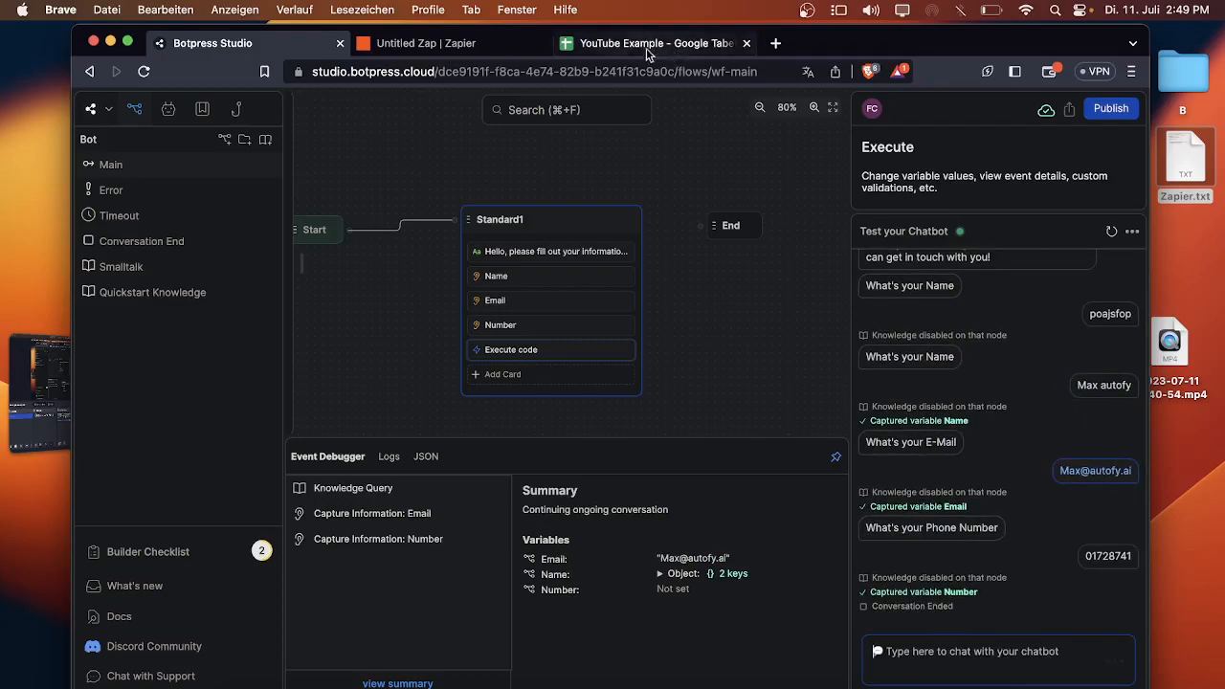
# Map caught Name First, Name Last, Email and Number into the First Name, Last Name, E-Mail, Phone Number fields
pyautogui.click(655, 43)
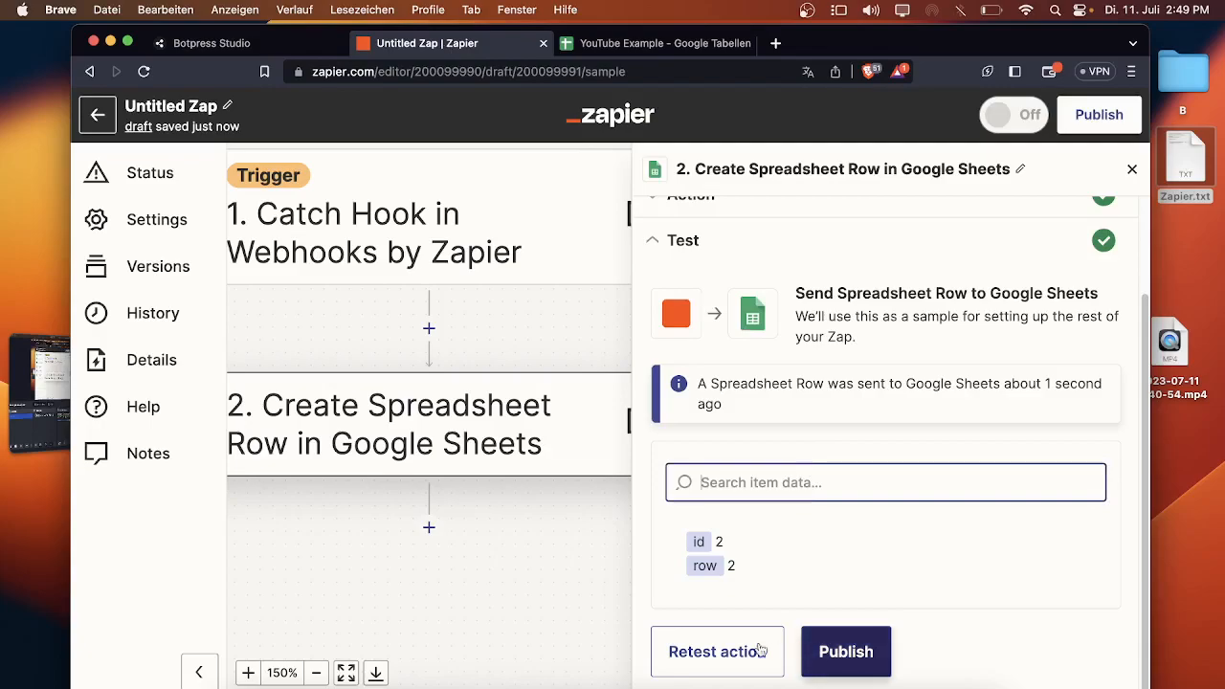
pyautogui.click(716, 651)
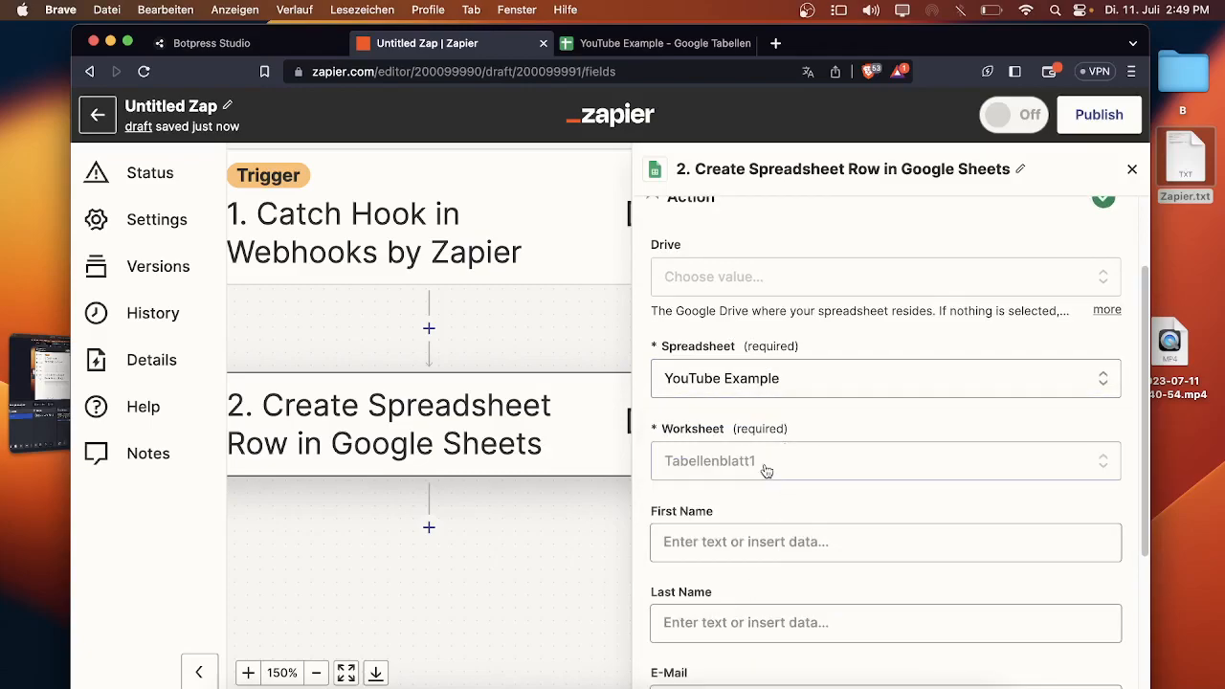
pyautogui.scroll(-3)
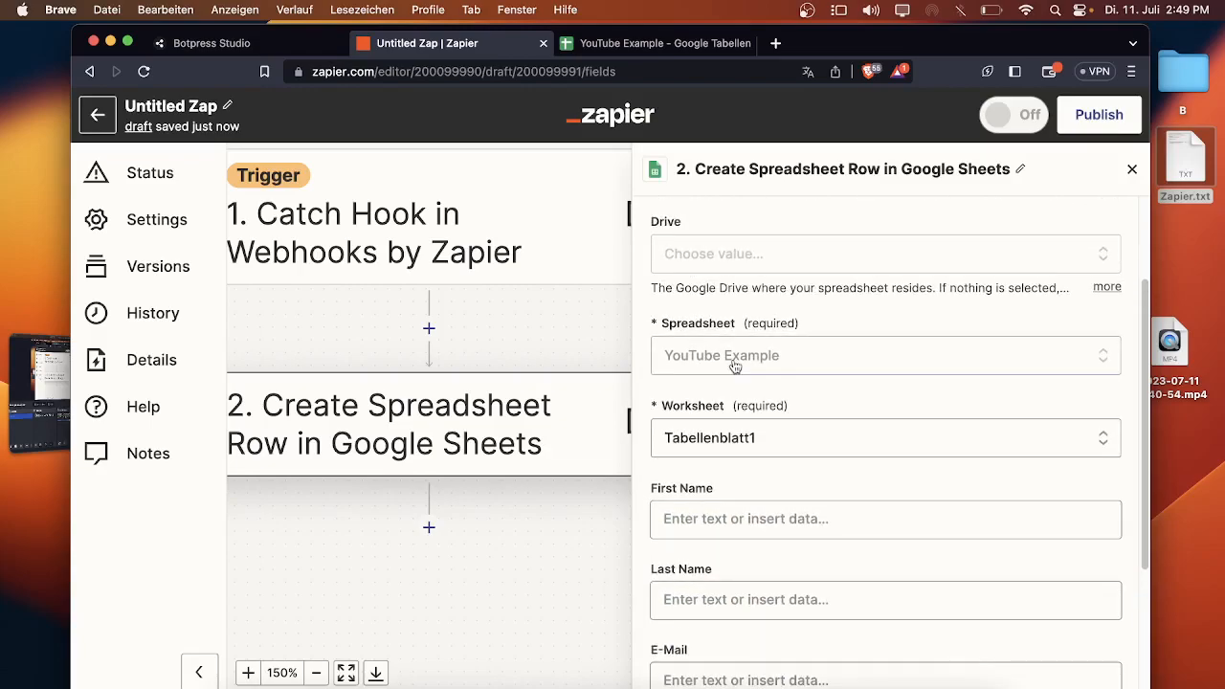
pyautogui.scroll(-3)
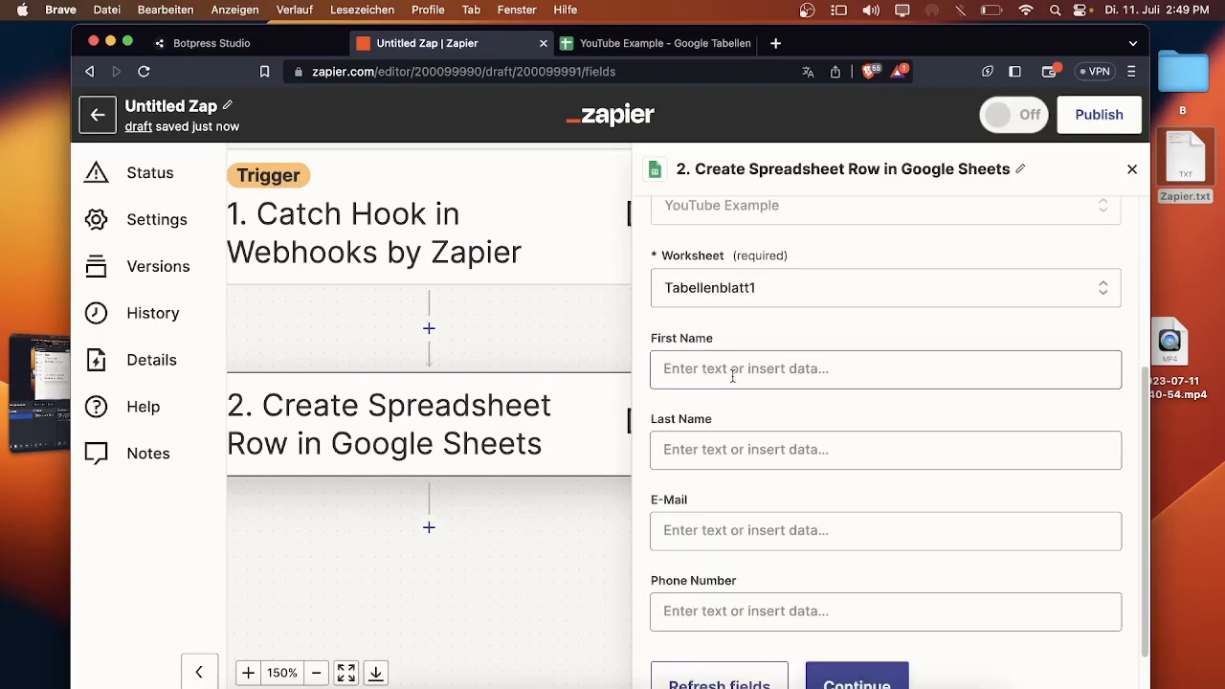
pyautogui.click(885, 368)
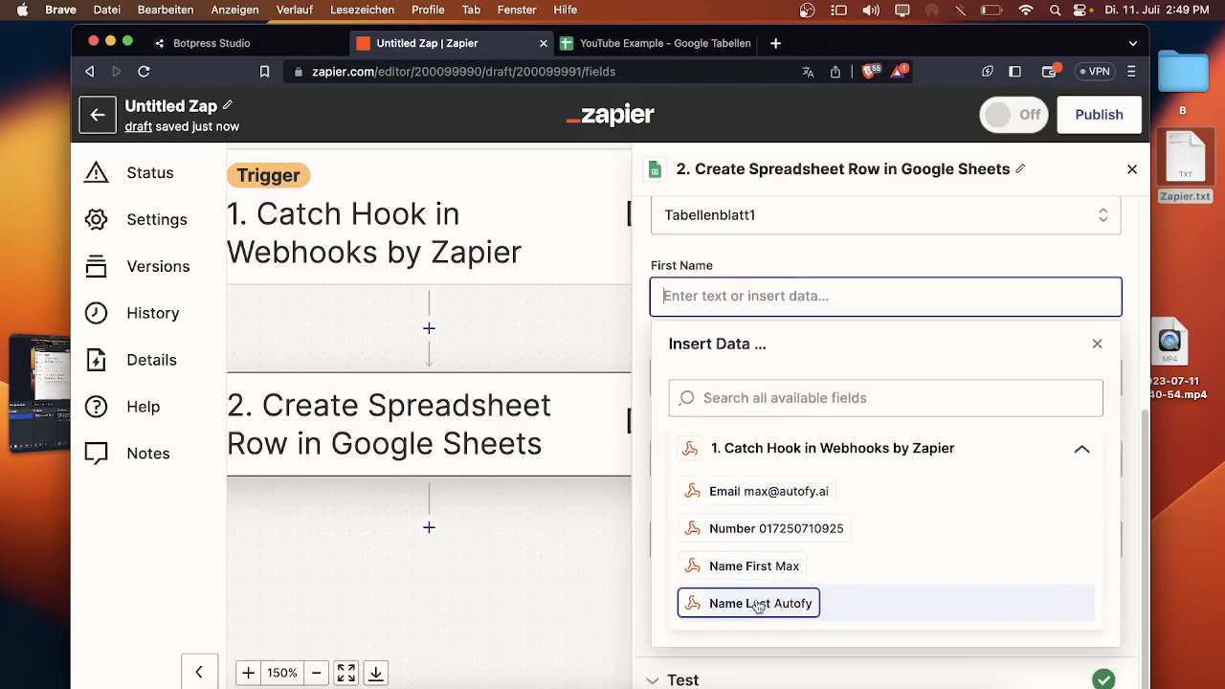
pyautogui.click(754, 567)
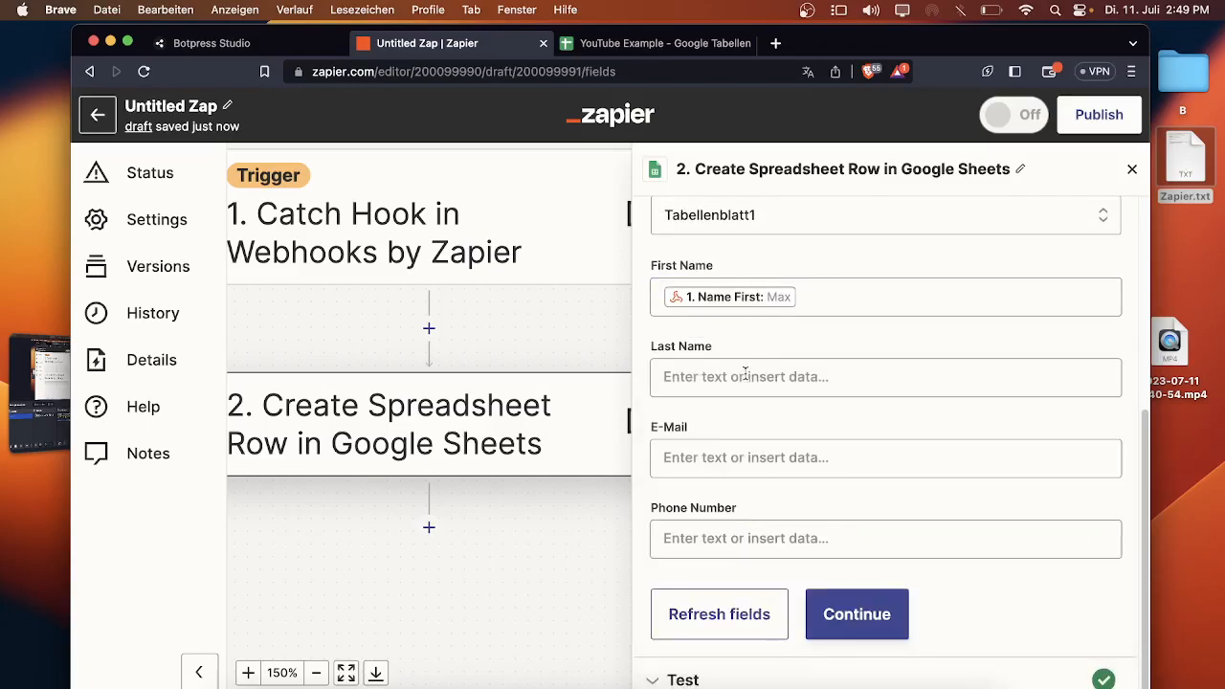
pyautogui.click(884, 375)
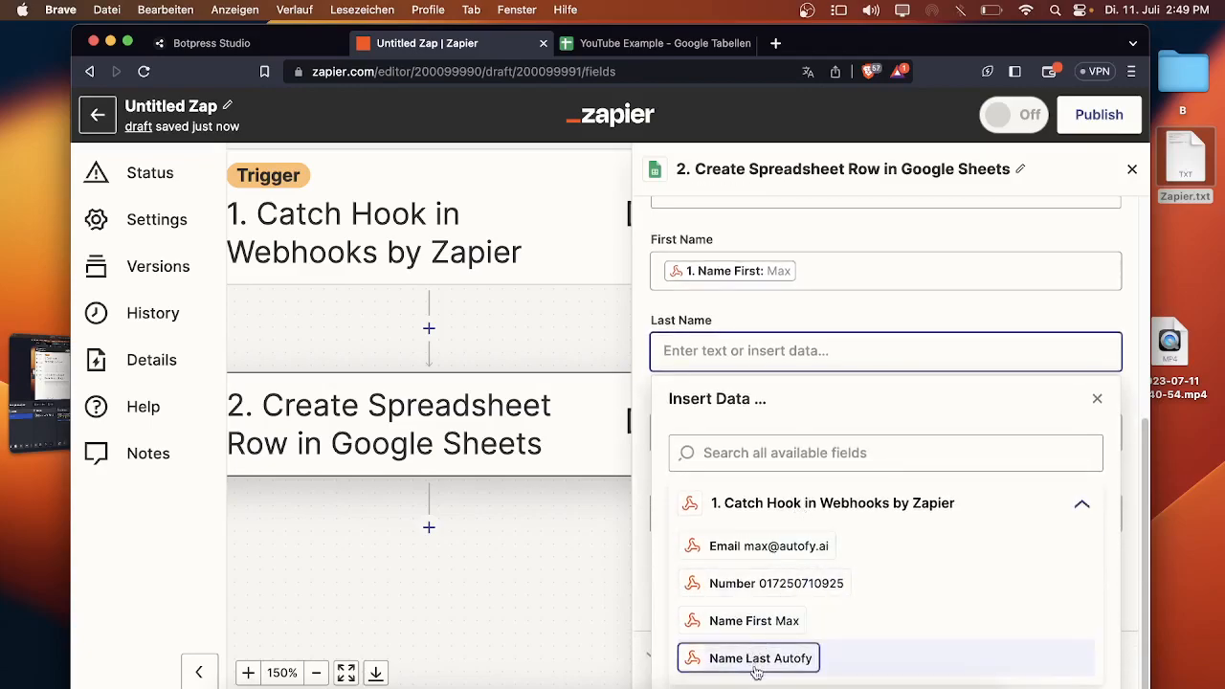
pyautogui.click(762, 658)
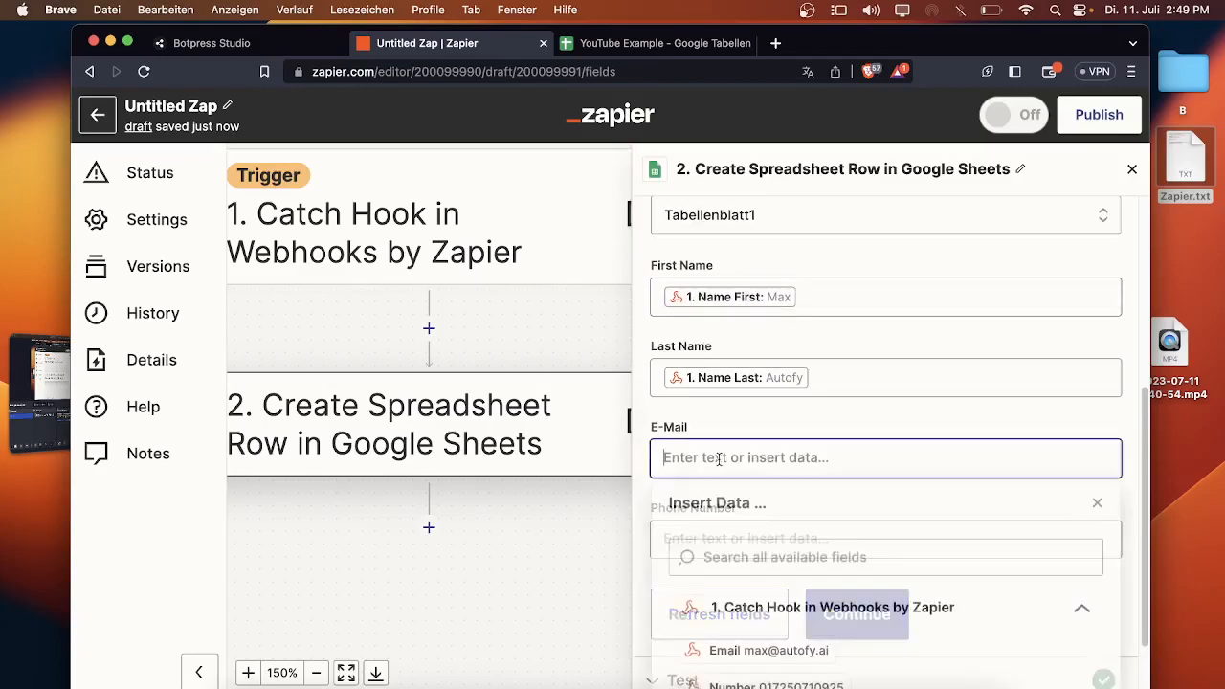
pyautogui.click(770, 650)
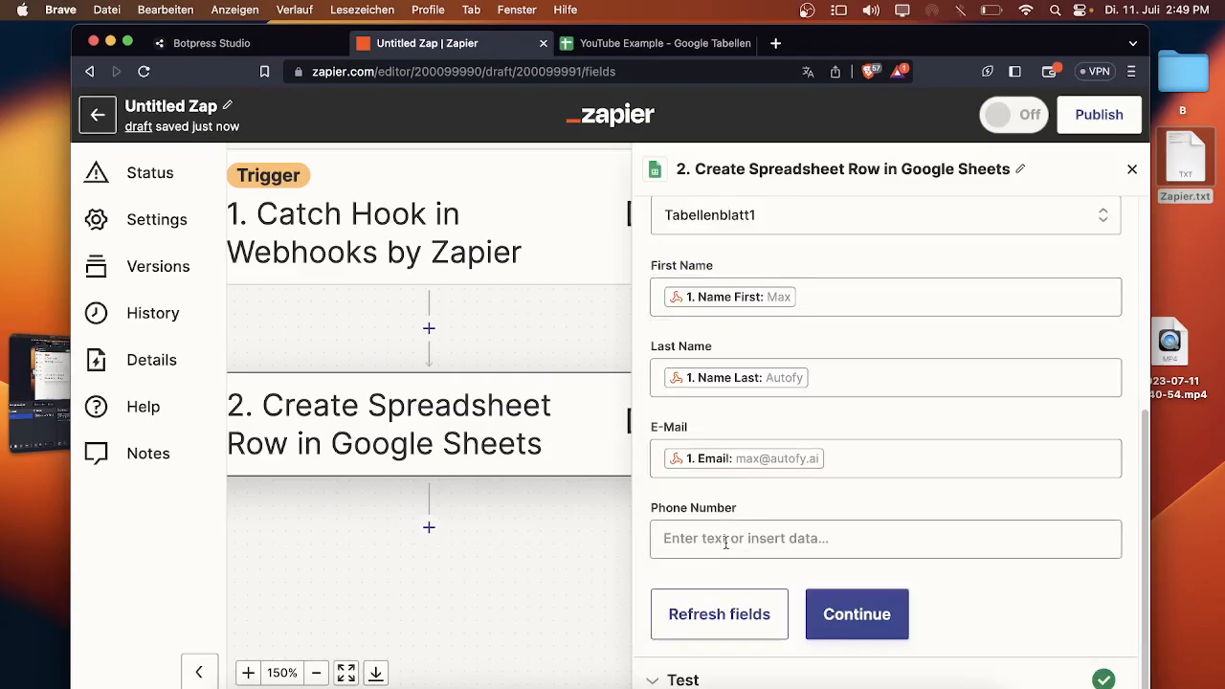
pyautogui.click(871, 538)
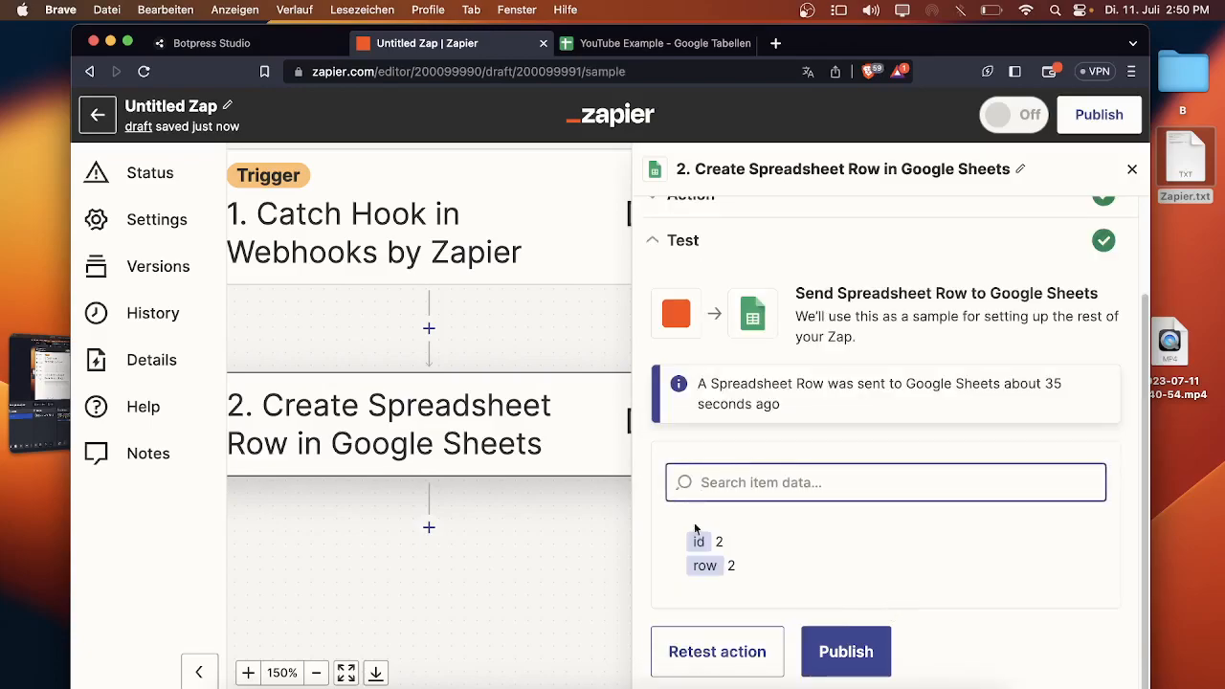
pyautogui.click(715, 651)
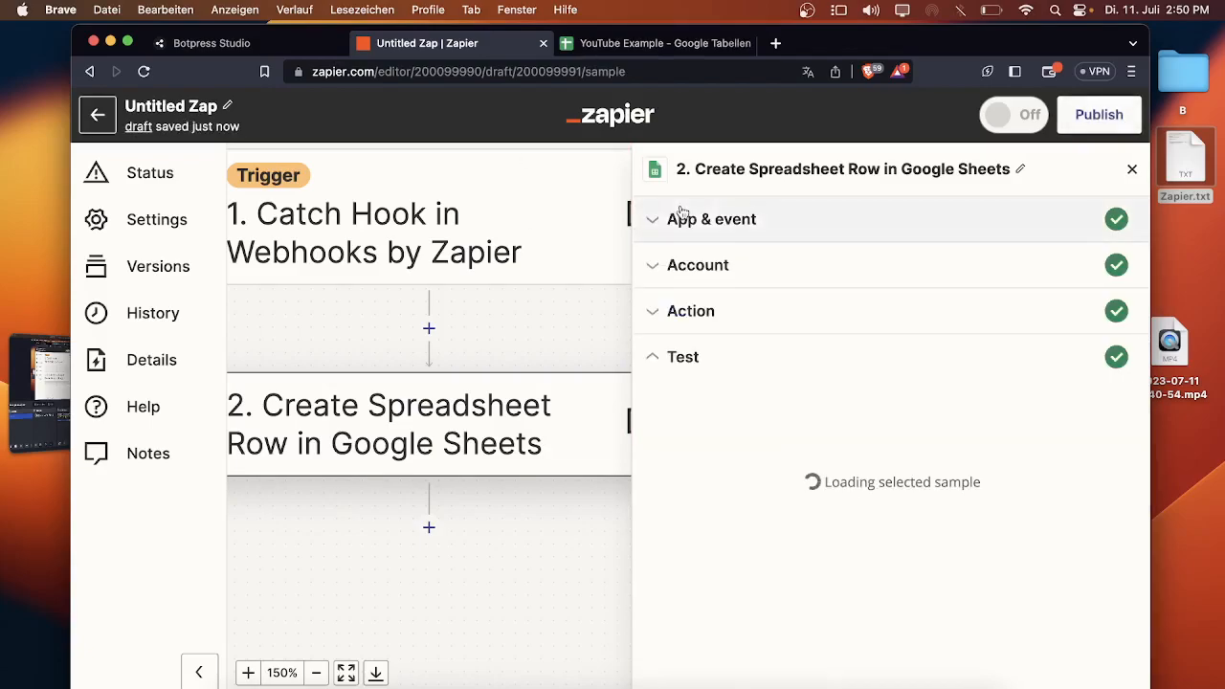
pyautogui.click(655, 42)
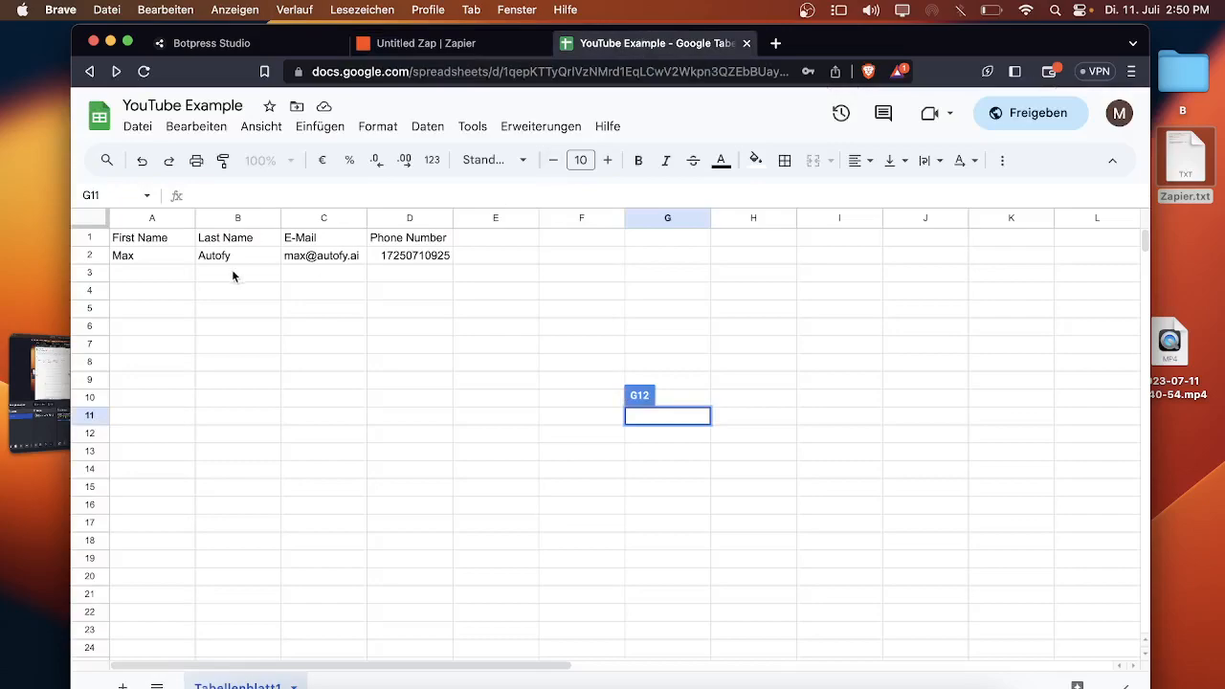
pyautogui.click(409, 257)
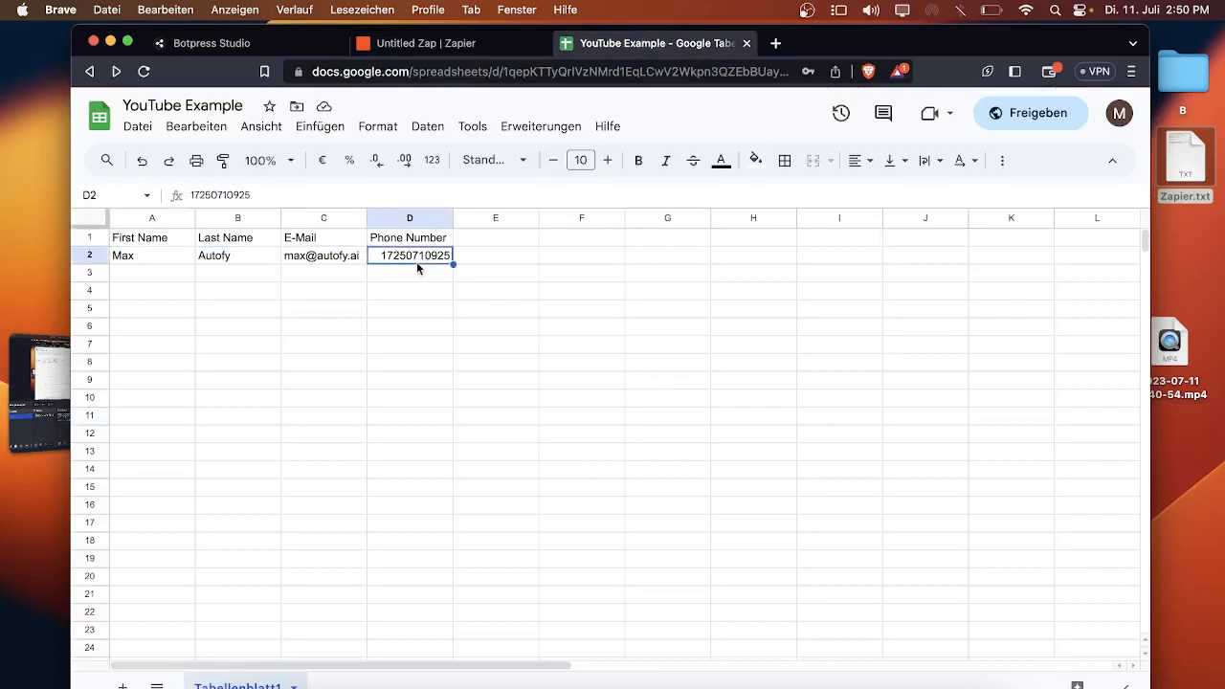
pyautogui.click(322, 272)
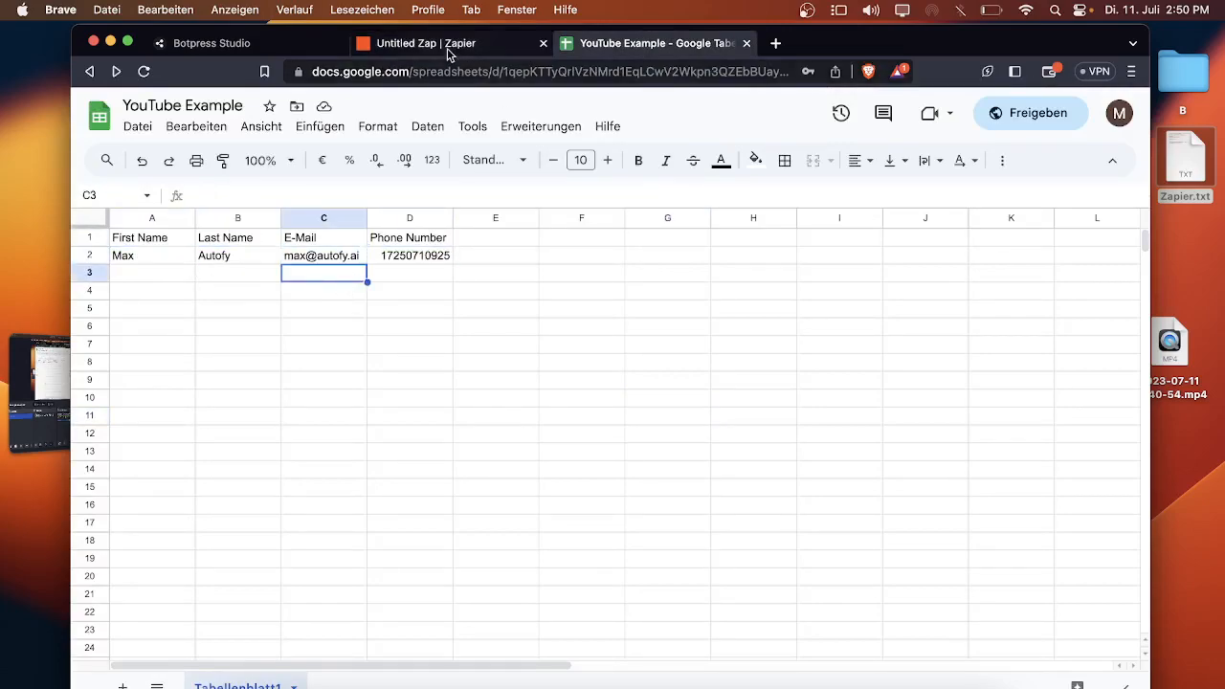
# Publish the Zap so it is switched on, then close the Zapier tab
pyautogui.click(427, 42)
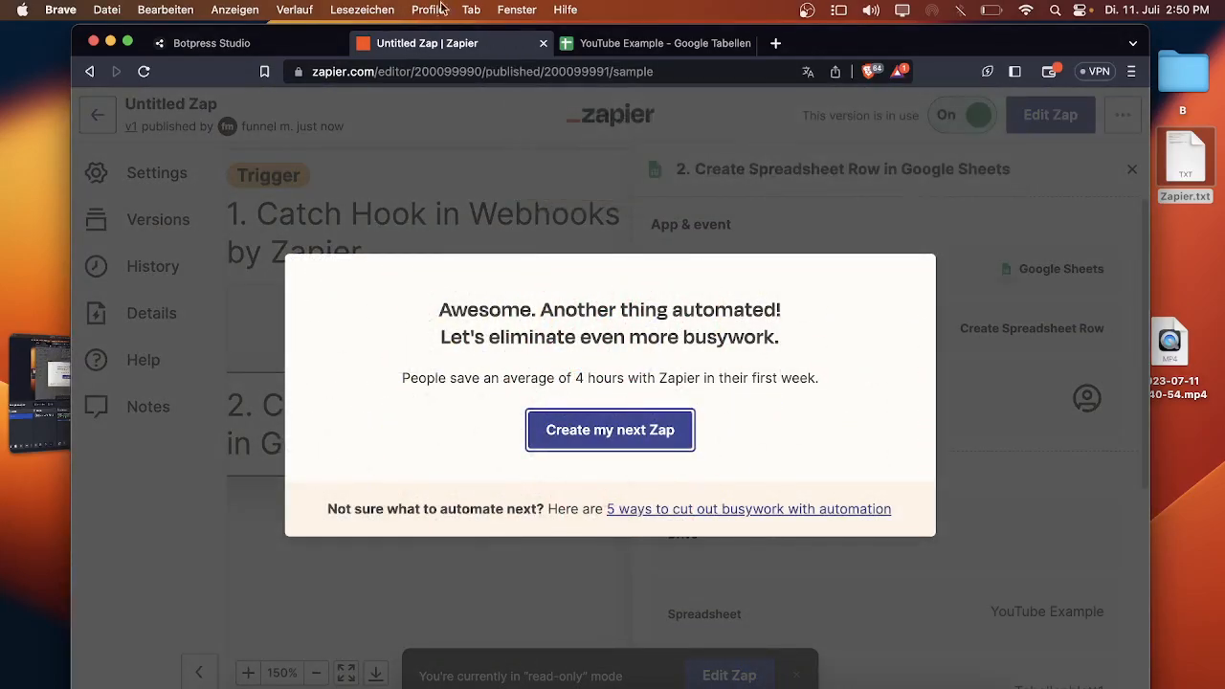
pyautogui.click(664, 42)
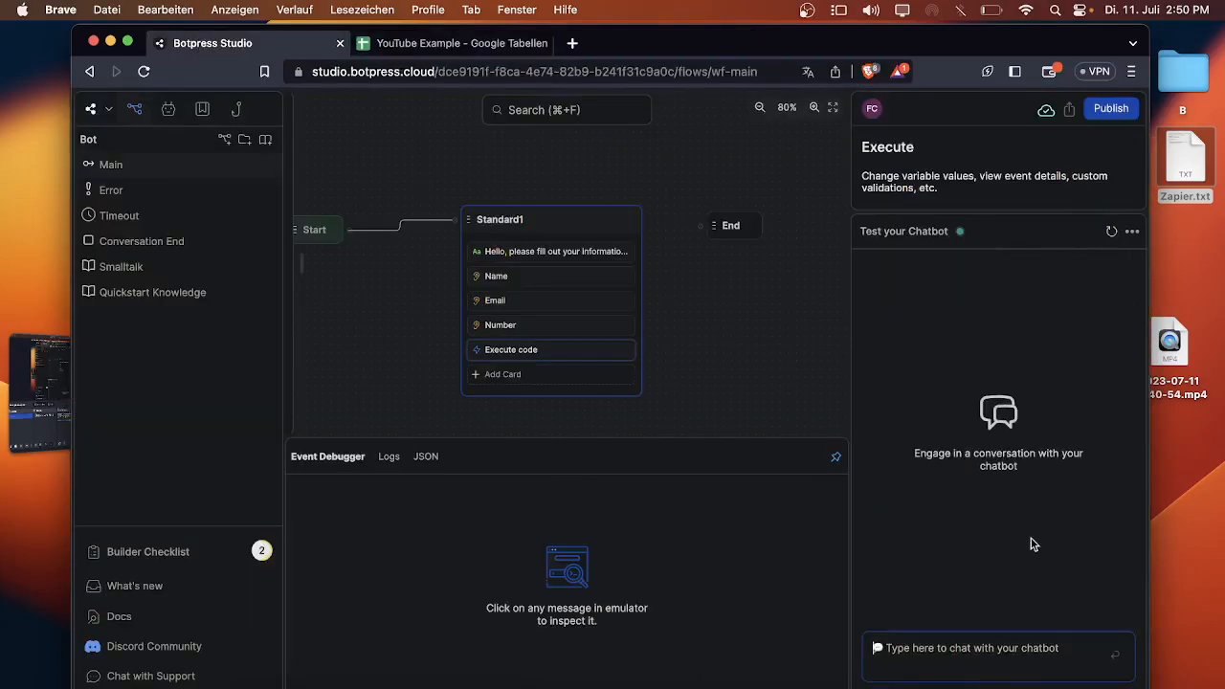
pyautogui.write('phisag')
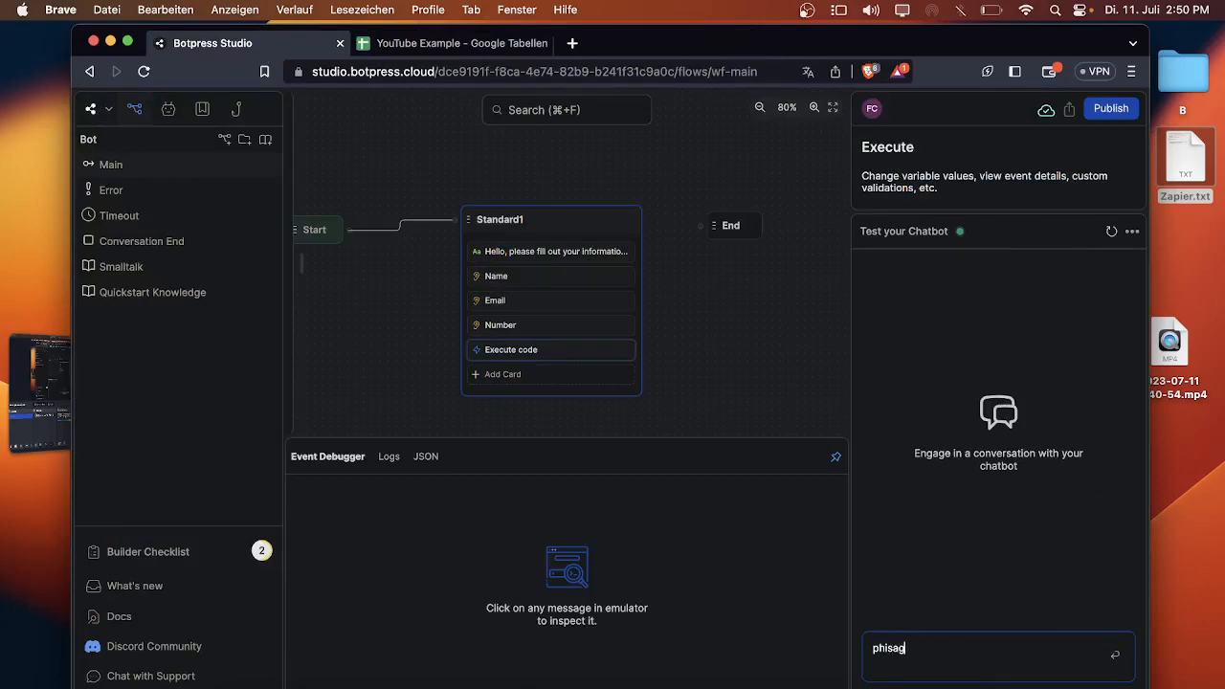
pyautogui.press('Return')
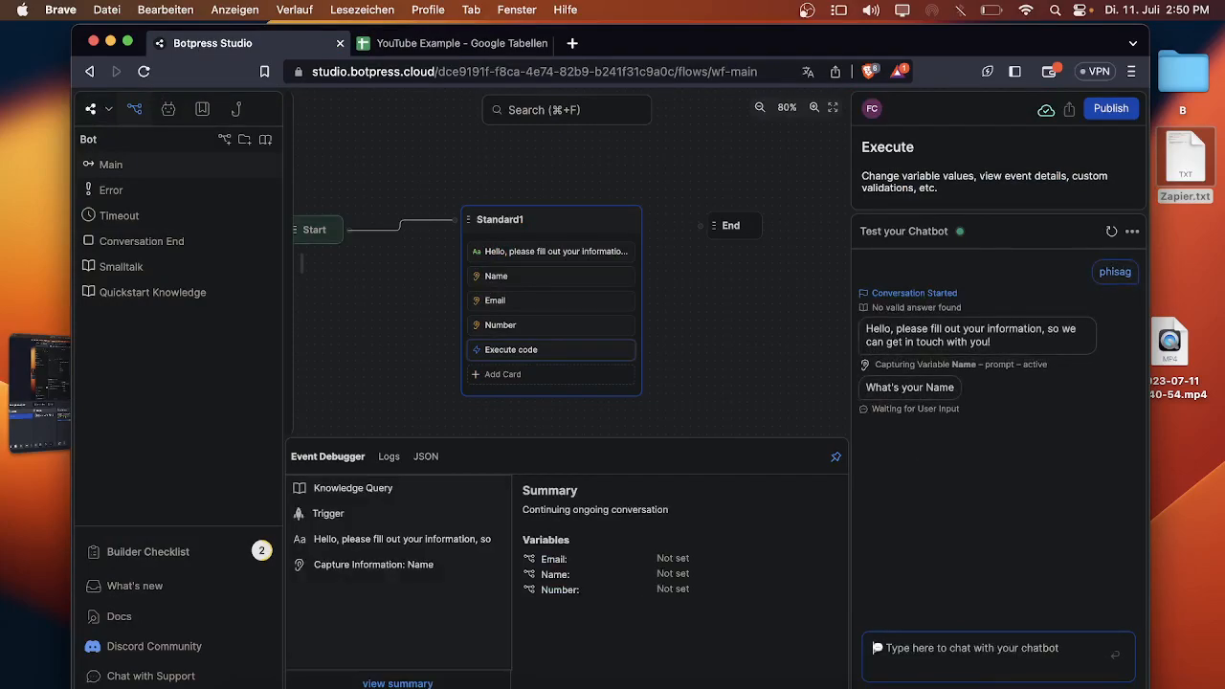
pyautogui.write('Max A')
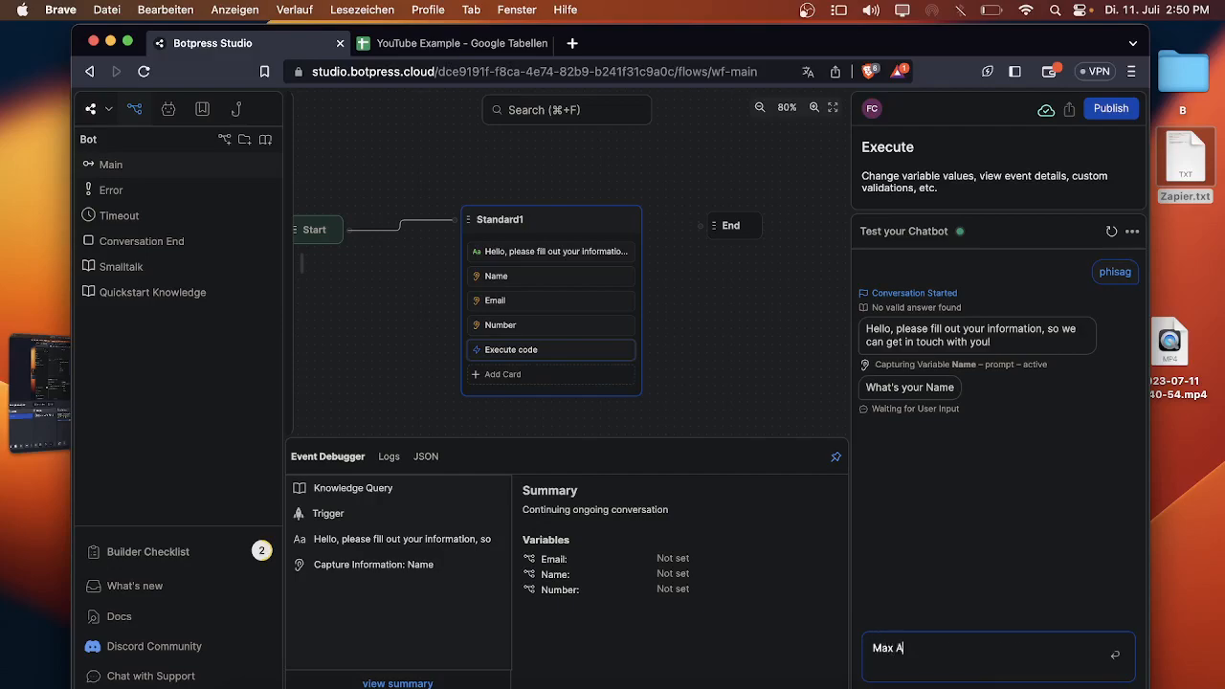
pyautogui.write('utofy')
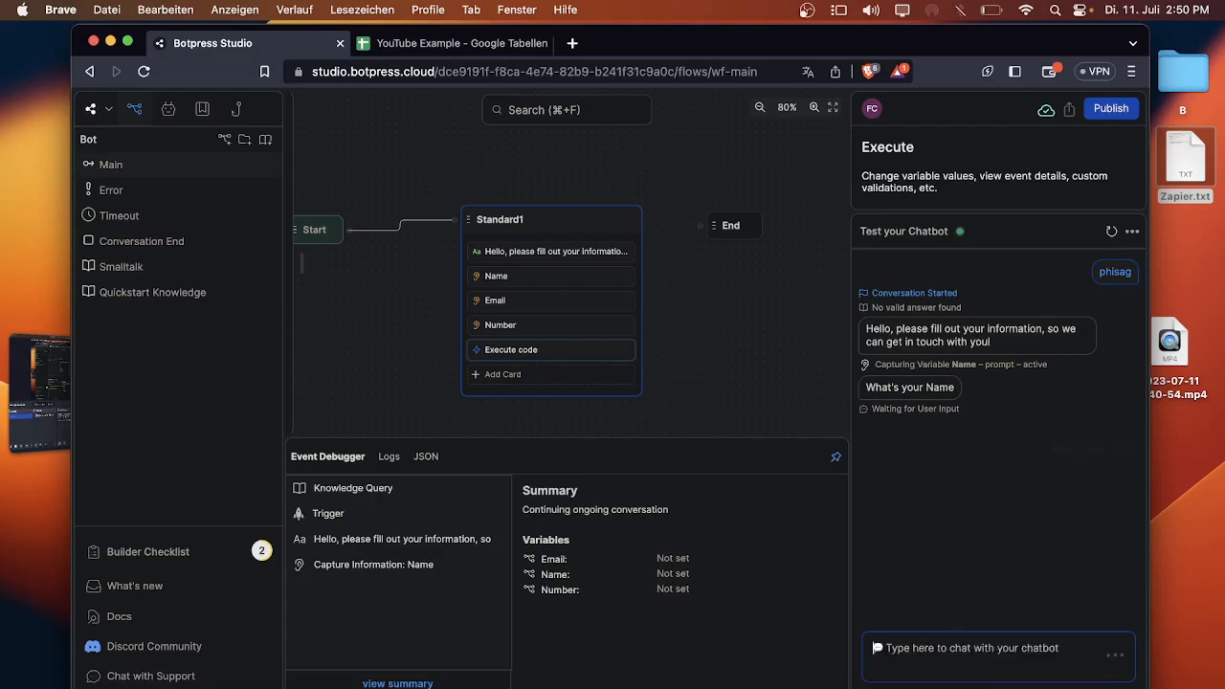
pyautogui.write('Max Autofy-test')
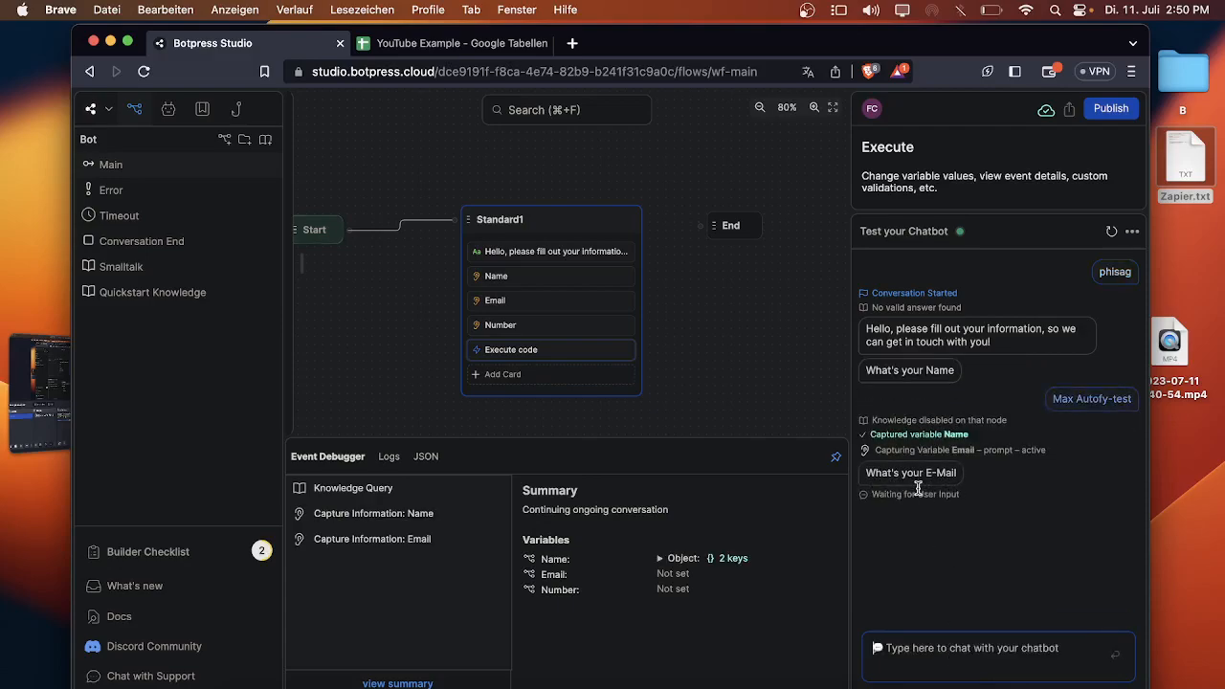
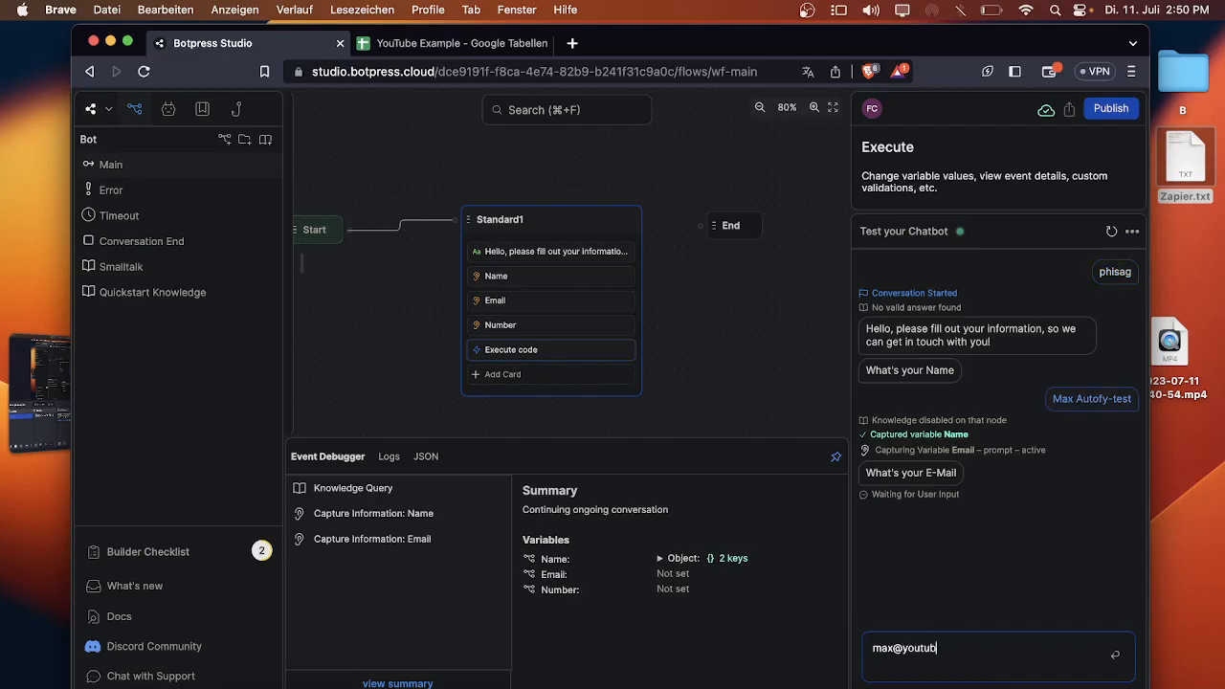
pyautogui.press('Return')
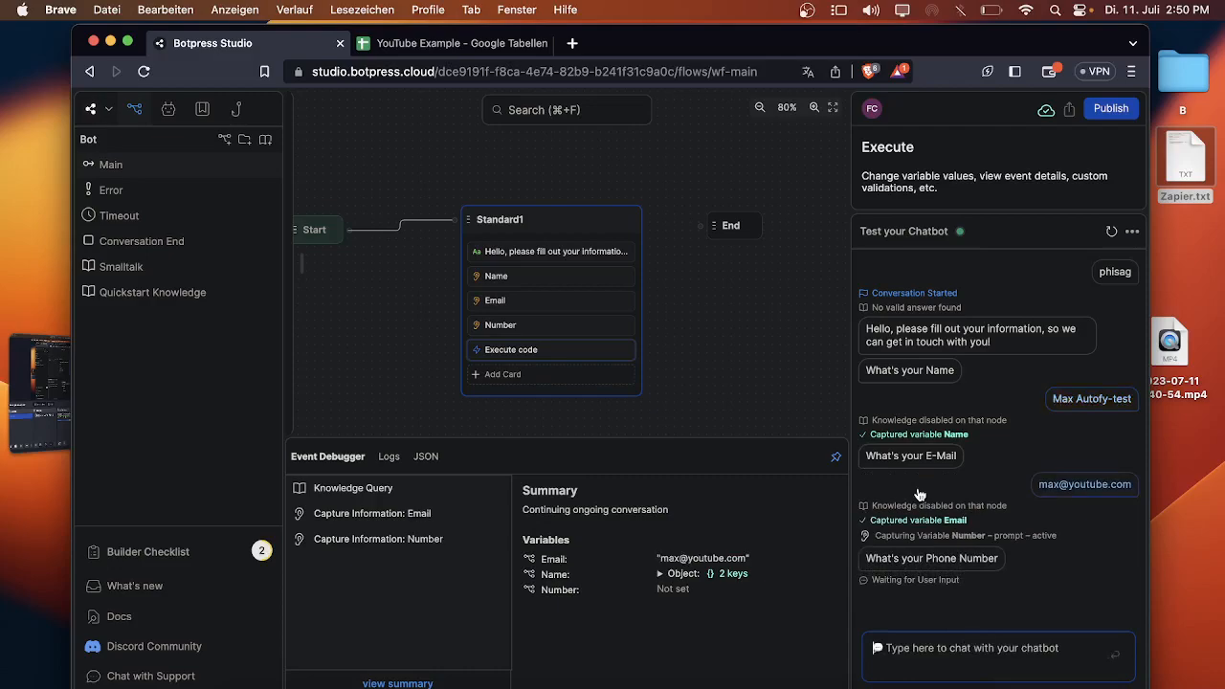
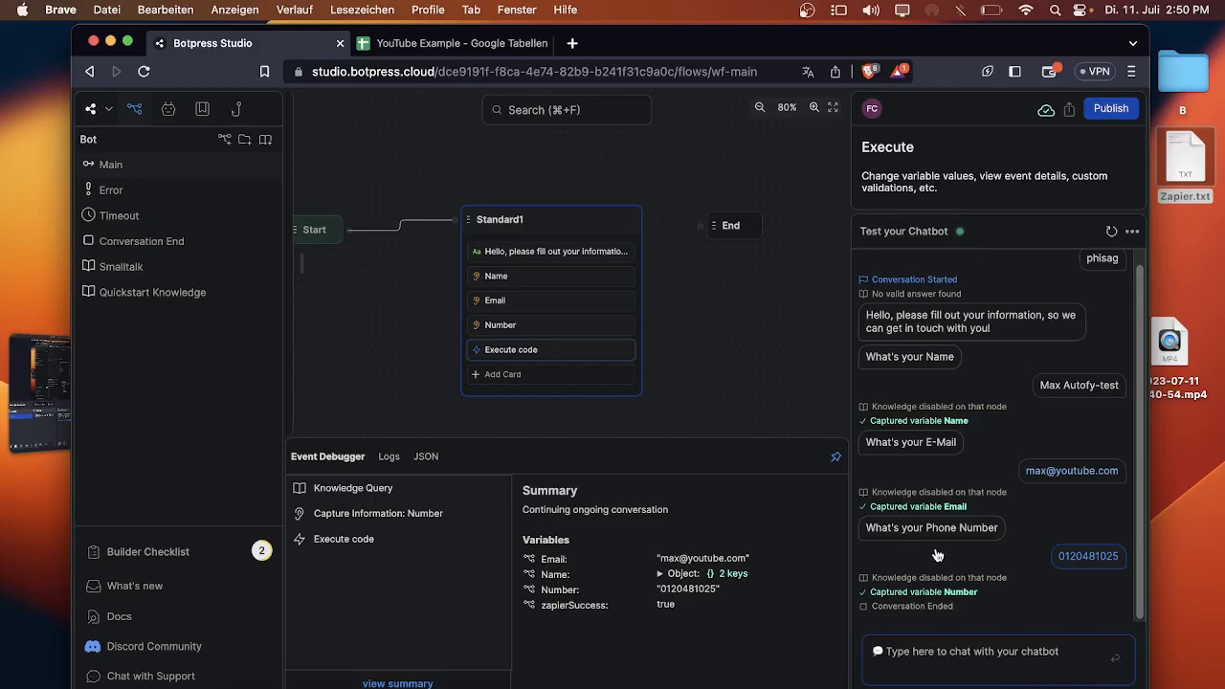
pyautogui.click(452, 42)
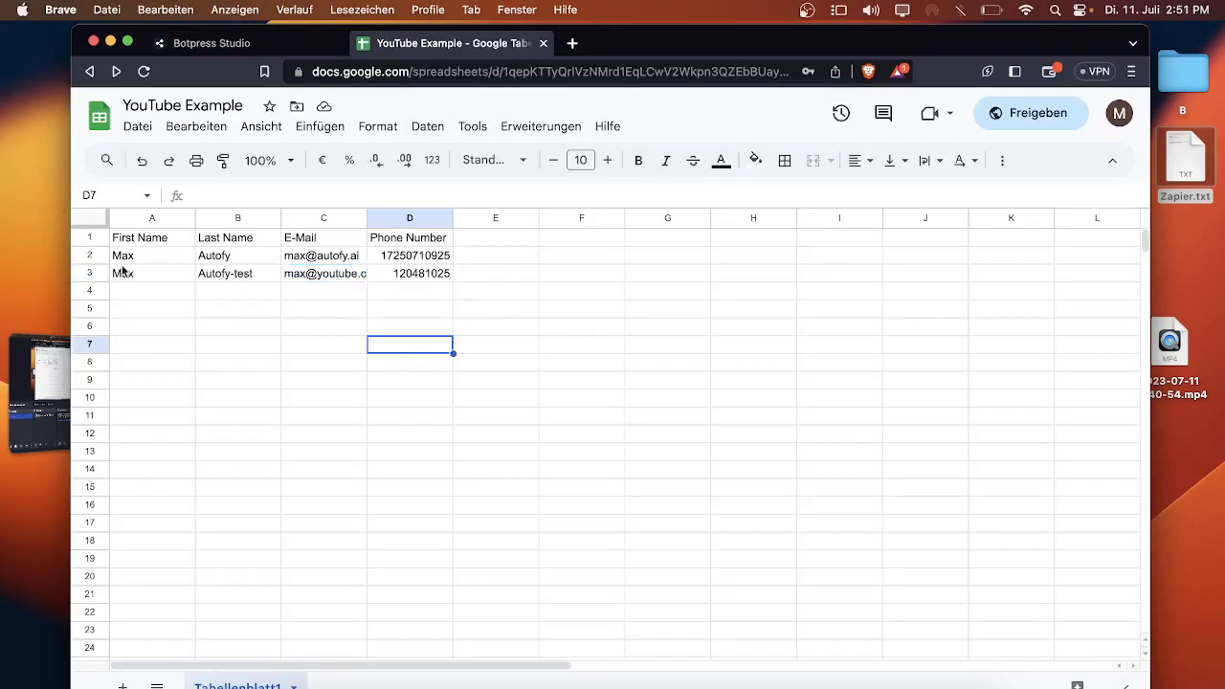
pyautogui.click(582, 345)
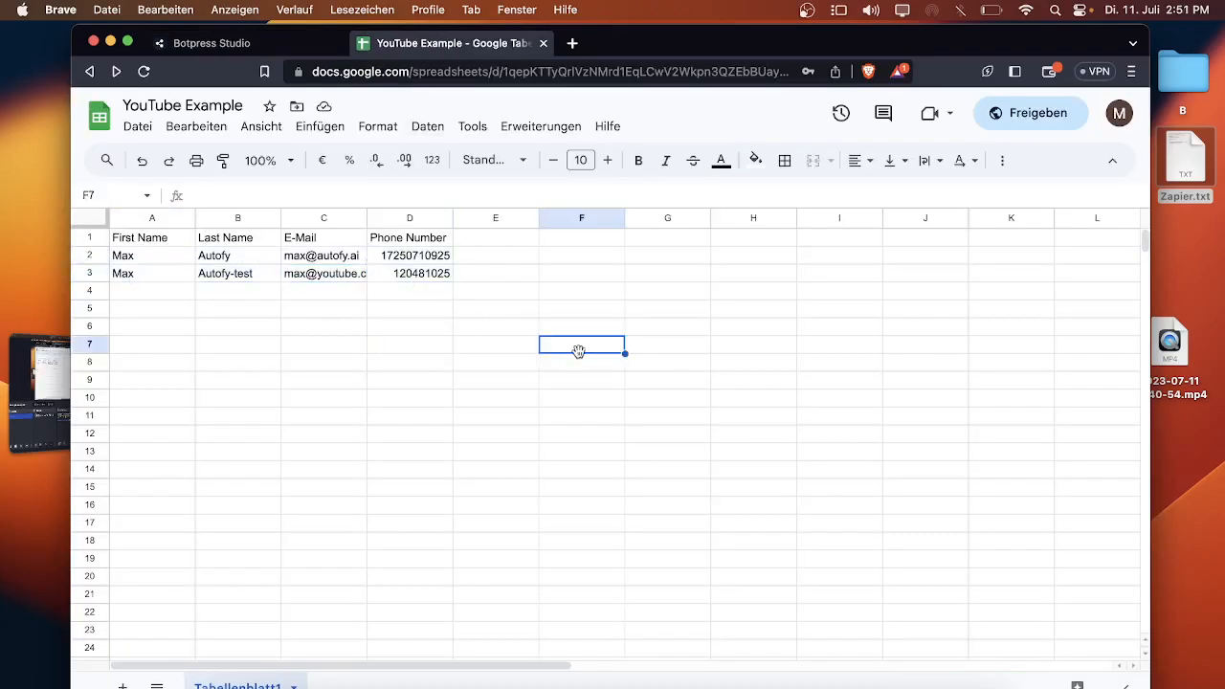
pyautogui.click(211, 42)
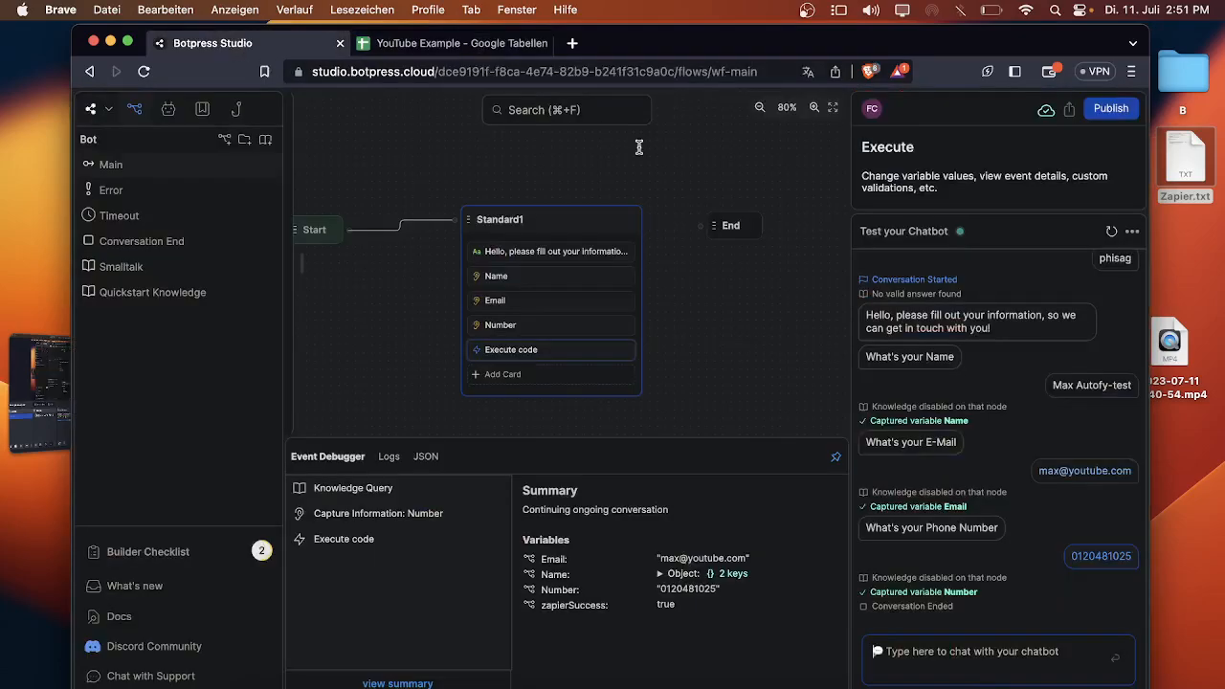
pyautogui.moveTo(819, 155)
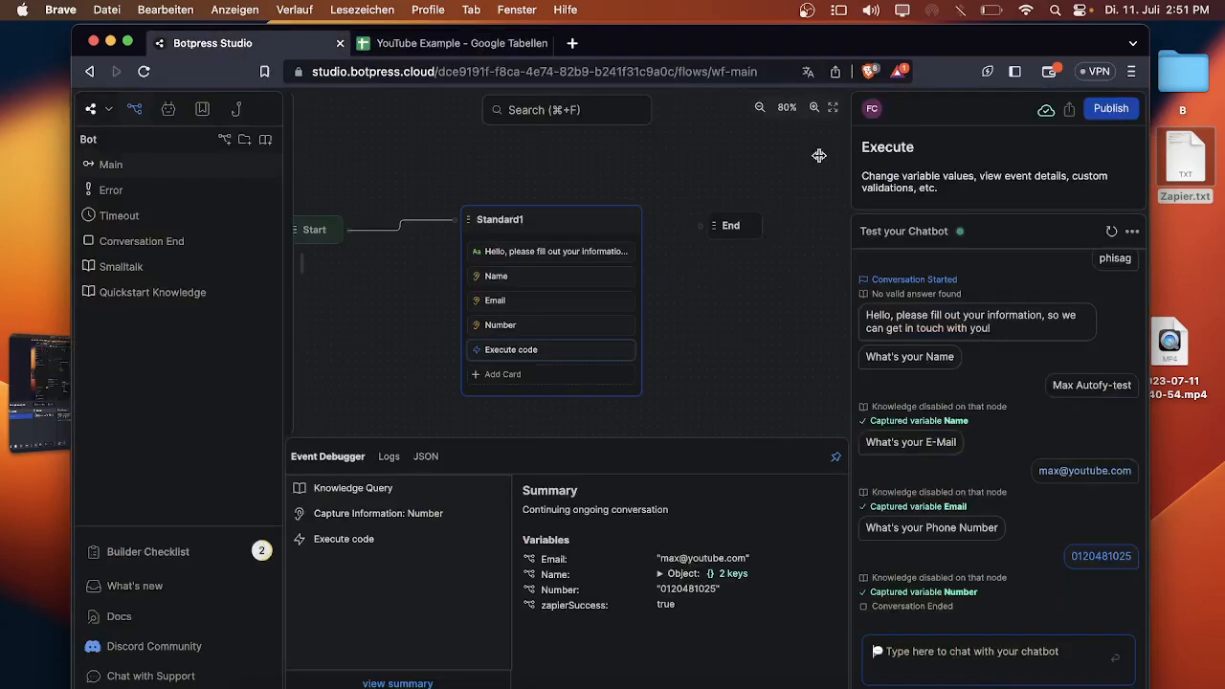
pyautogui.click(1185, 163)
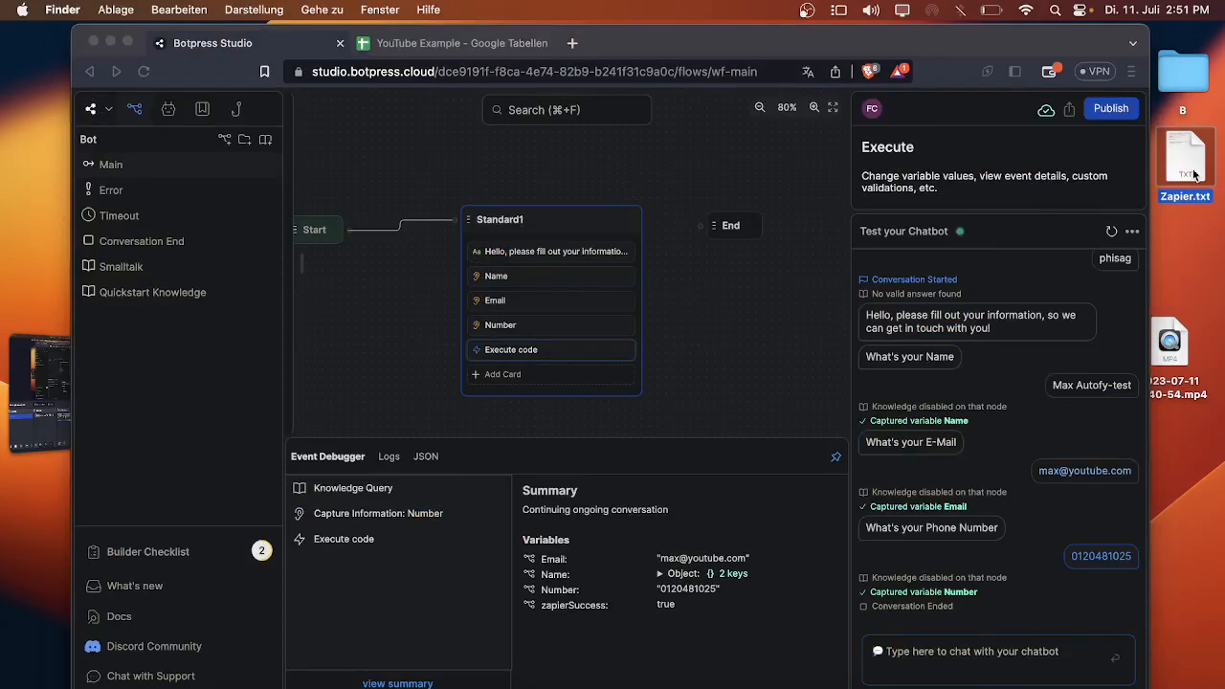
pyautogui.doubleClick(1185, 156)
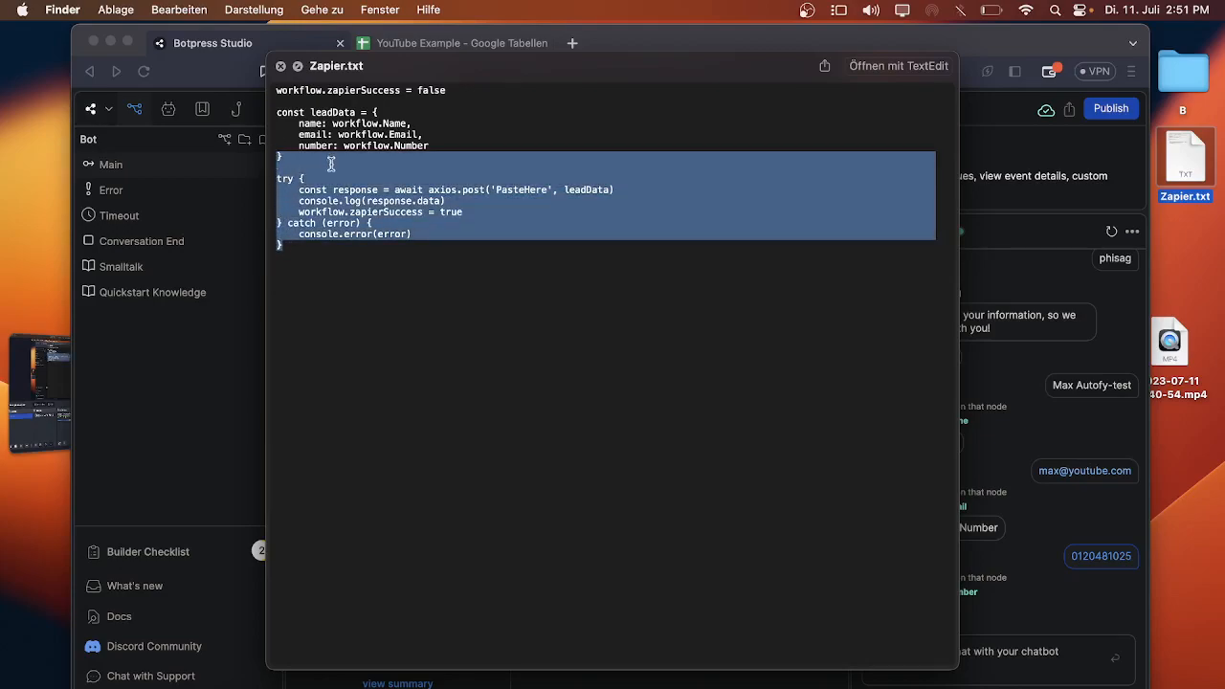
pyautogui.click(297, 136)
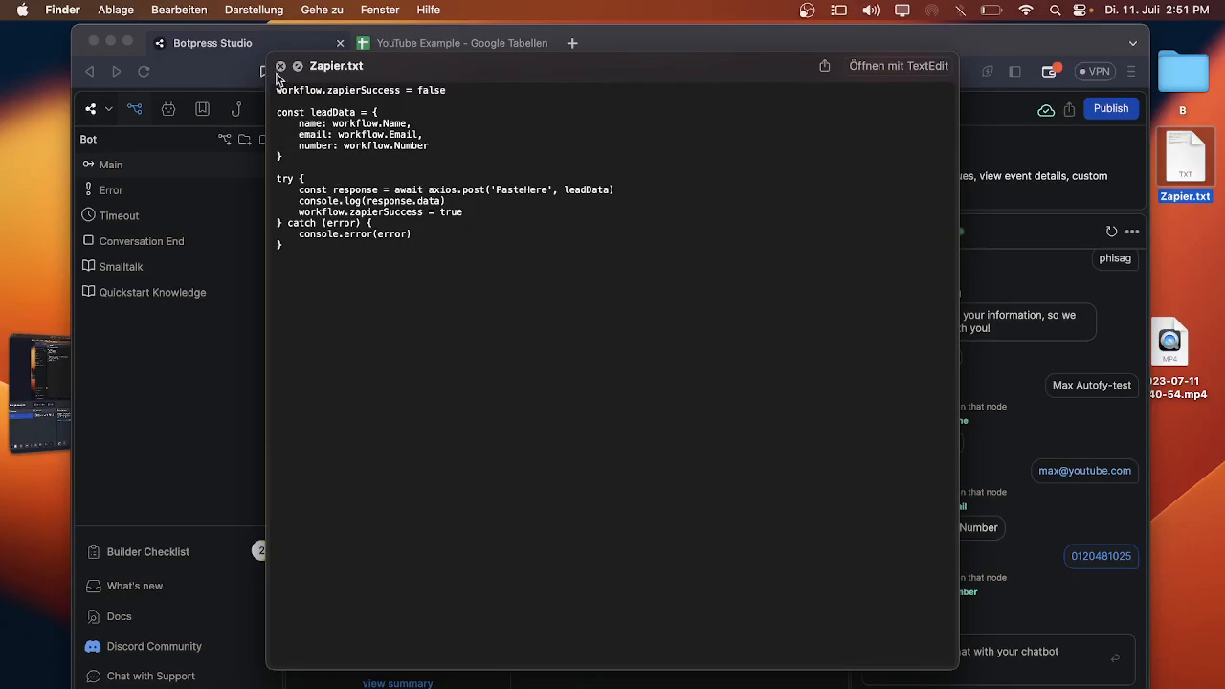
pyautogui.click(279, 65)
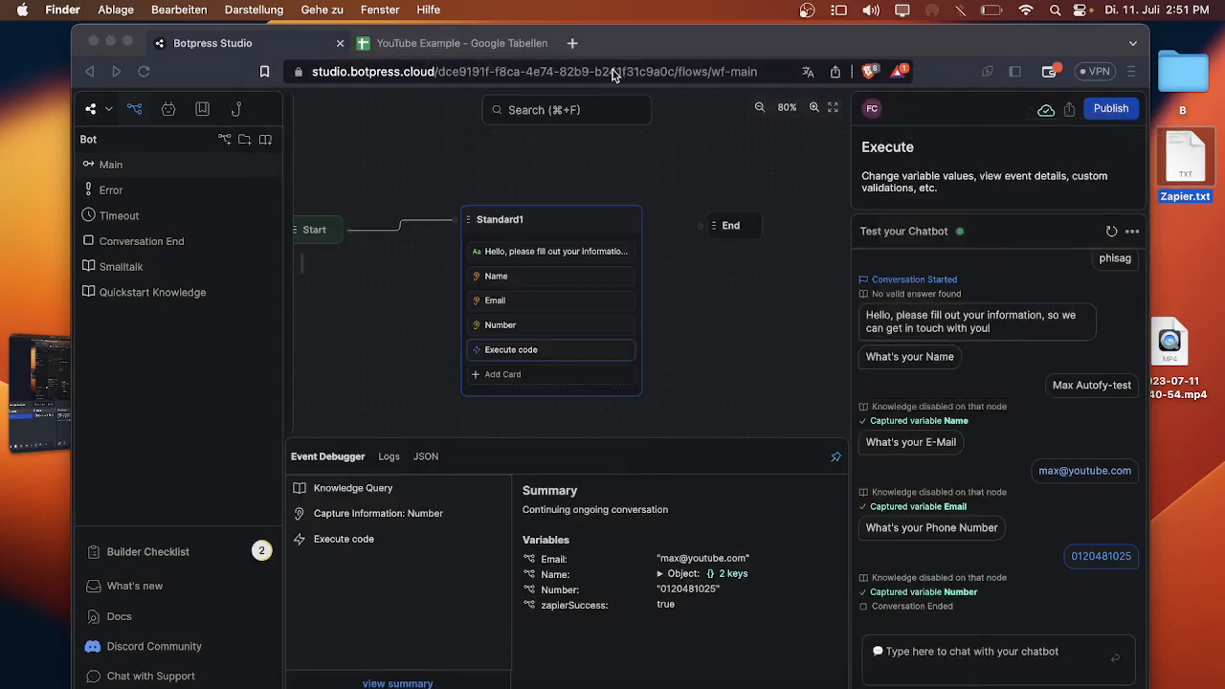
pyautogui.moveTo(603, 75)
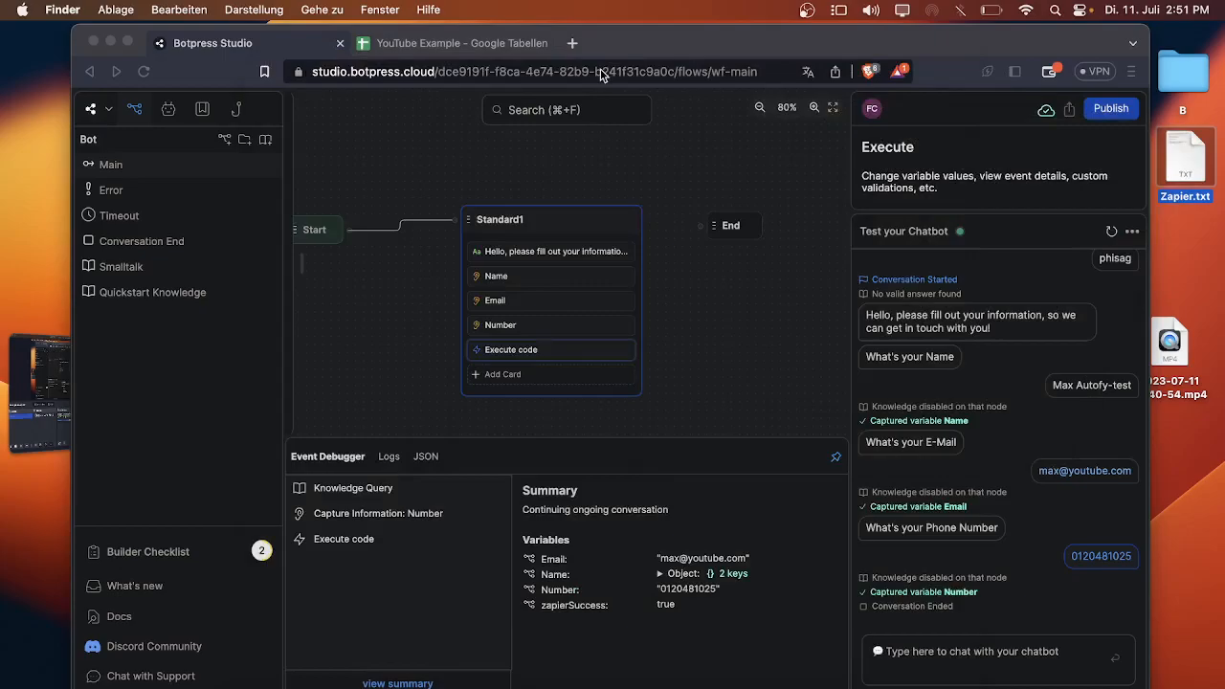